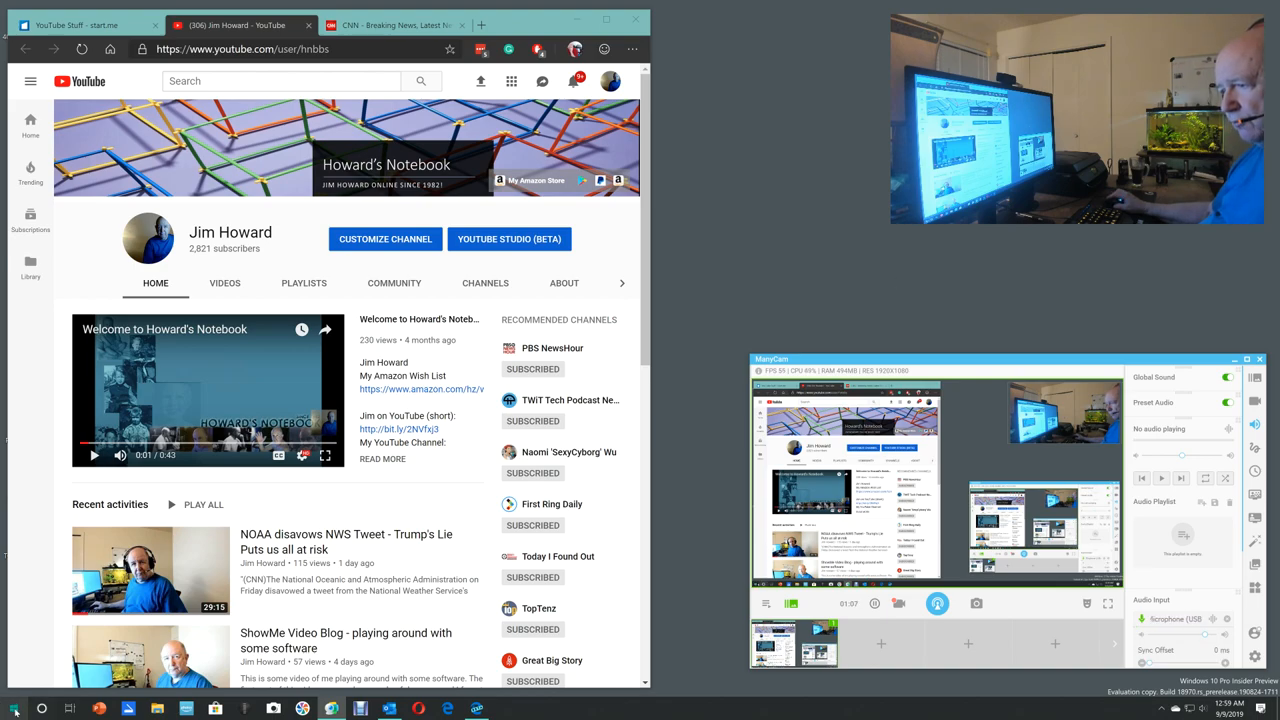
# Step: Open Windows Settings and go into the System category
pyautogui.click(14, 708)
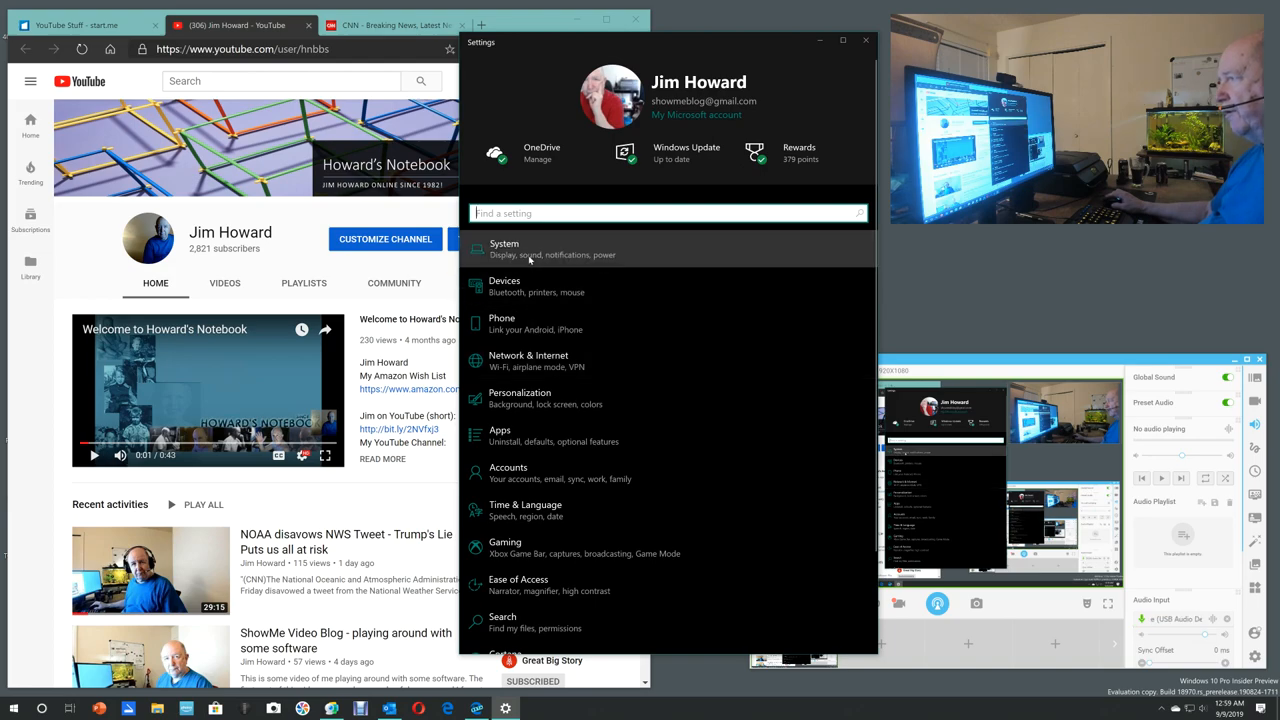
pyautogui.click(504, 248)
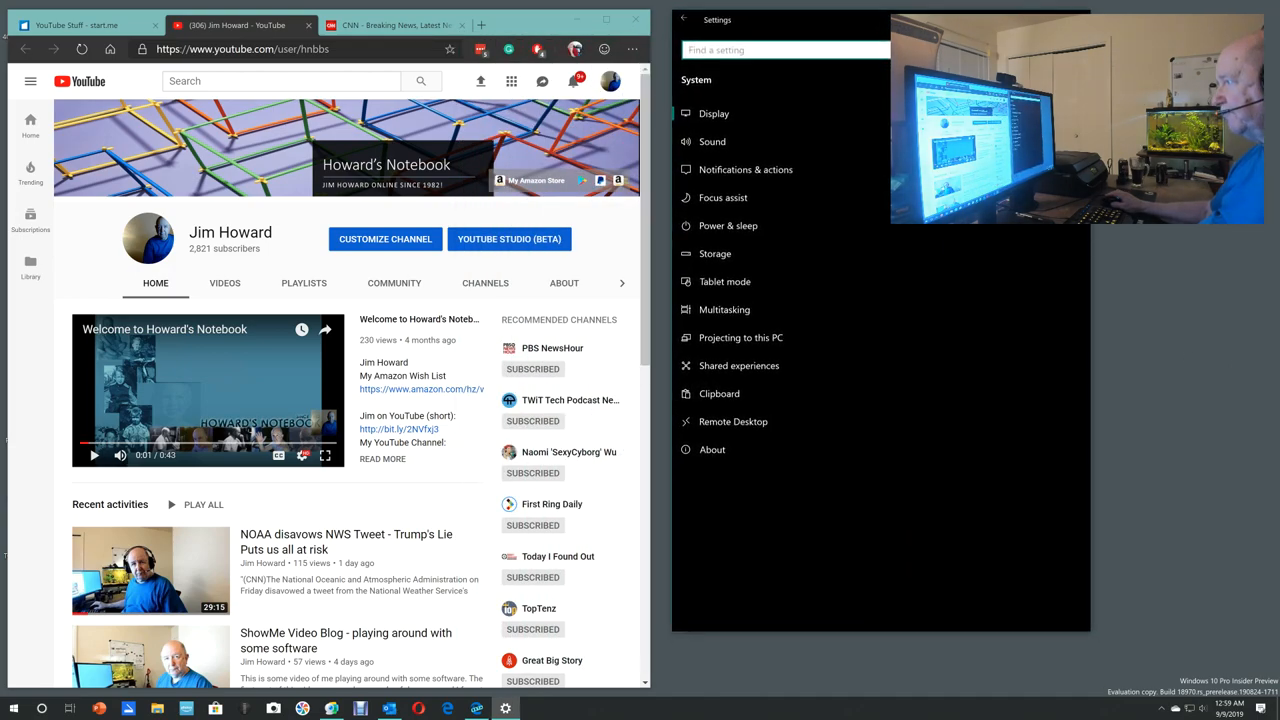
# Step: Show the Display page with its color, HD Color and scale options
pyautogui.click(712, 112)
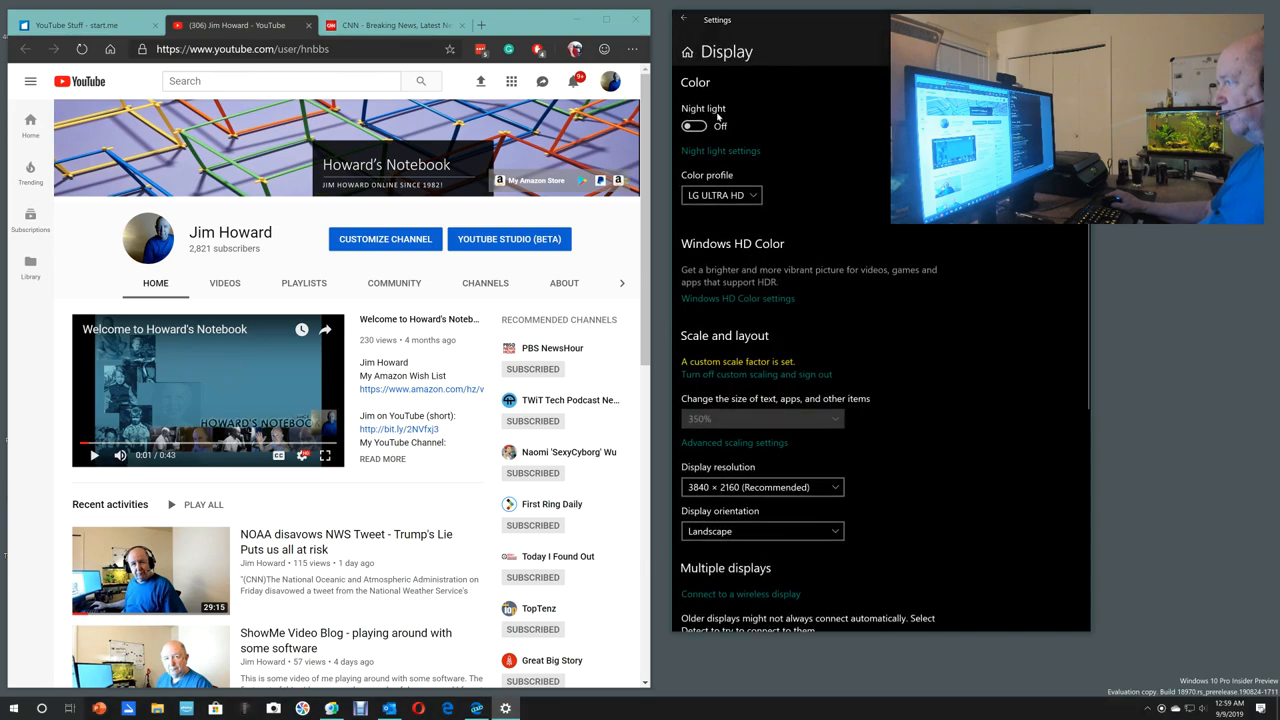
pyautogui.moveTo(750, 452)
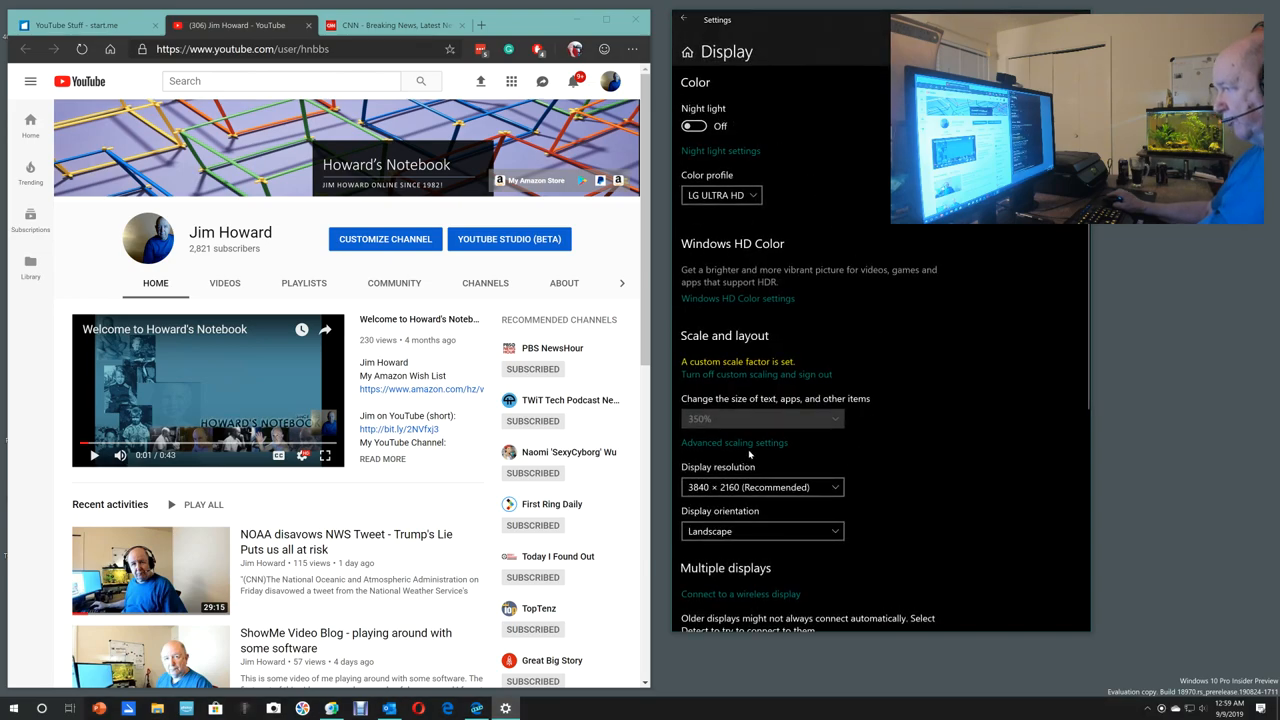
pyautogui.moveTo(888, 440)
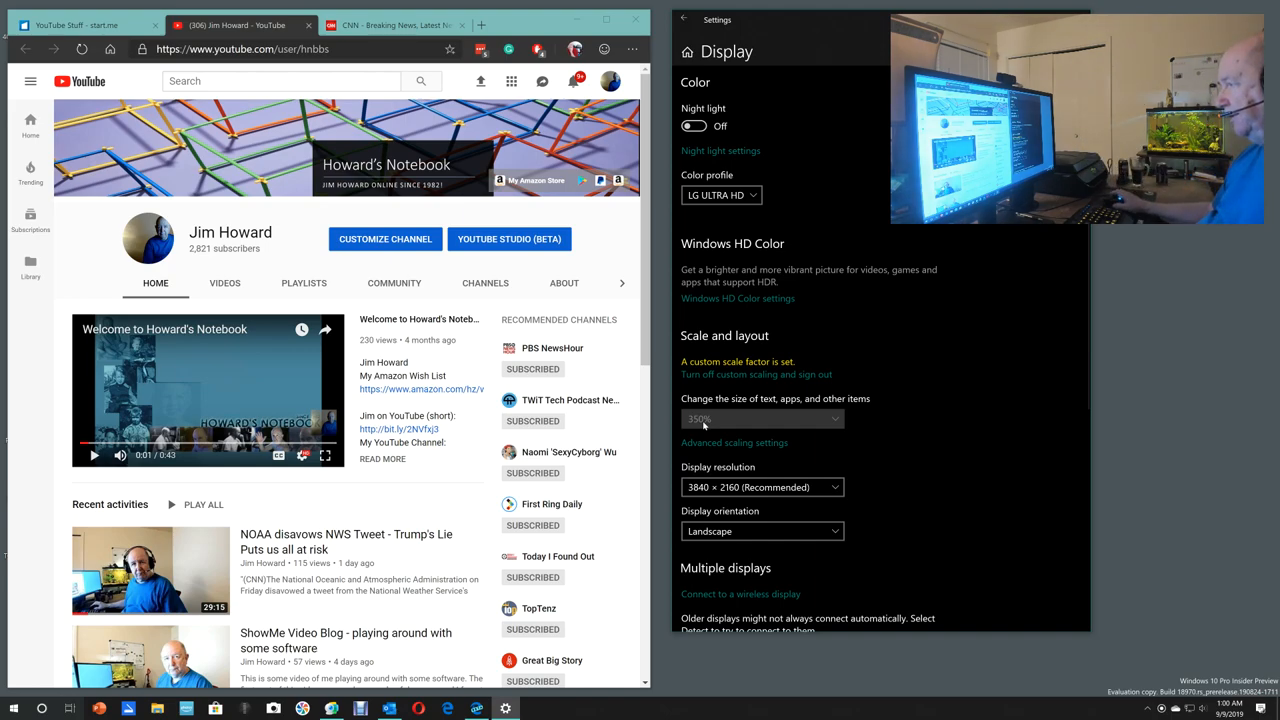
pyautogui.moveTo(712, 428)
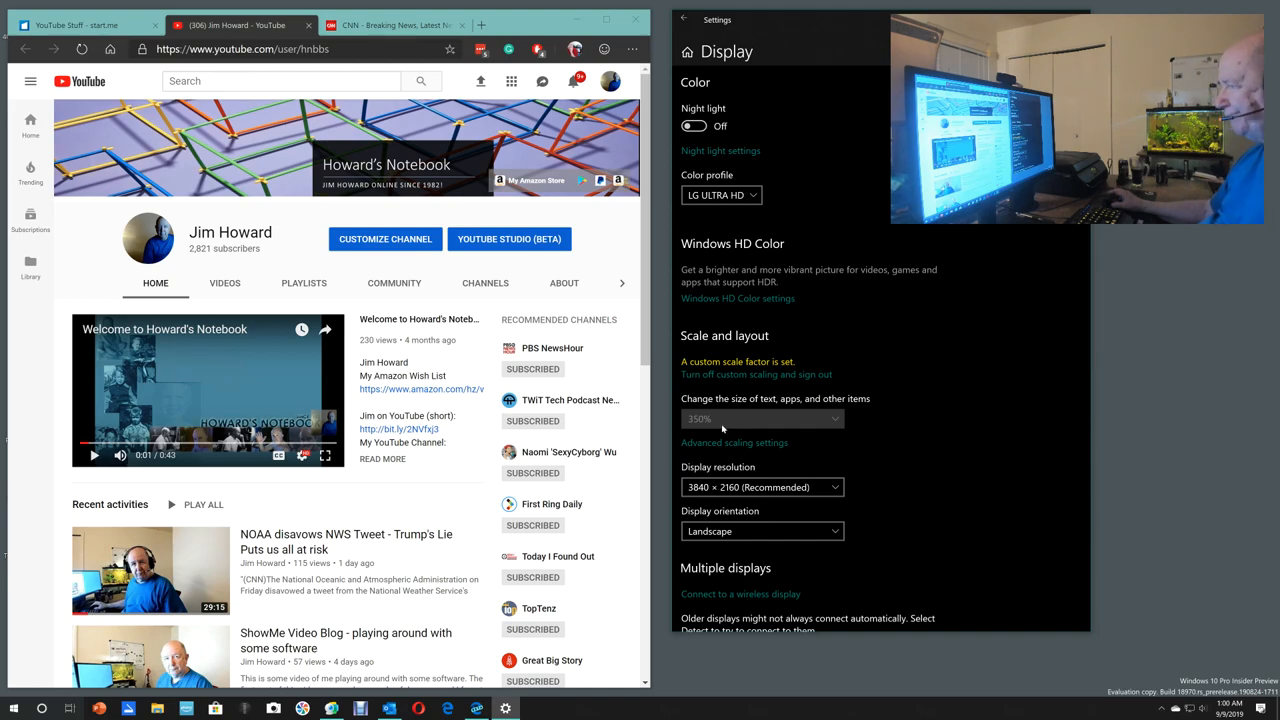
pyautogui.moveTo(884, 124)
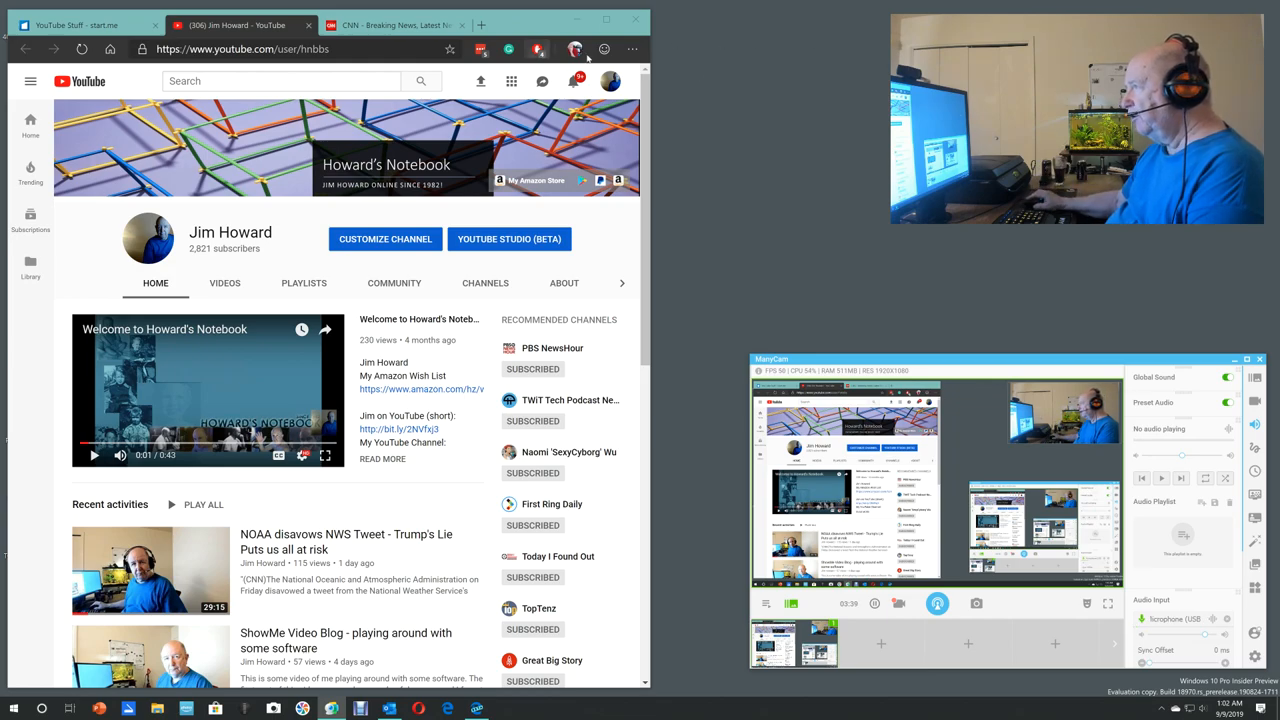
pyautogui.click(390, 24)
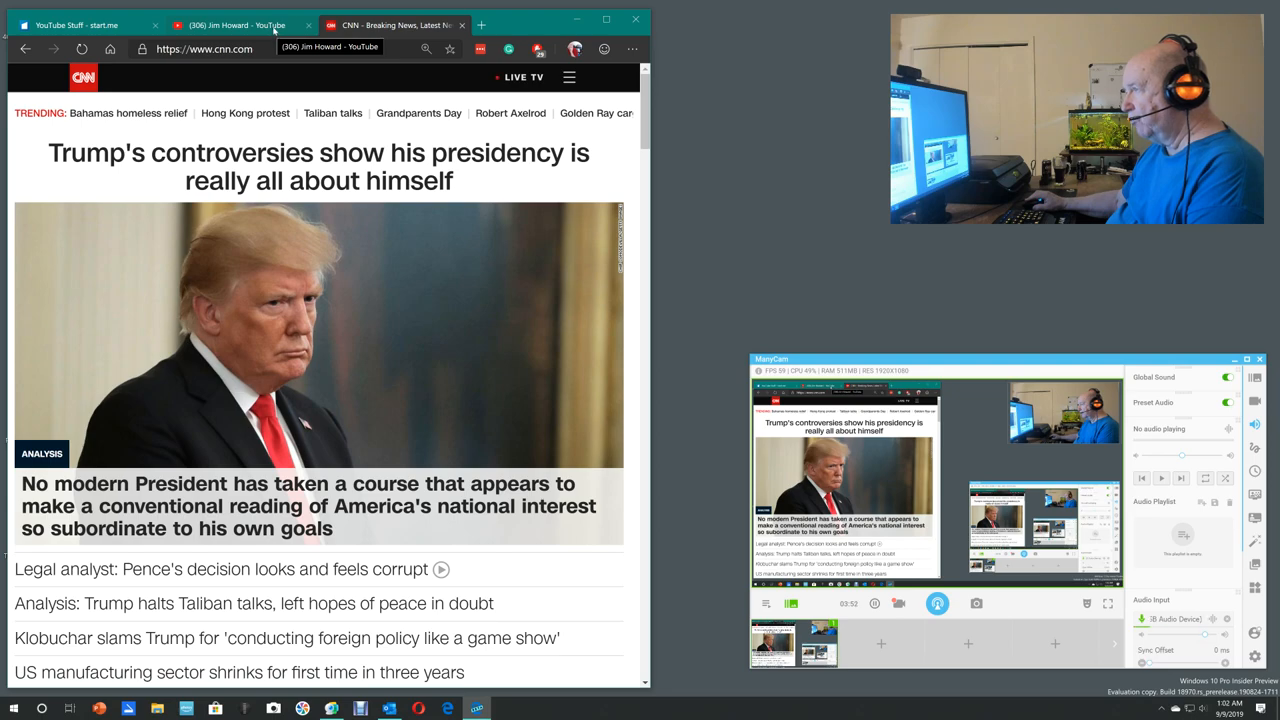
pyautogui.click(236, 24)
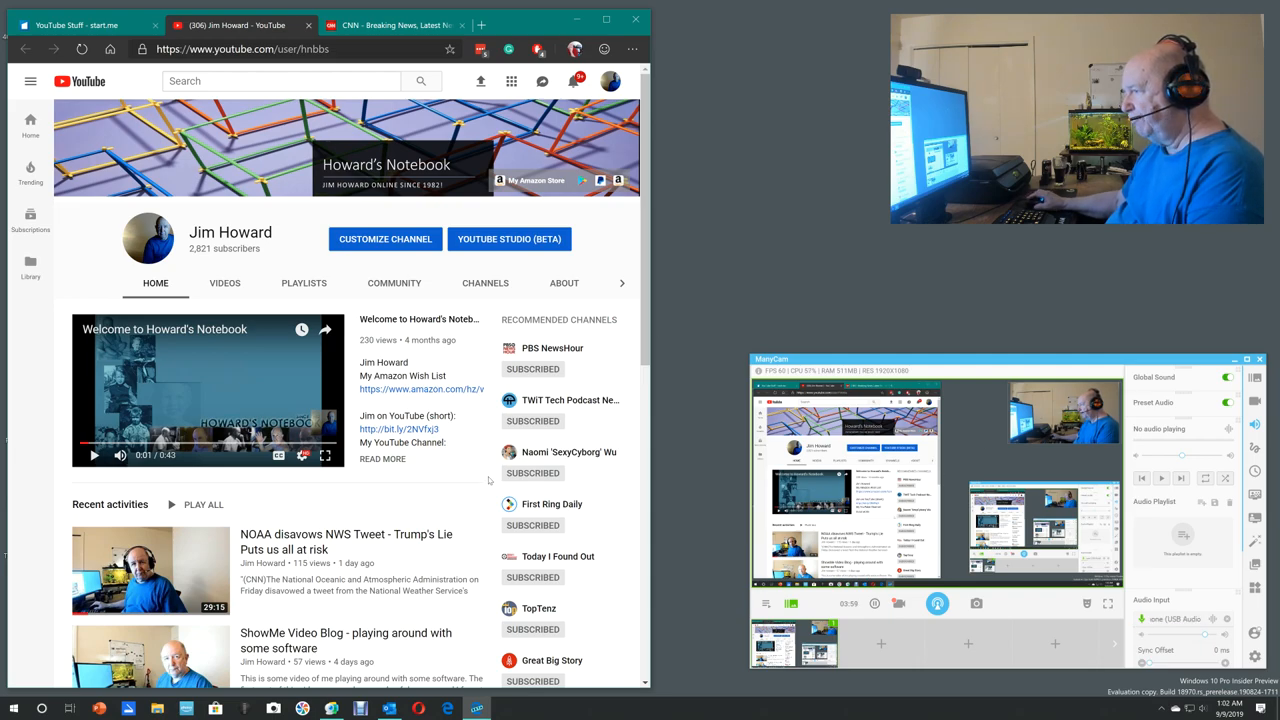
# Step: Scroll the Howard's Notebook channel page down to its Recent activity videos
pyautogui.scroll(-3)
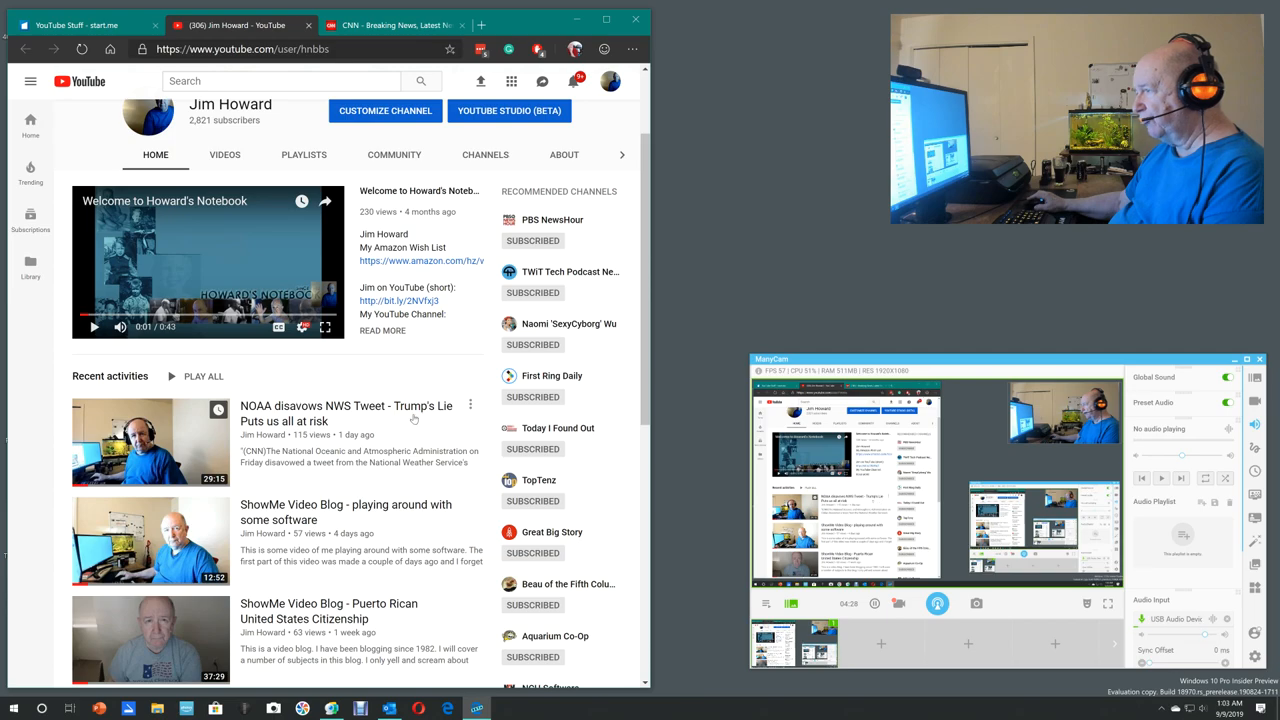
pyautogui.moveTo(412, 418)
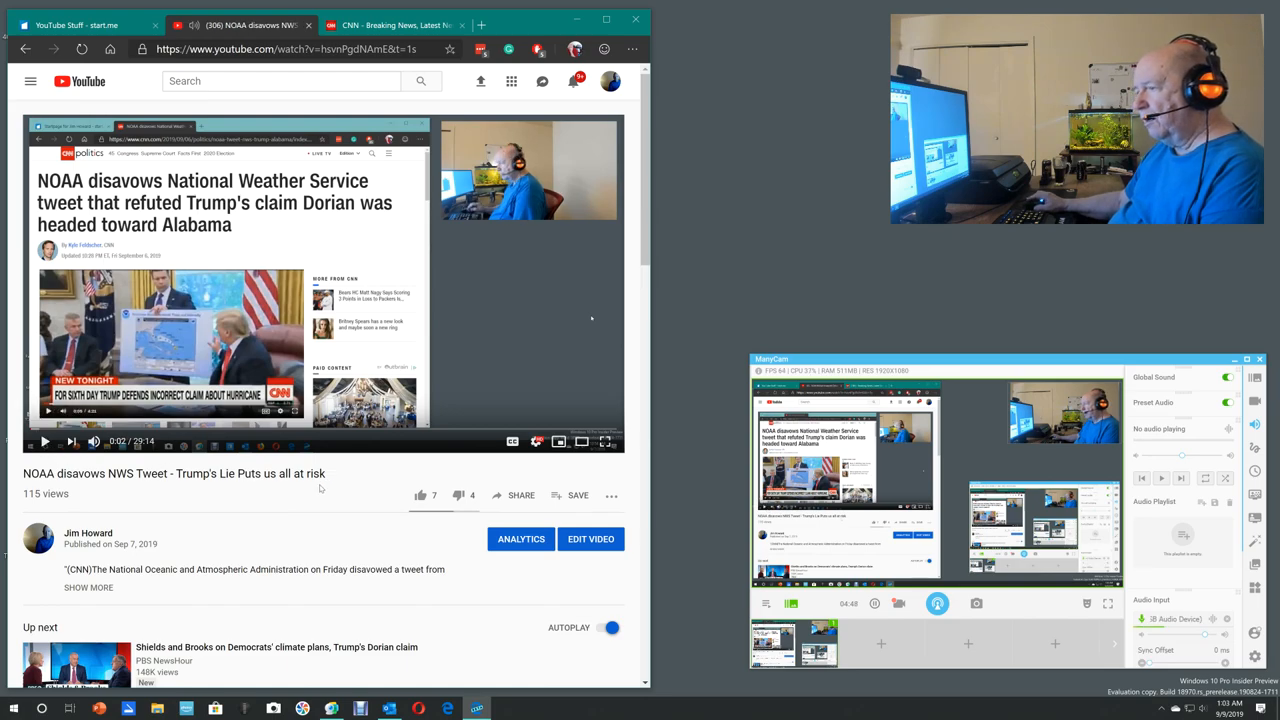
pyautogui.moveTo(372, 504)
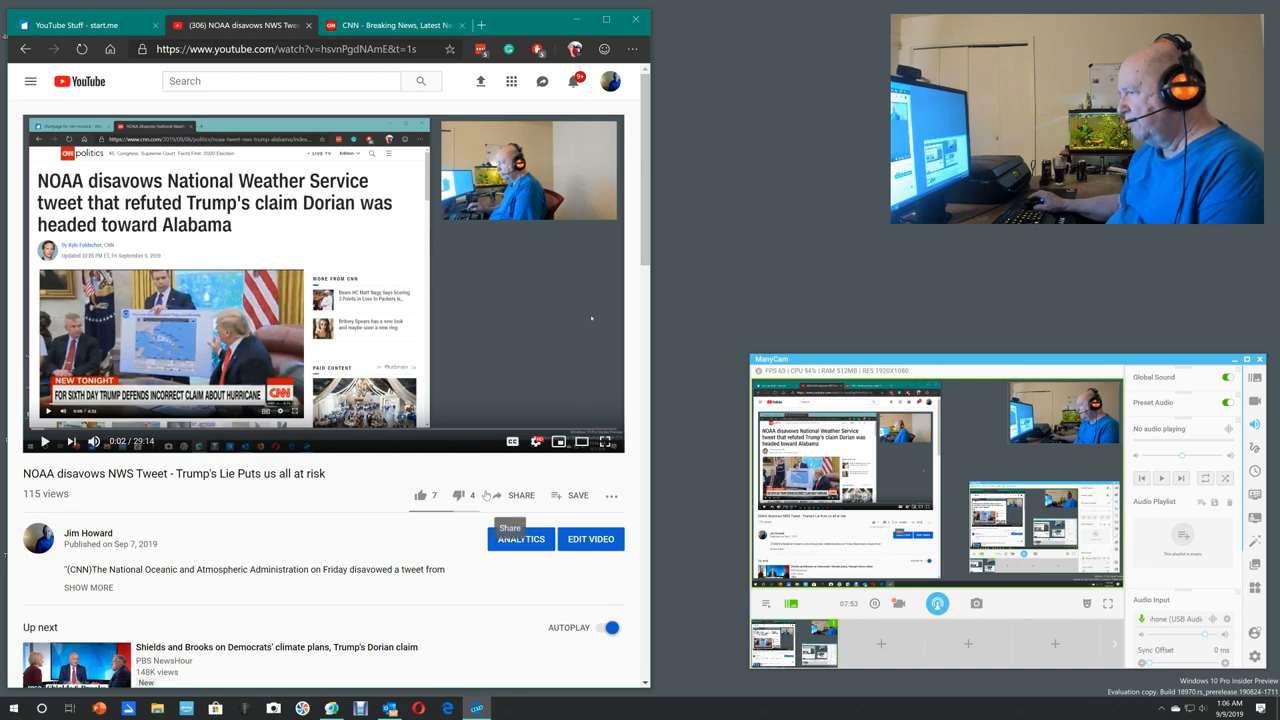
# Step: Expand the NOAA disavows NWS Tweet video's full description with its source links
pyautogui.scroll(-3)
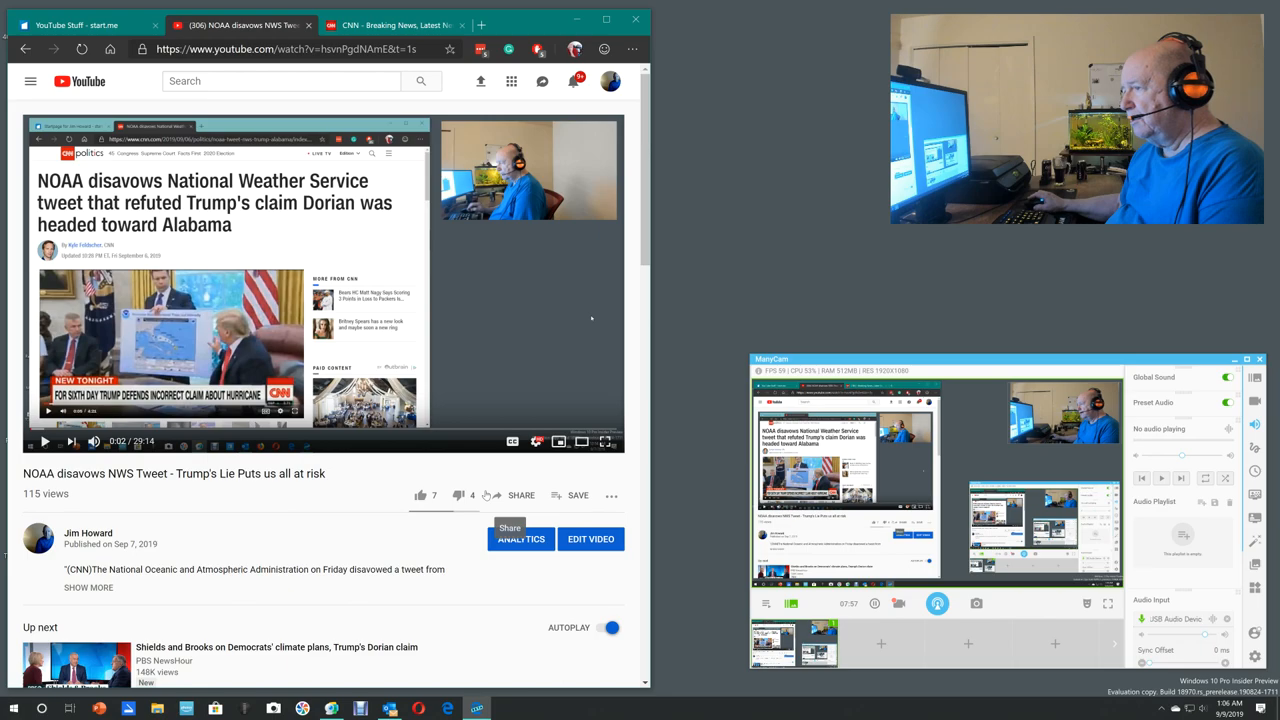
pyautogui.scroll(-3)
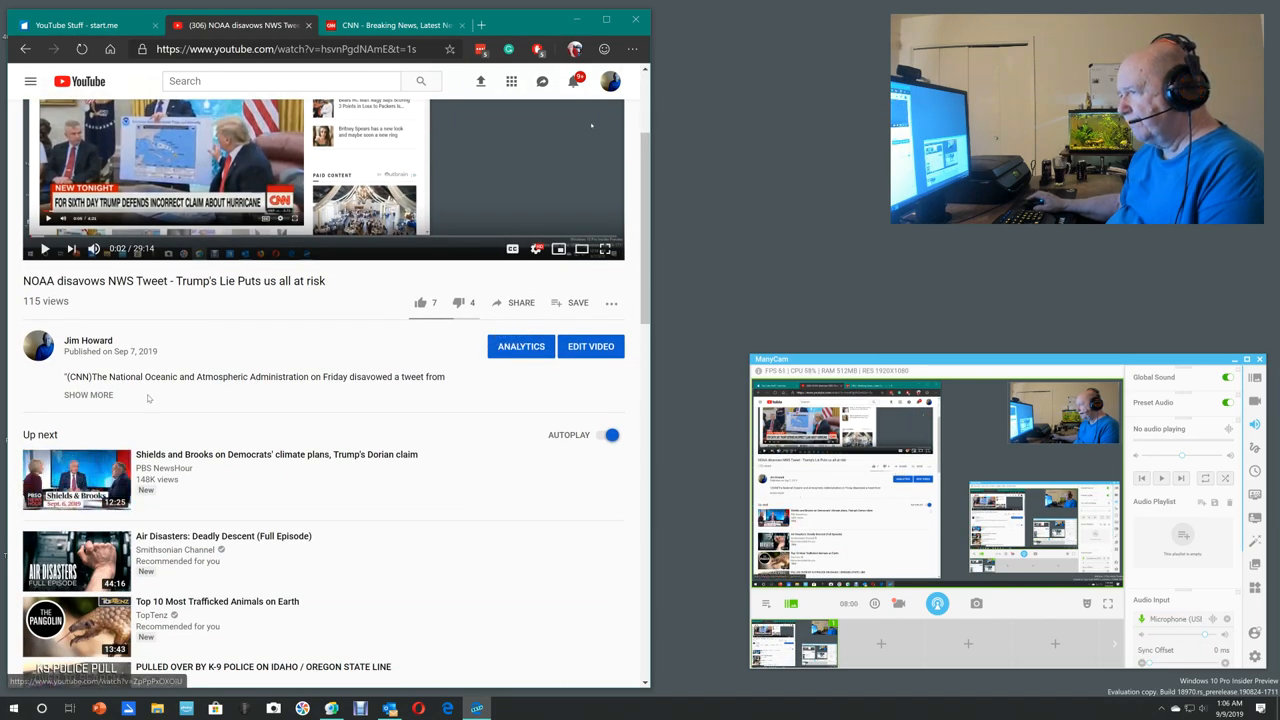
pyautogui.click(88, 394)
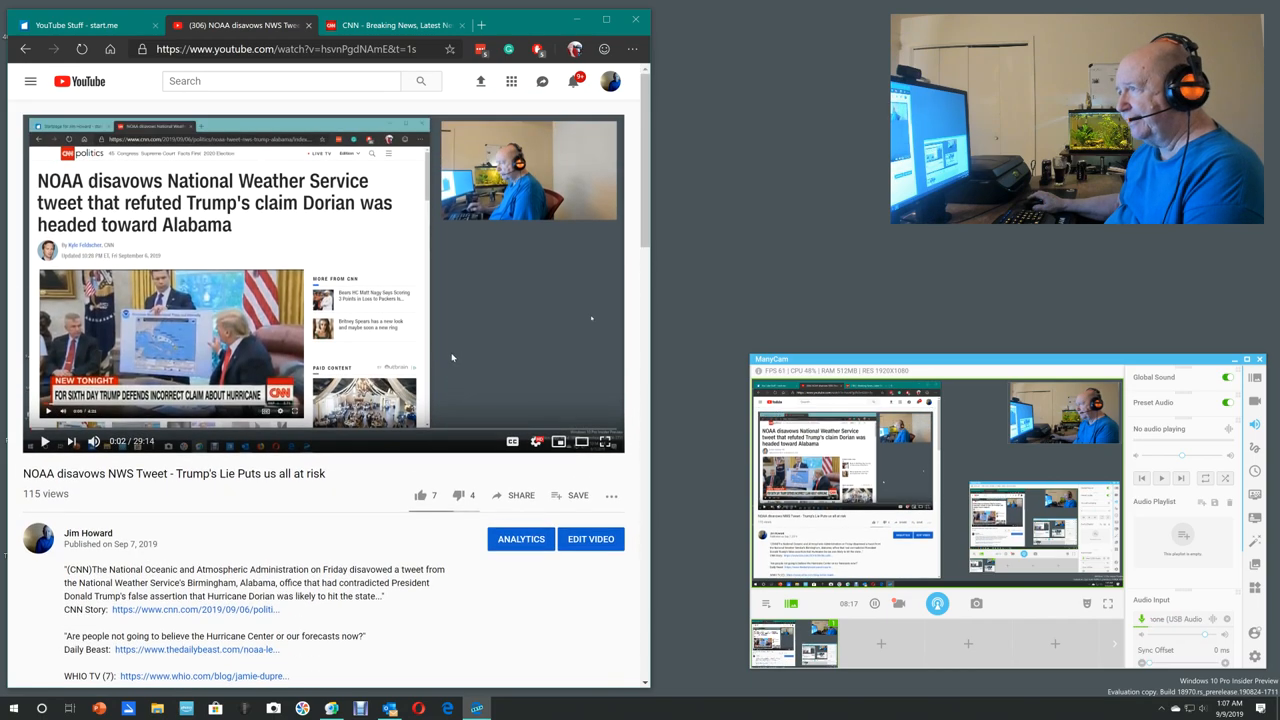
pyautogui.scroll(-3)
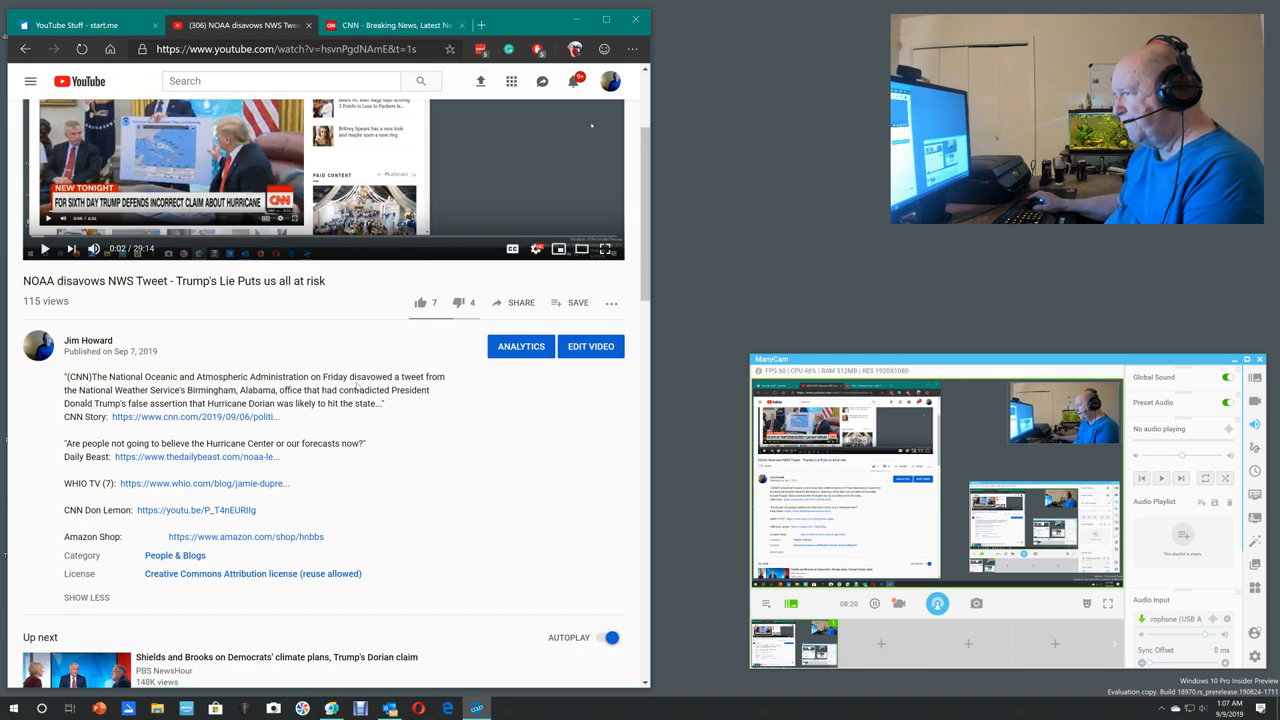
pyautogui.scroll(-3)
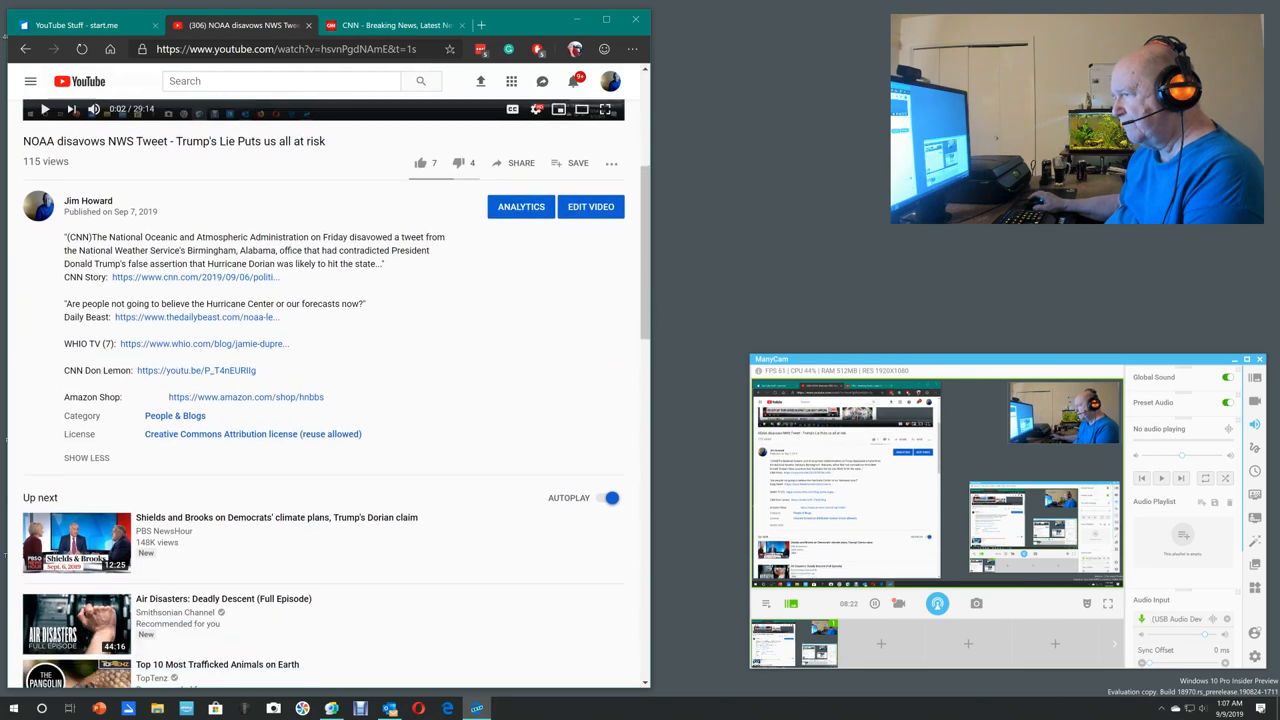
pyautogui.scroll(-3)
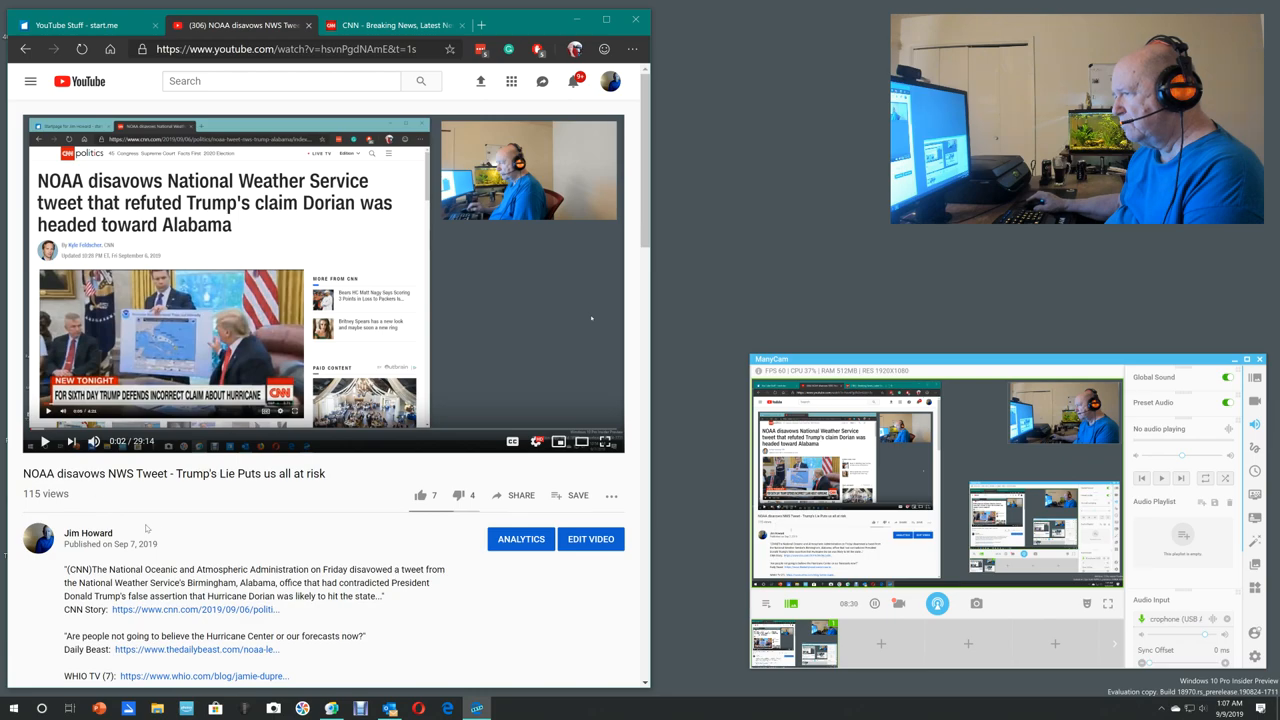
pyautogui.scroll(-3)
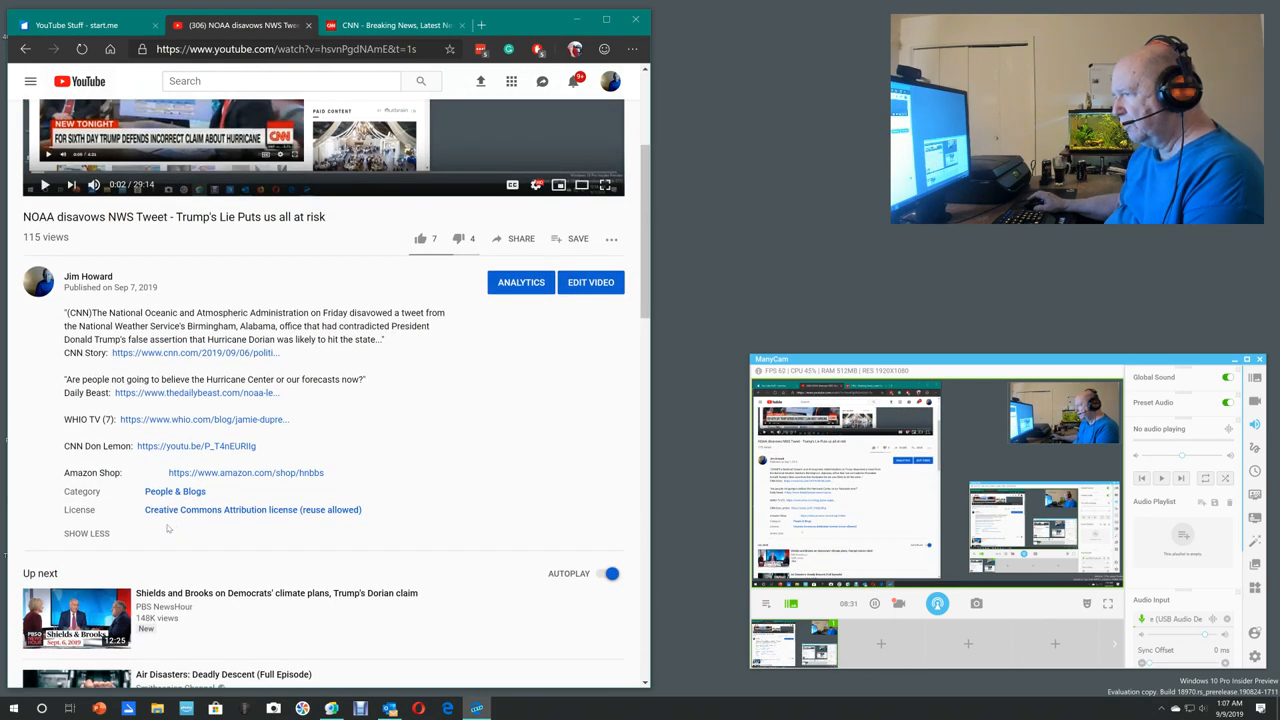
pyautogui.scroll(-3)
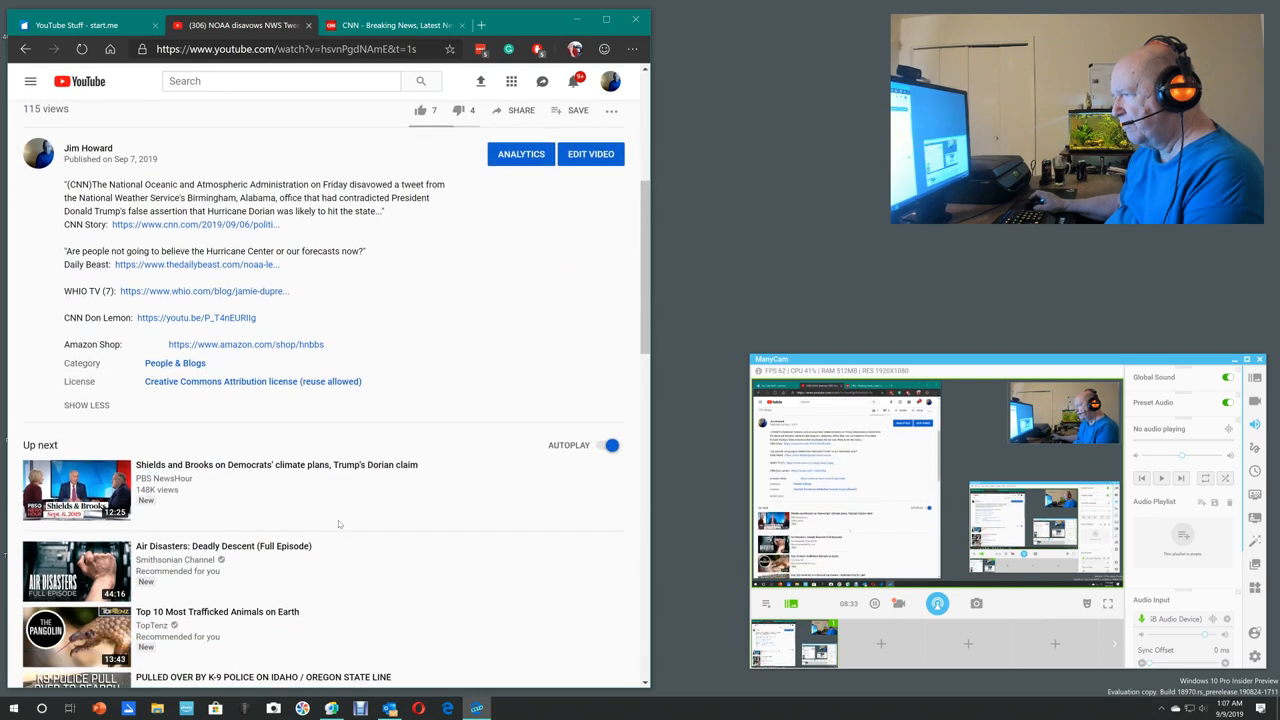
pyautogui.moveTo(678, 238)
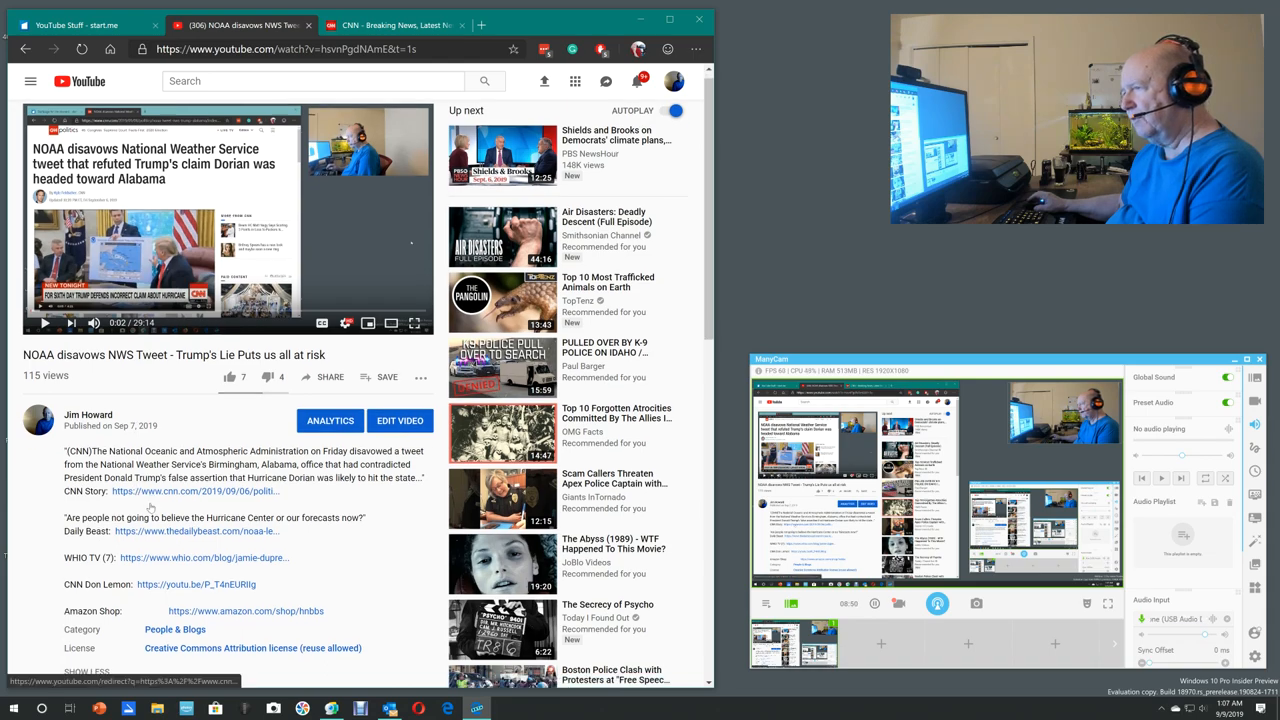
pyautogui.scroll(-3)
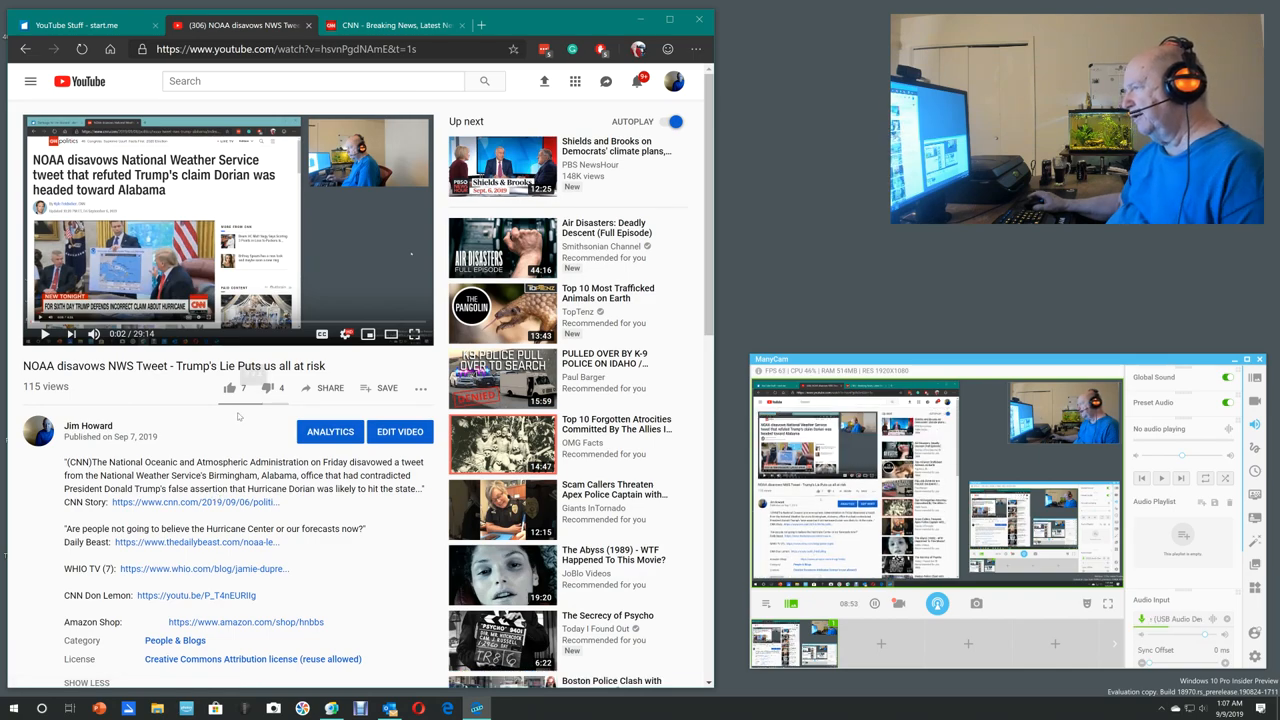
pyautogui.scroll(-3)
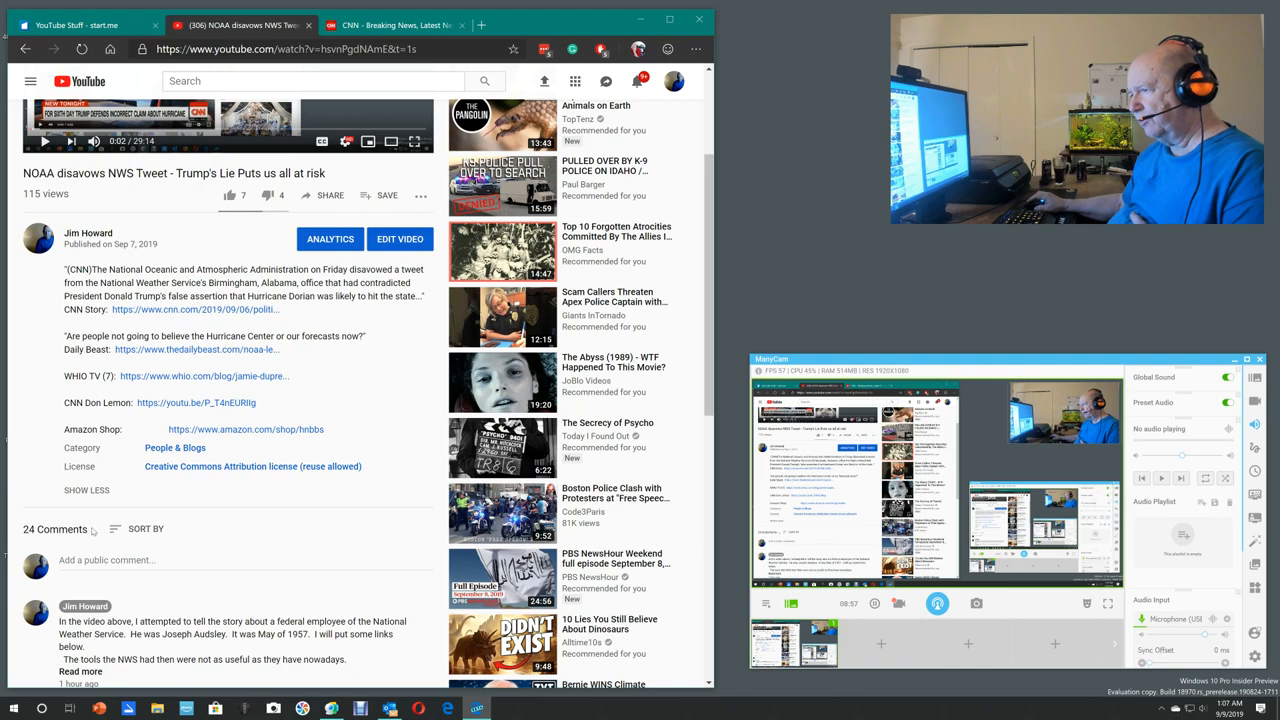
pyautogui.click(146, 528)
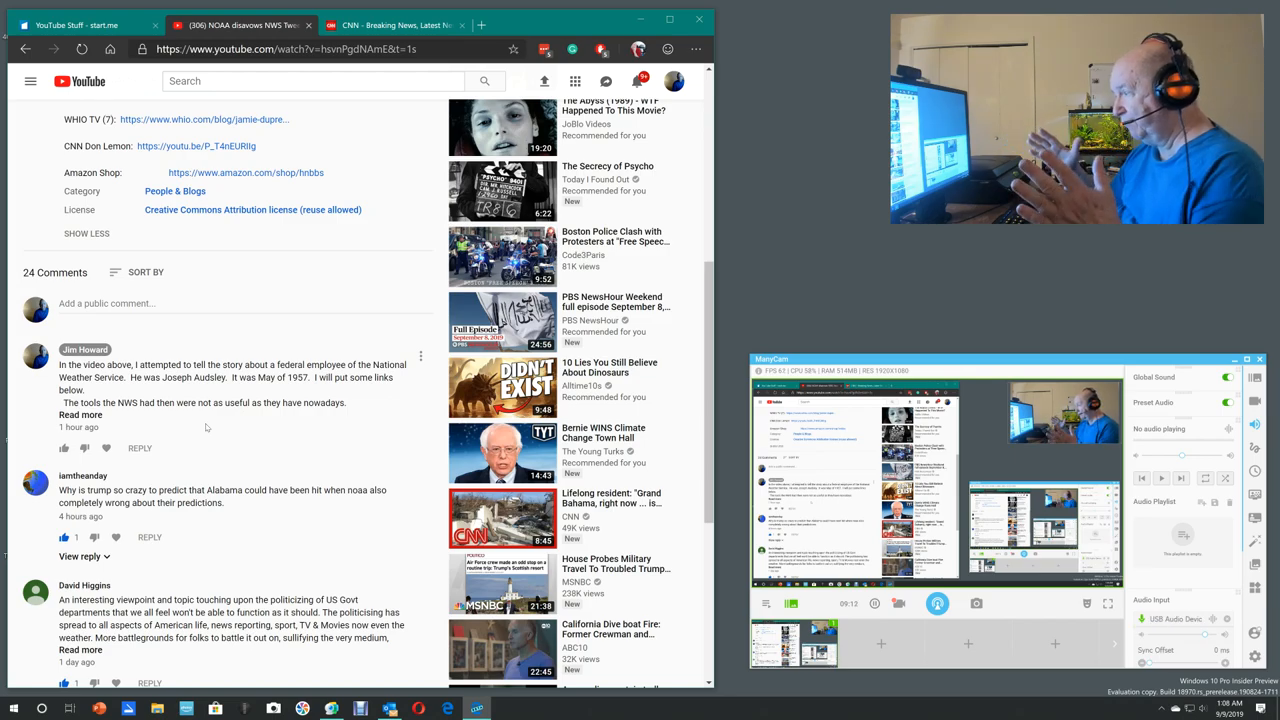
pyautogui.moveTo(148, 462)
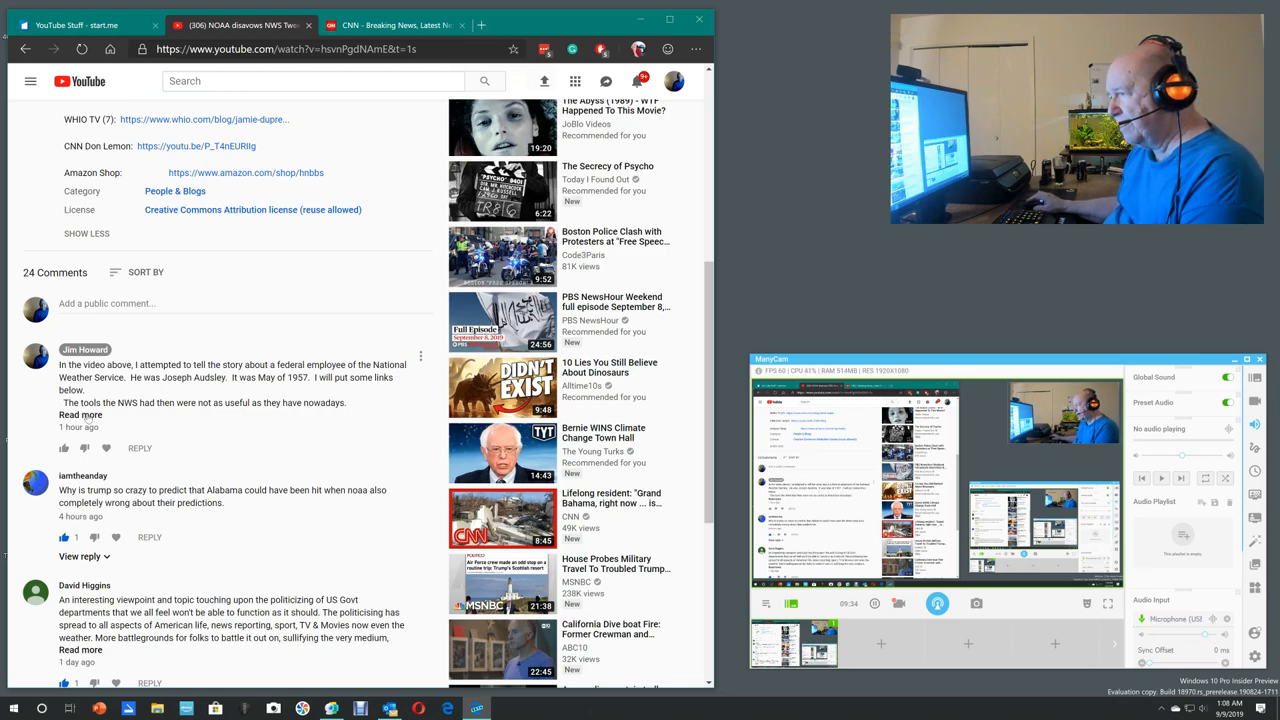
pyautogui.click(80, 414)
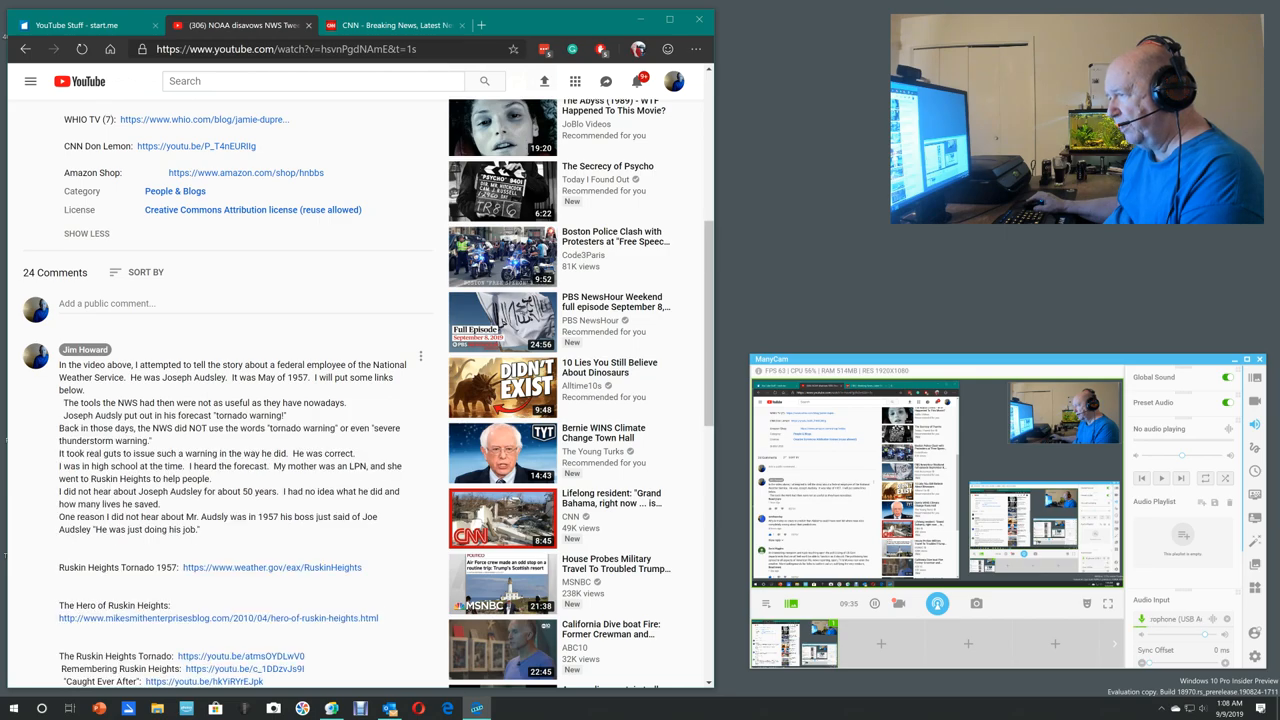
pyautogui.scroll(-3)
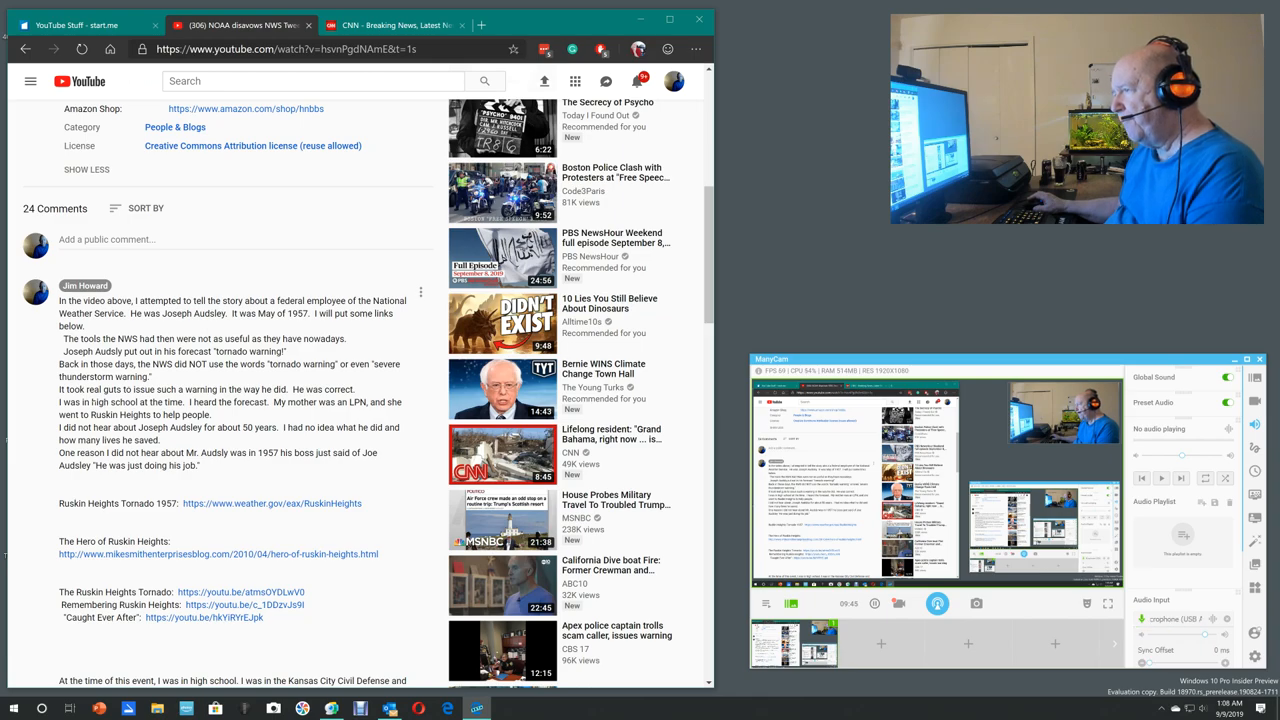
pyautogui.scroll(-3)
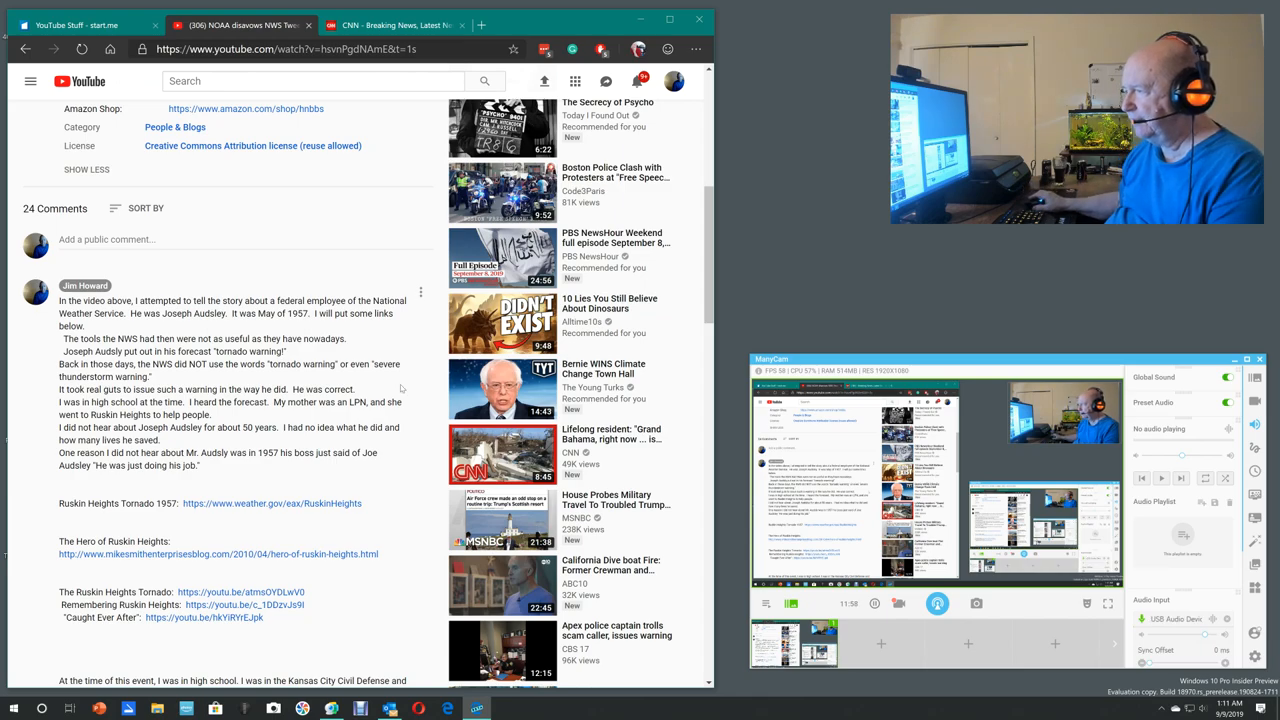
# Step: Load the winged badge image into Photopea as a single layer
pyautogui.doubleClick(152, 428)
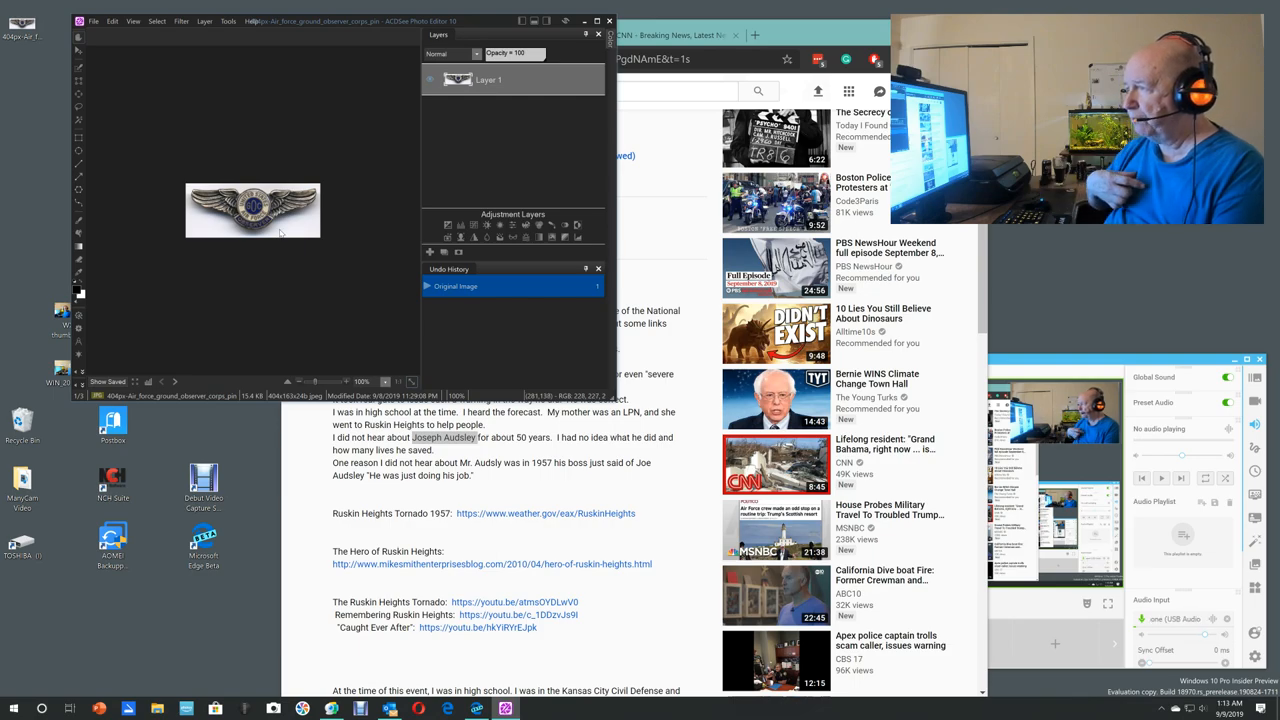
pyautogui.moveTo(338, 140)
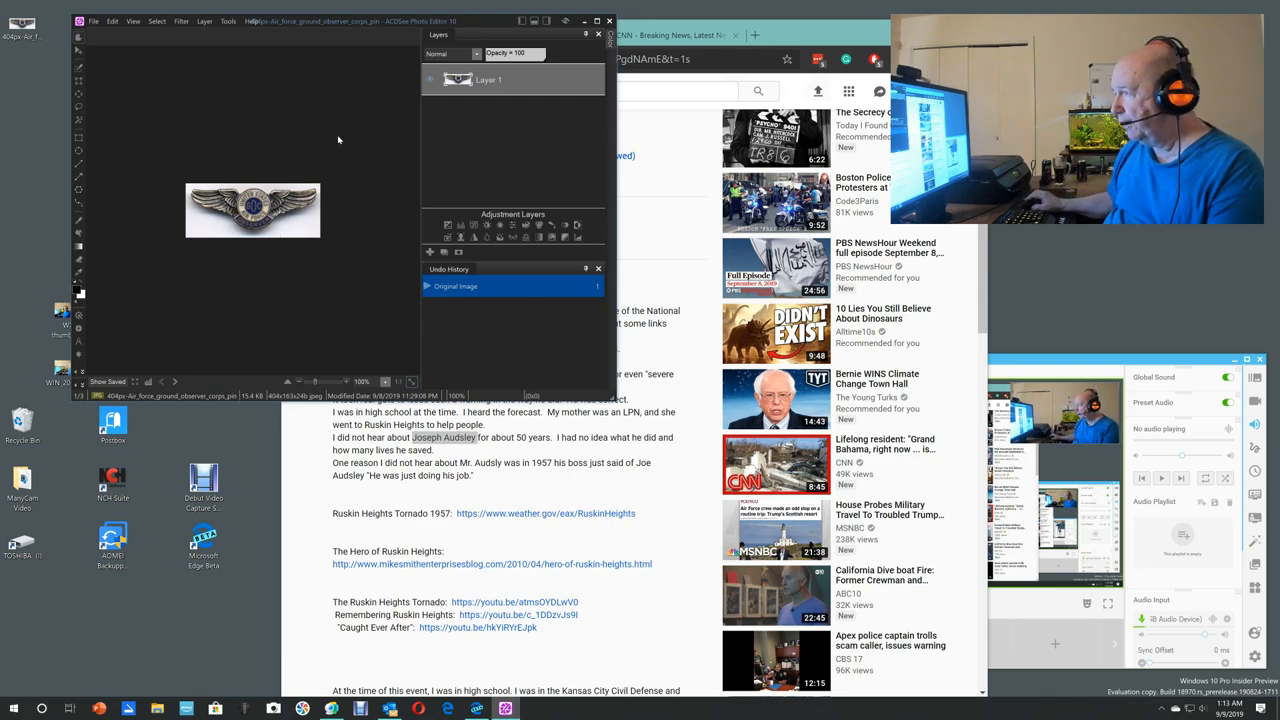
pyautogui.moveTo(258, 222)
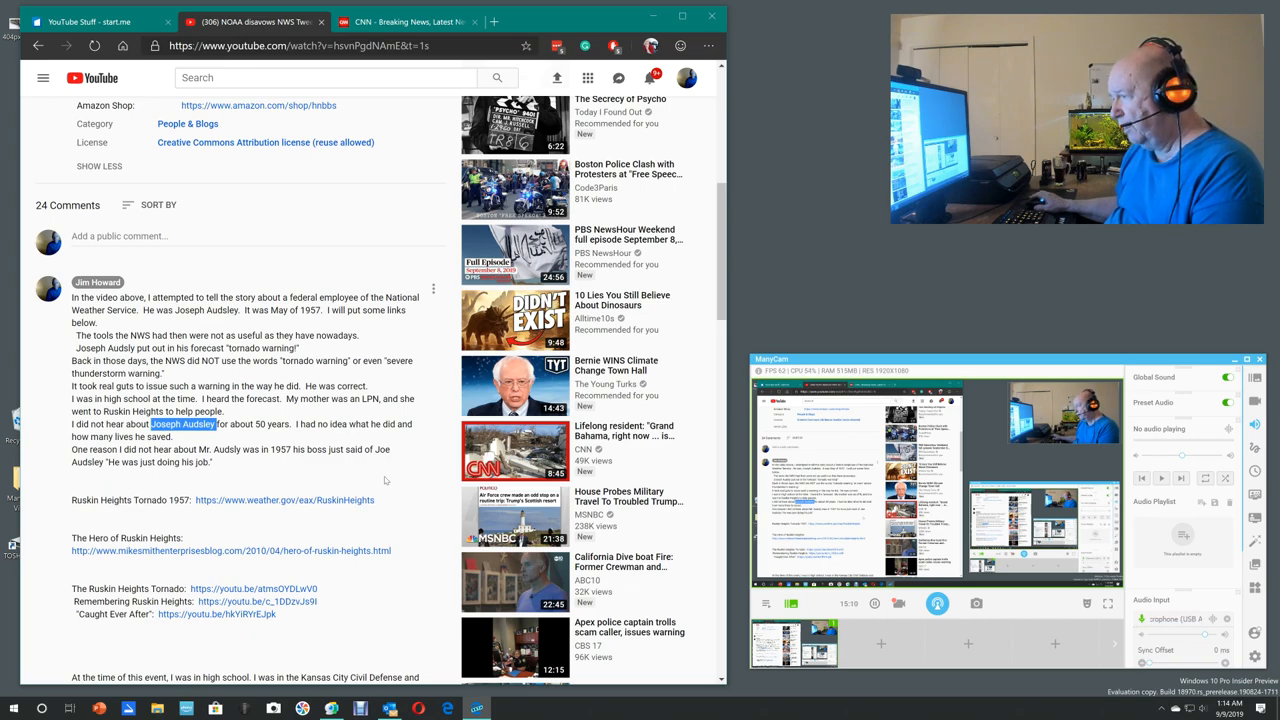
pyautogui.scroll(-3)
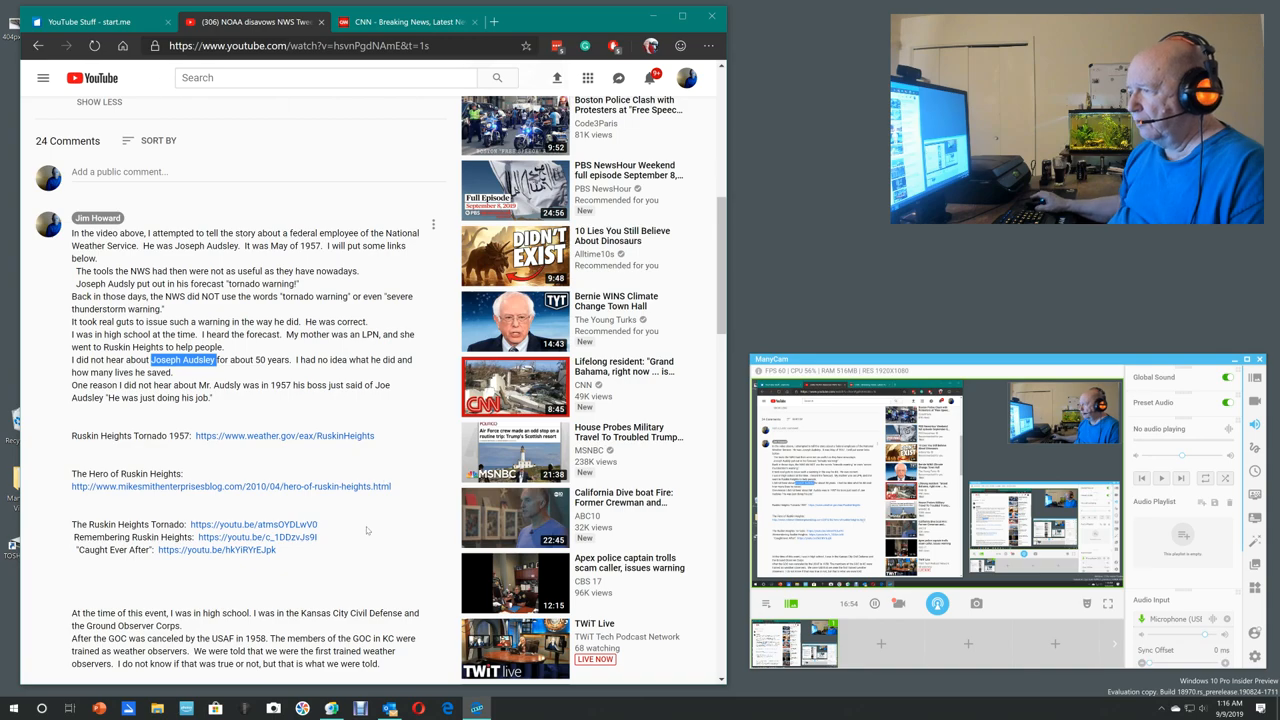
# Step: Finish scrolling the comment and return to the video player at the top of the page
pyautogui.scroll(-3)
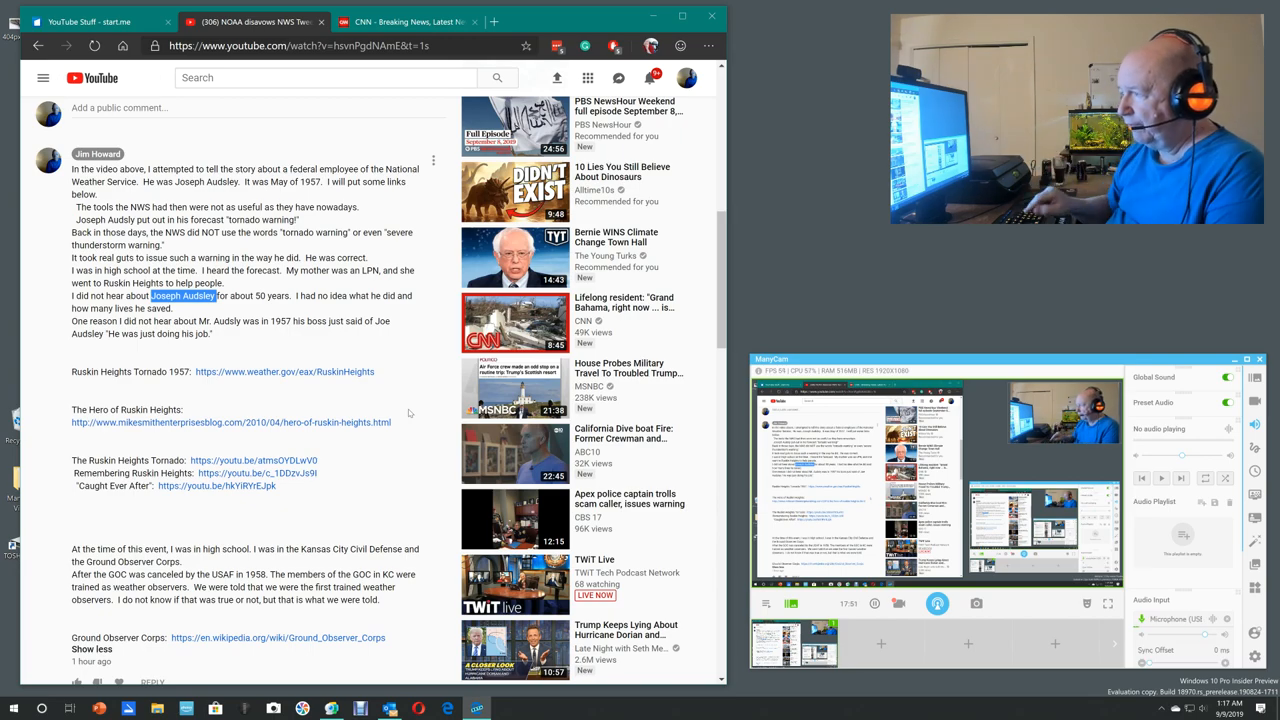
pyautogui.scroll(-3)
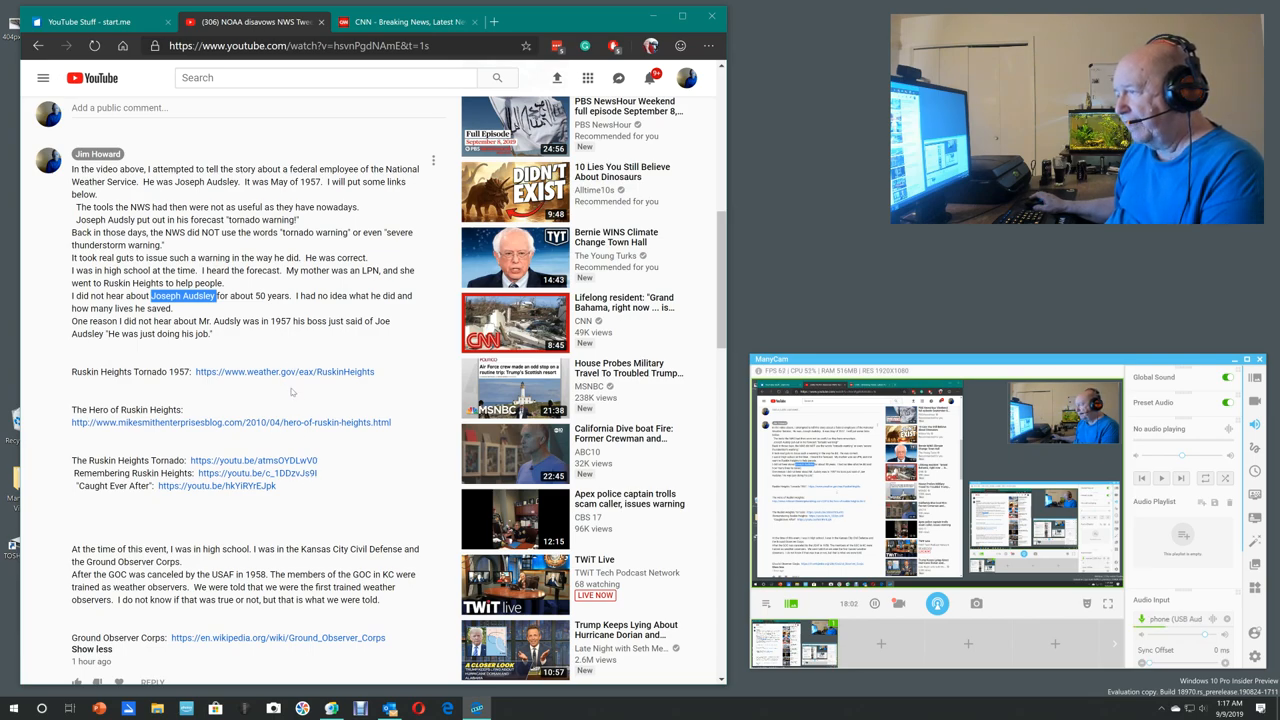
pyautogui.scroll(-3)
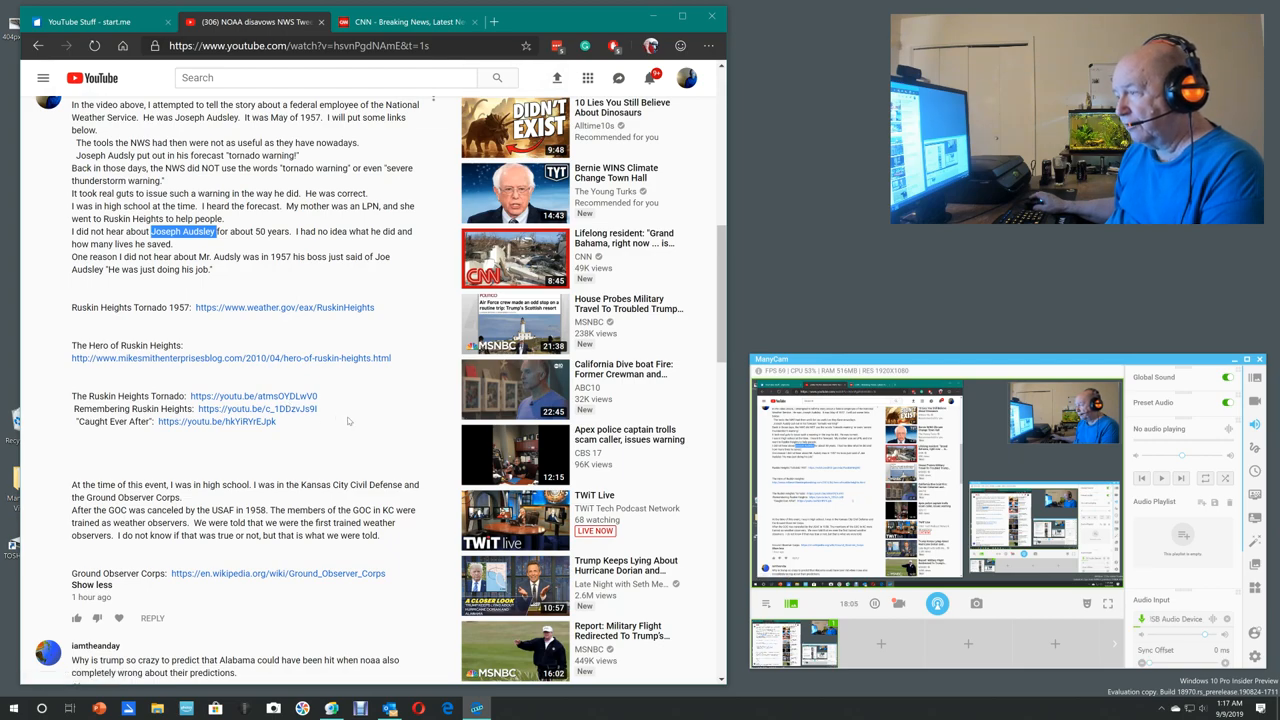
pyautogui.scroll(-3)
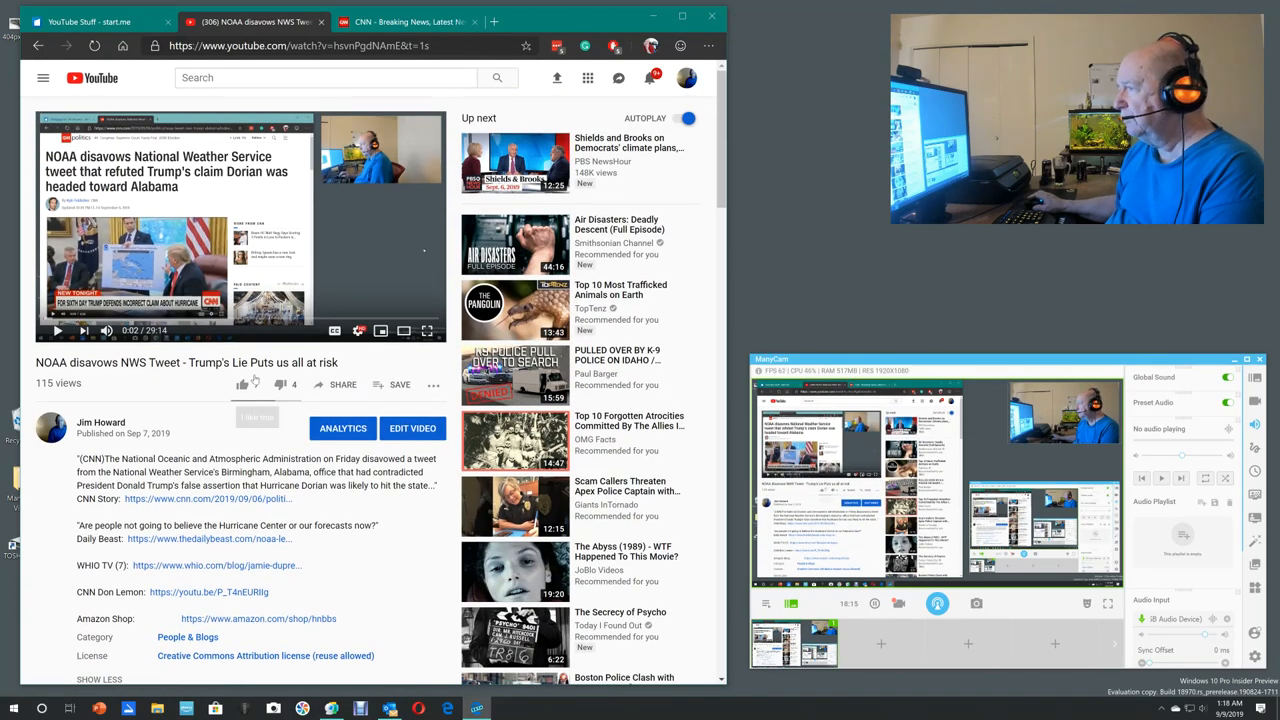
# Step: Bring up the YouTube account menu from the profile avatar on the NOAA video page
pyautogui.click(242, 384)
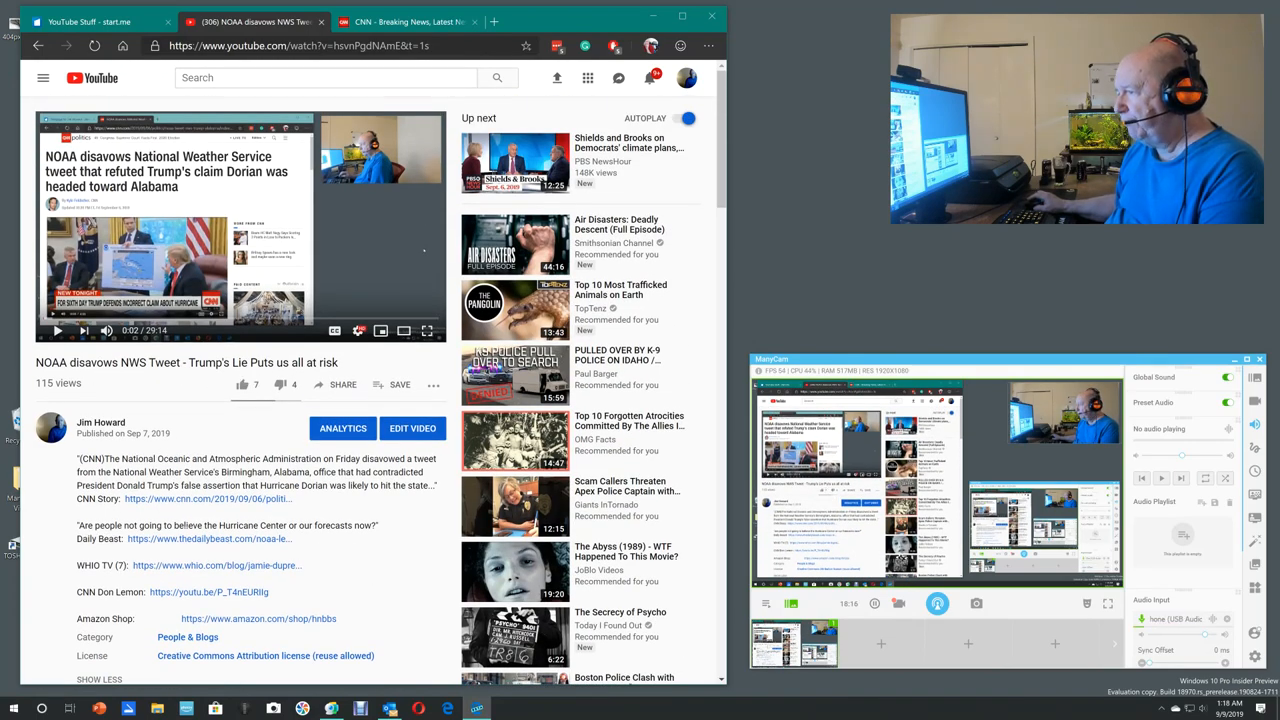
pyautogui.scroll(-3)
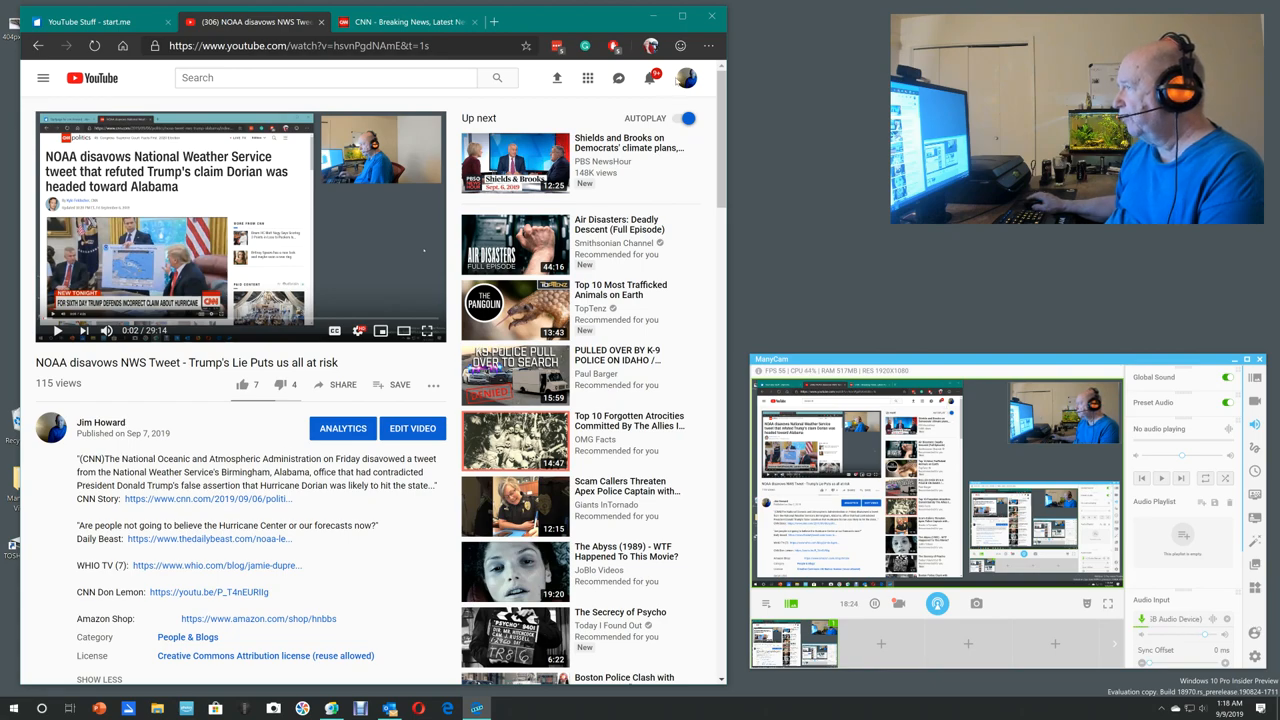
pyautogui.click(686, 78)
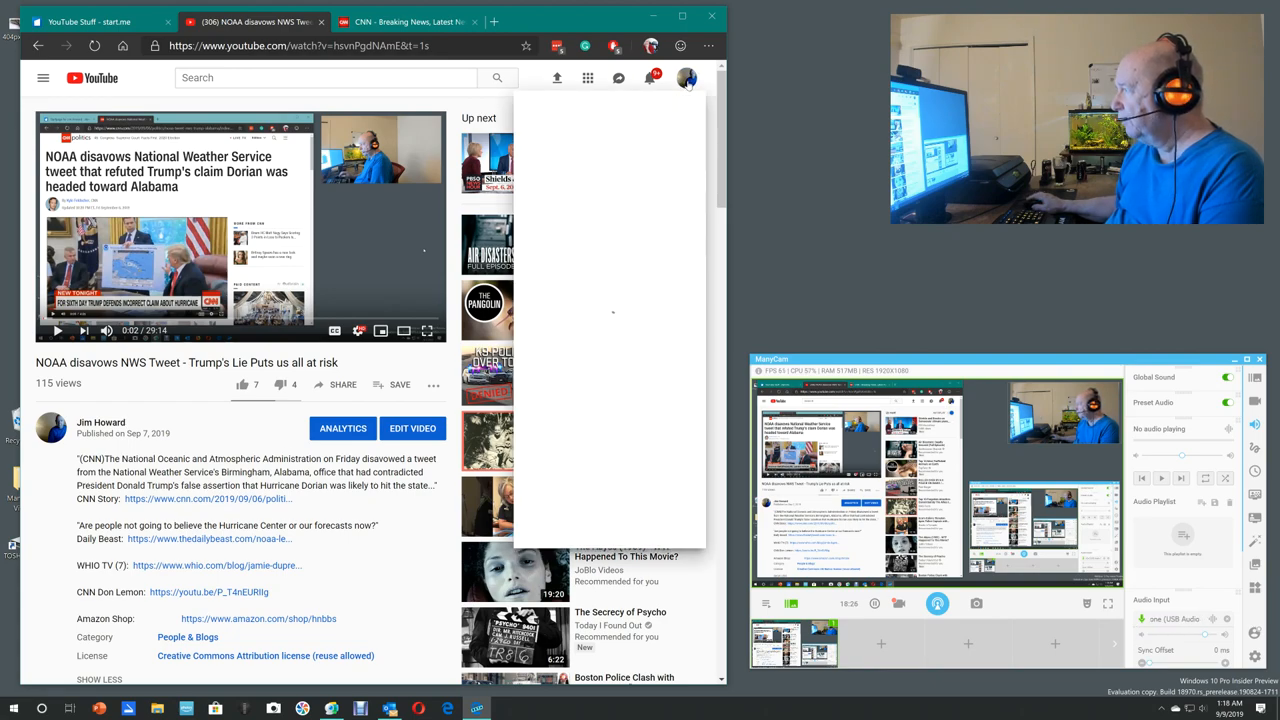
# Step: Go to the Howard's Notebook channel page from the account menu
pyautogui.click(688, 78)
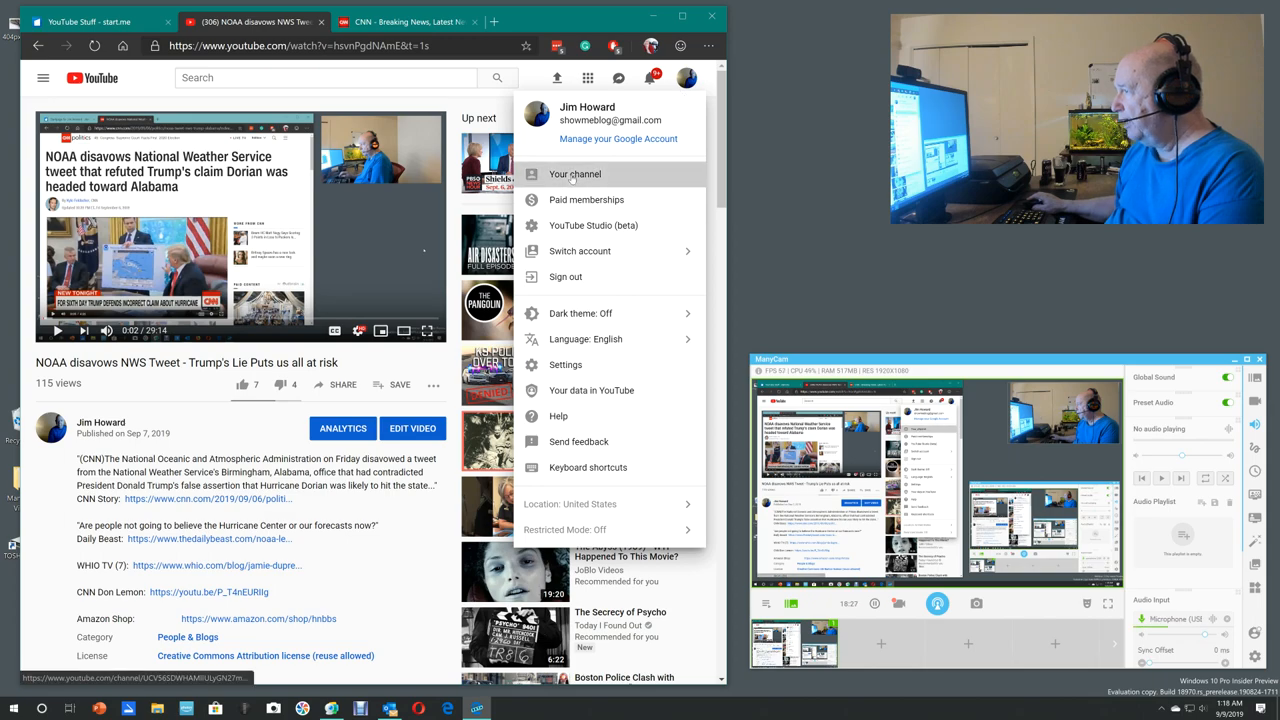
pyautogui.click(574, 174)
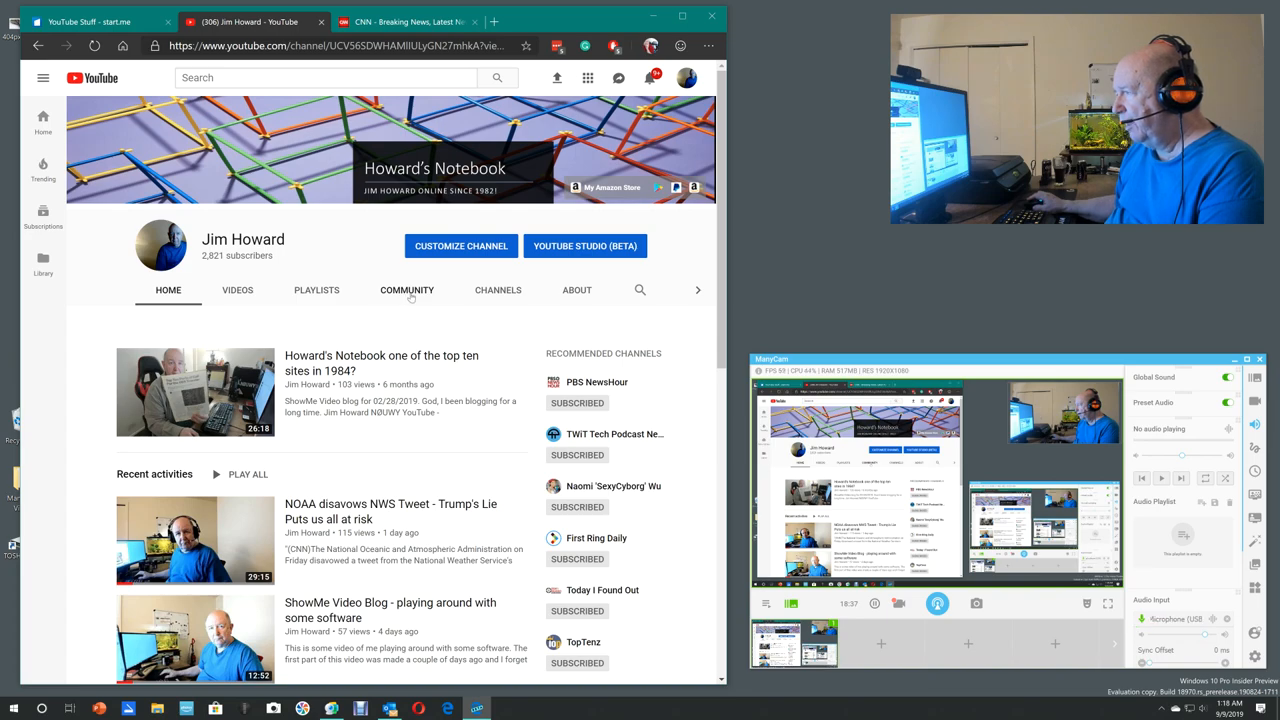
pyautogui.moveTo(340, 296)
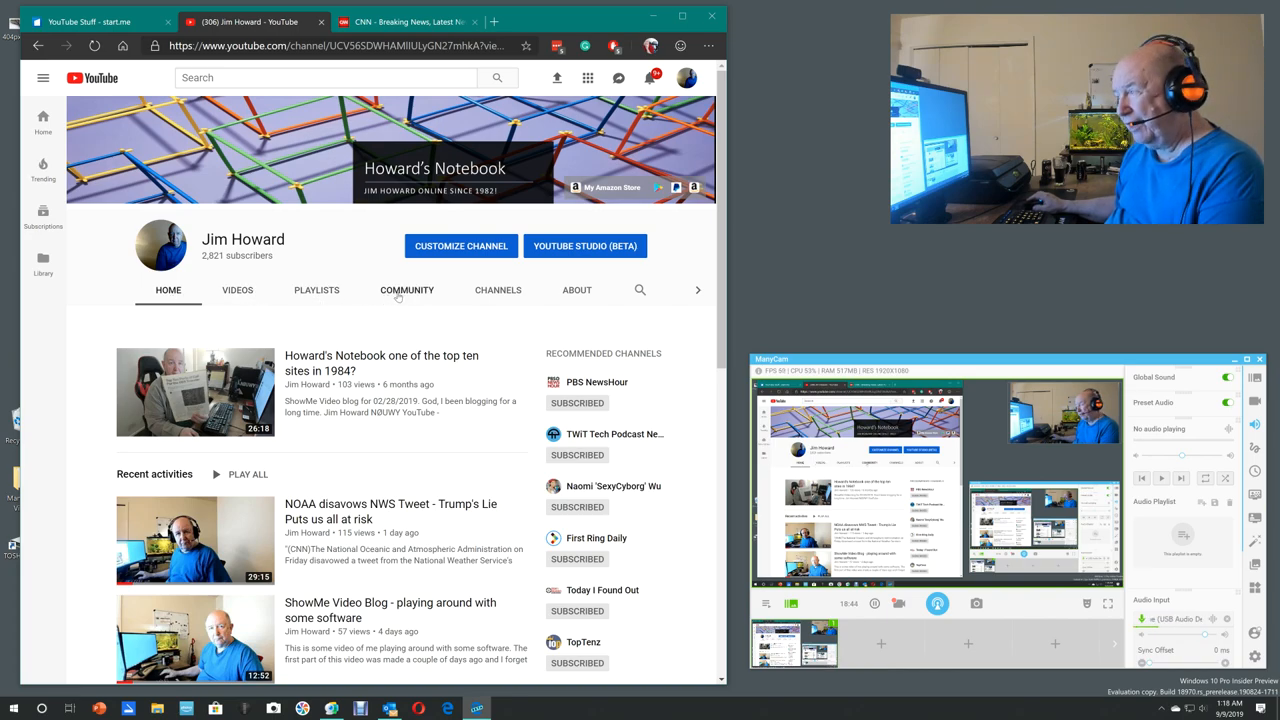
pyautogui.moveTo(444, 308)
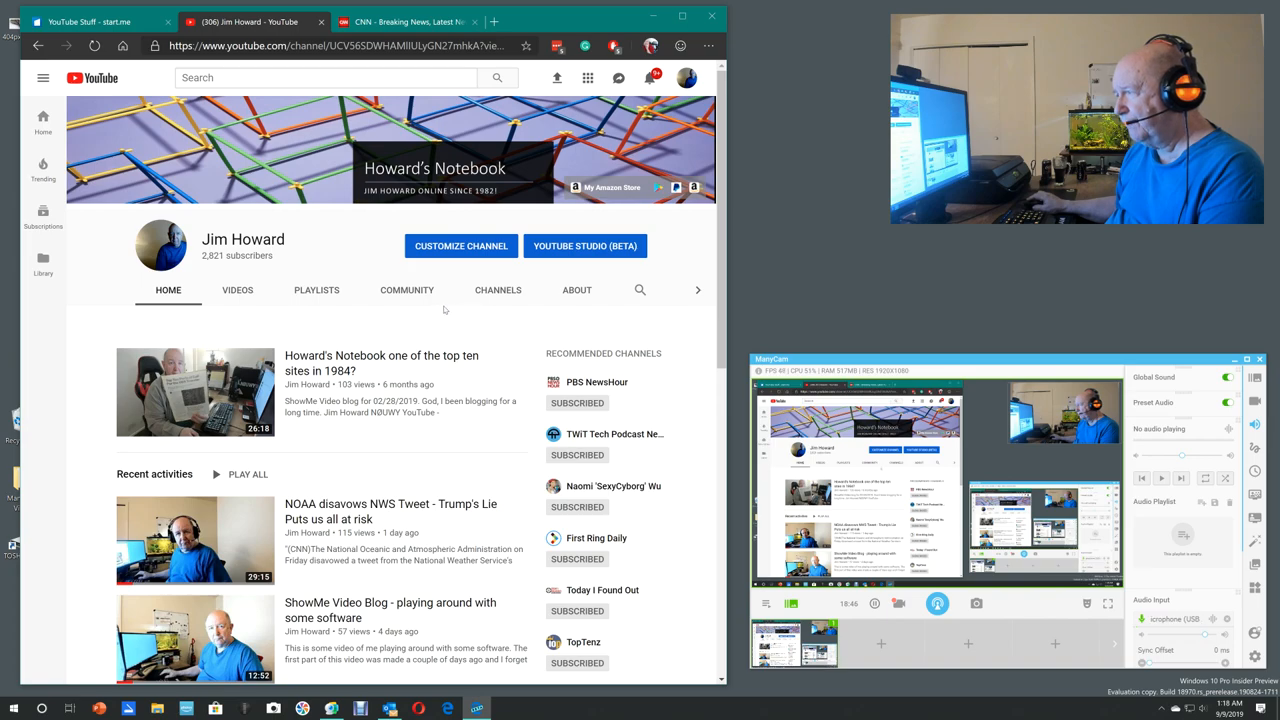
pyautogui.moveTo(408, 290)
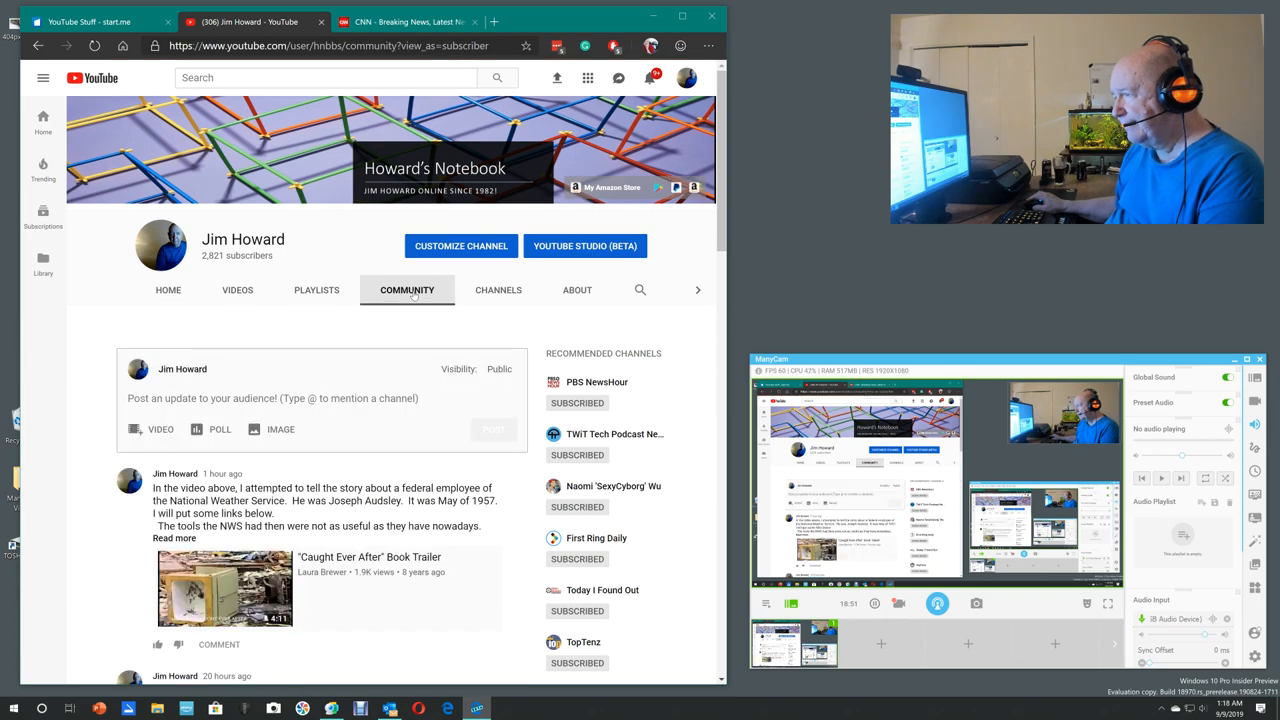
pyautogui.scroll(-3)
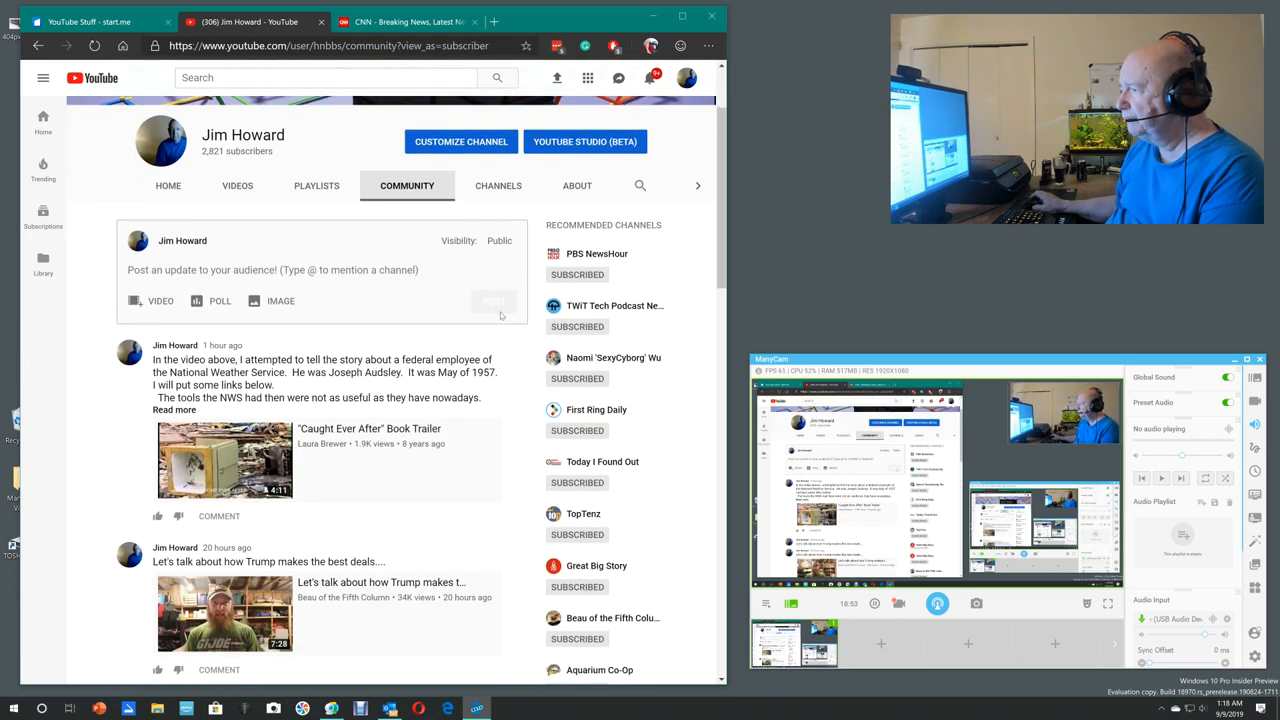
pyautogui.scroll(-3)
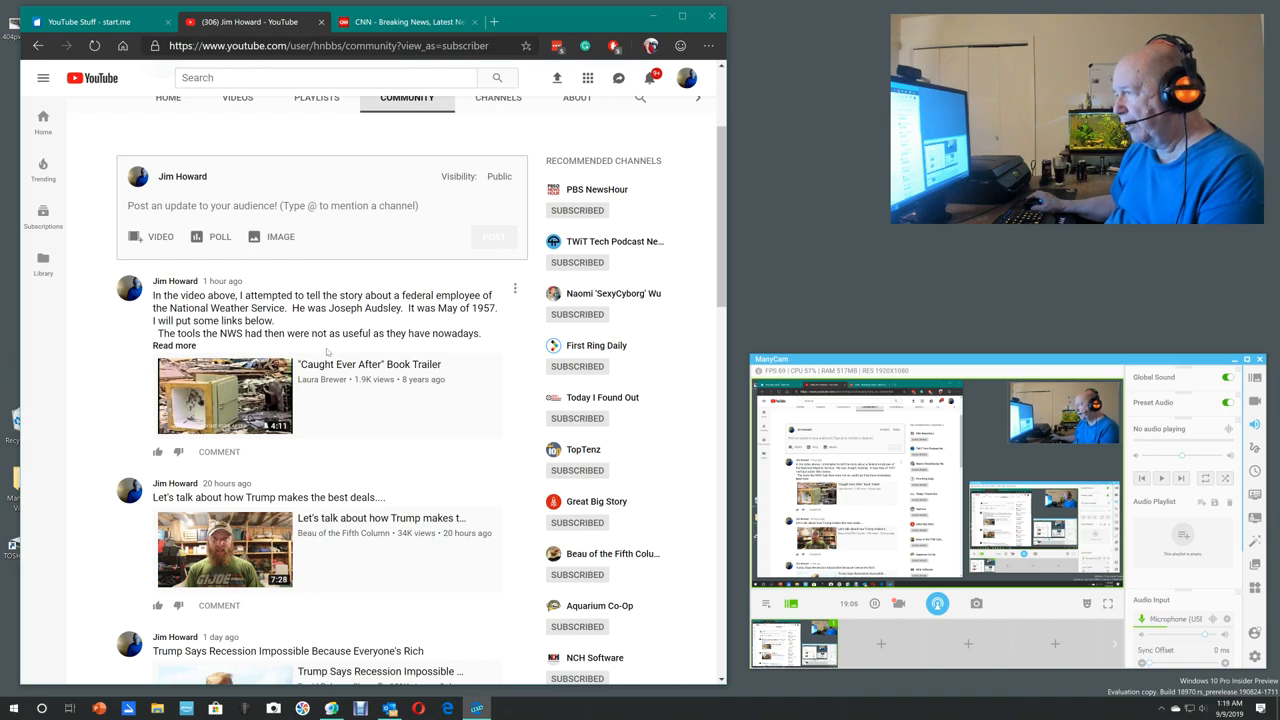
pyautogui.scroll(-3)
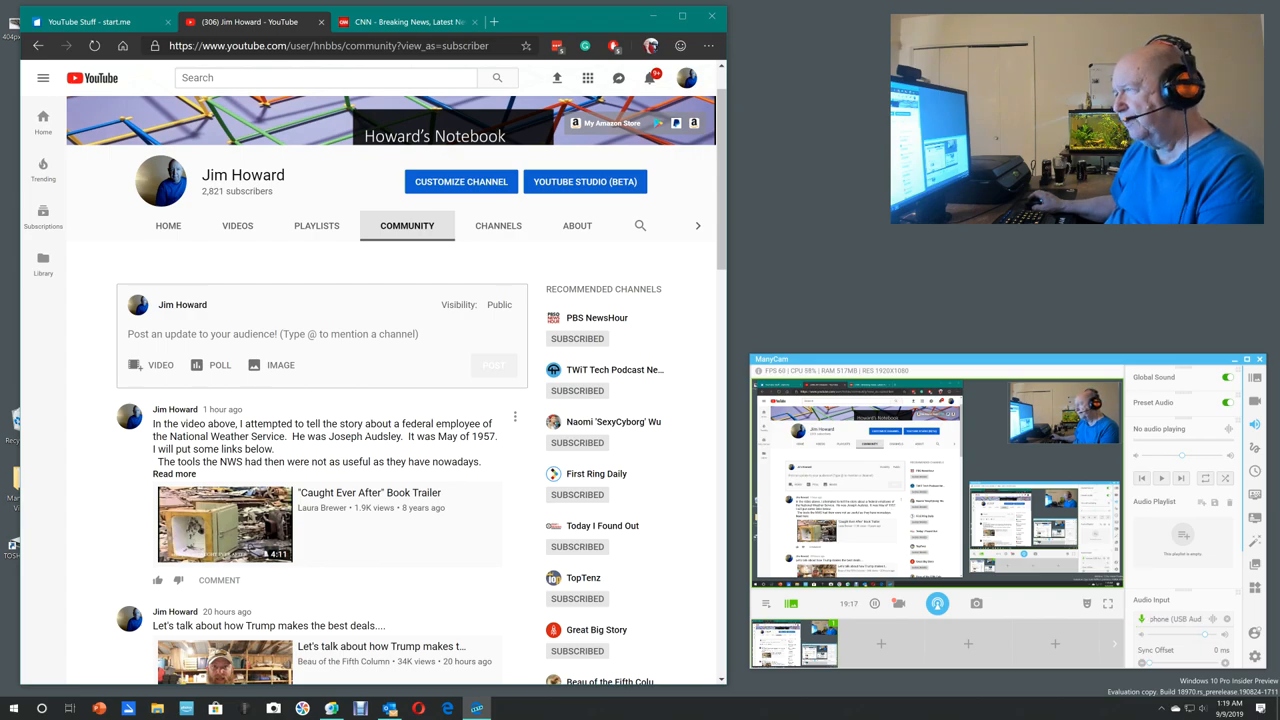
pyautogui.scroll(-3)
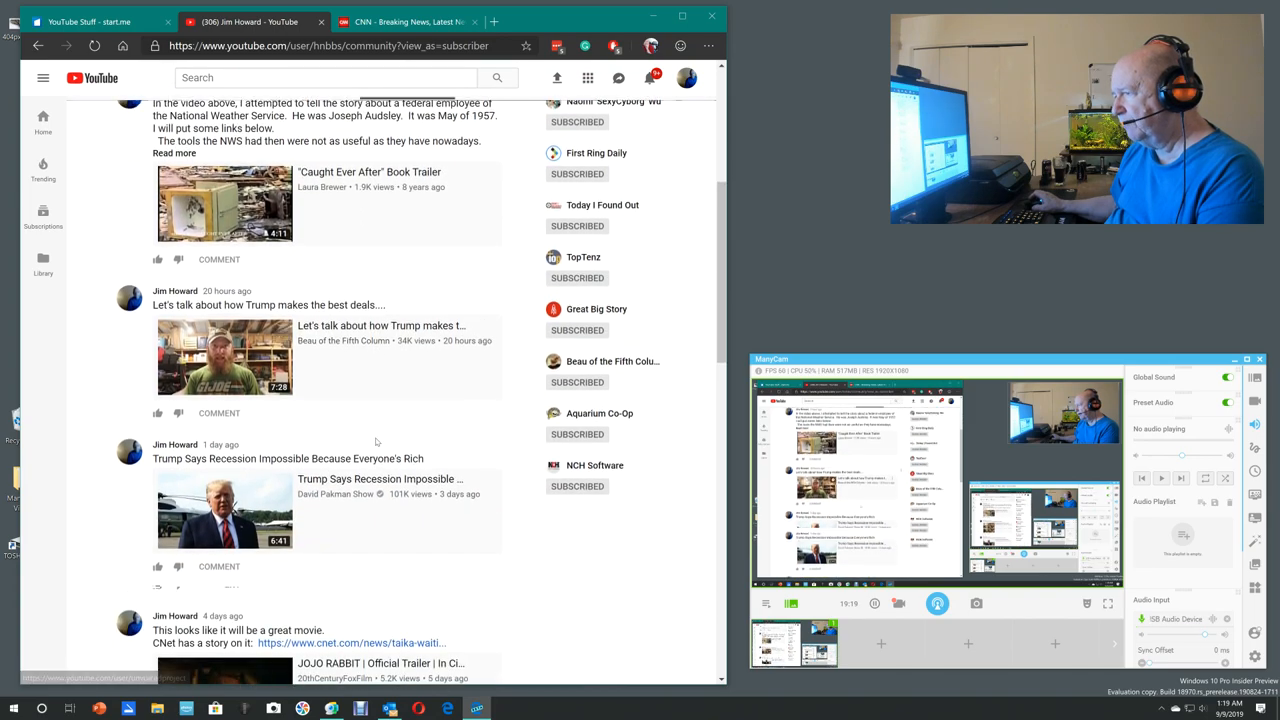
pyautogui.scroll(-3)
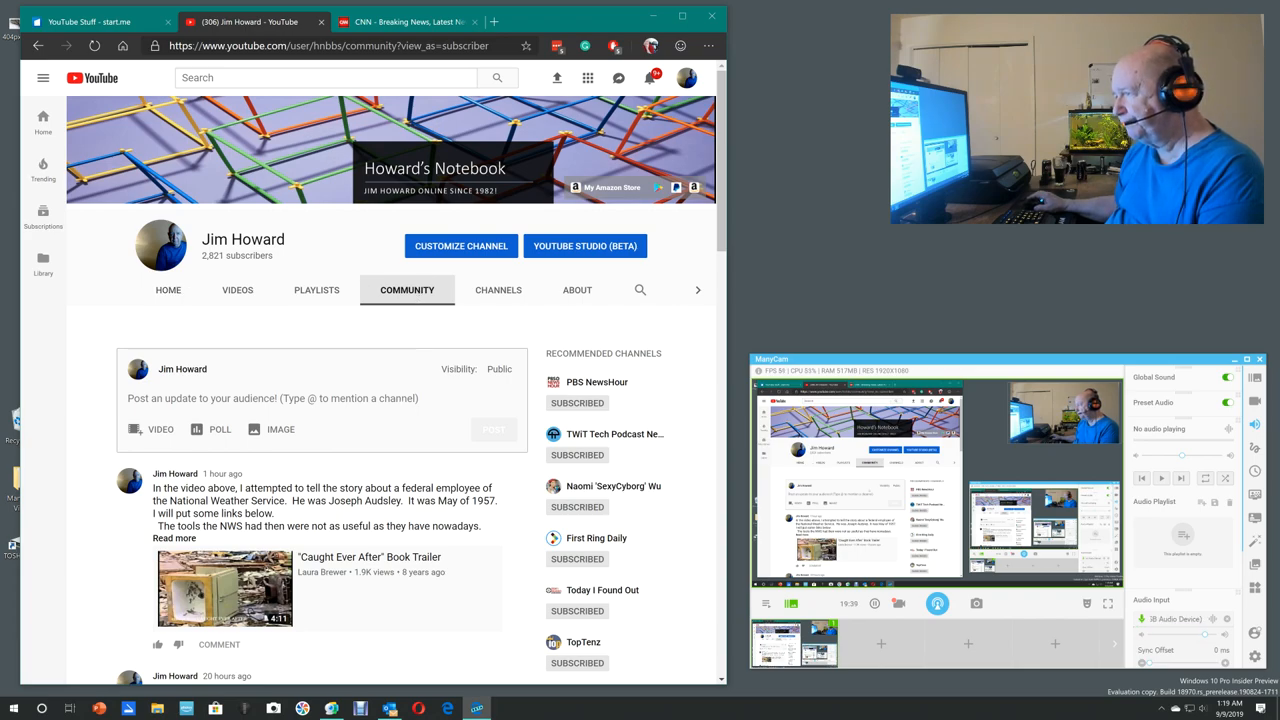
pyautogui.scroll(-3)
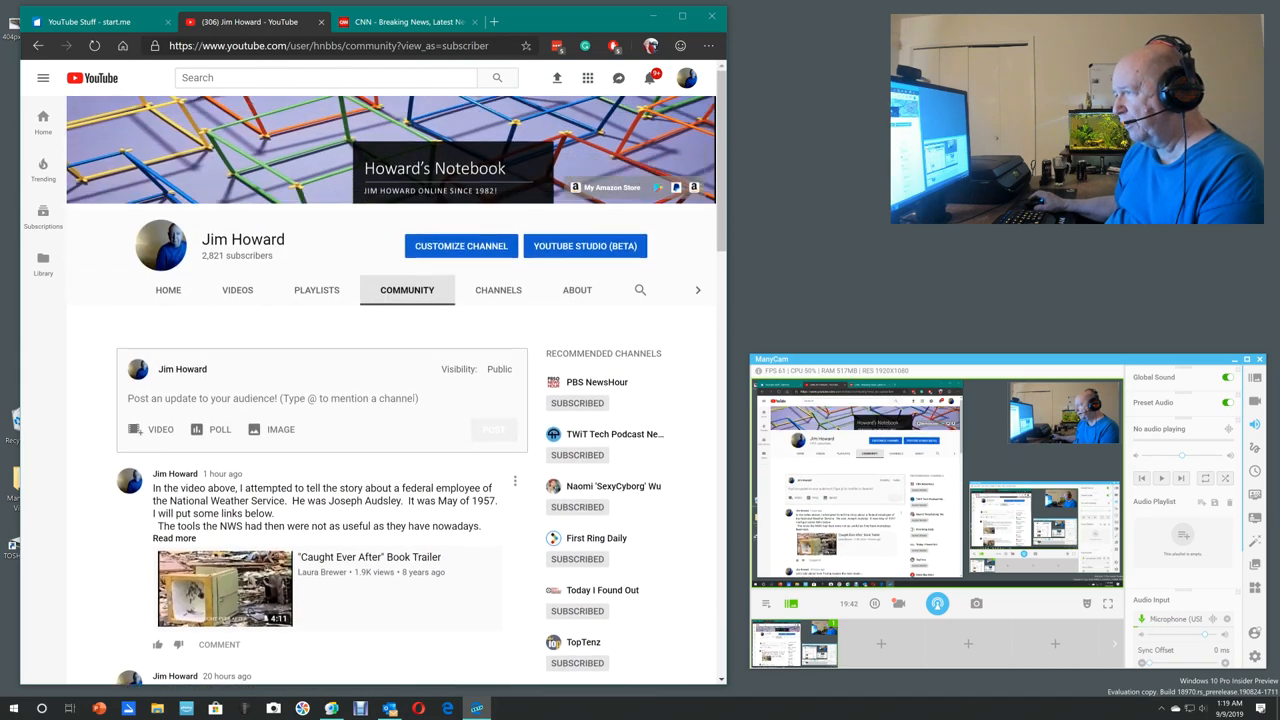
pyautogui.scroll(-3)
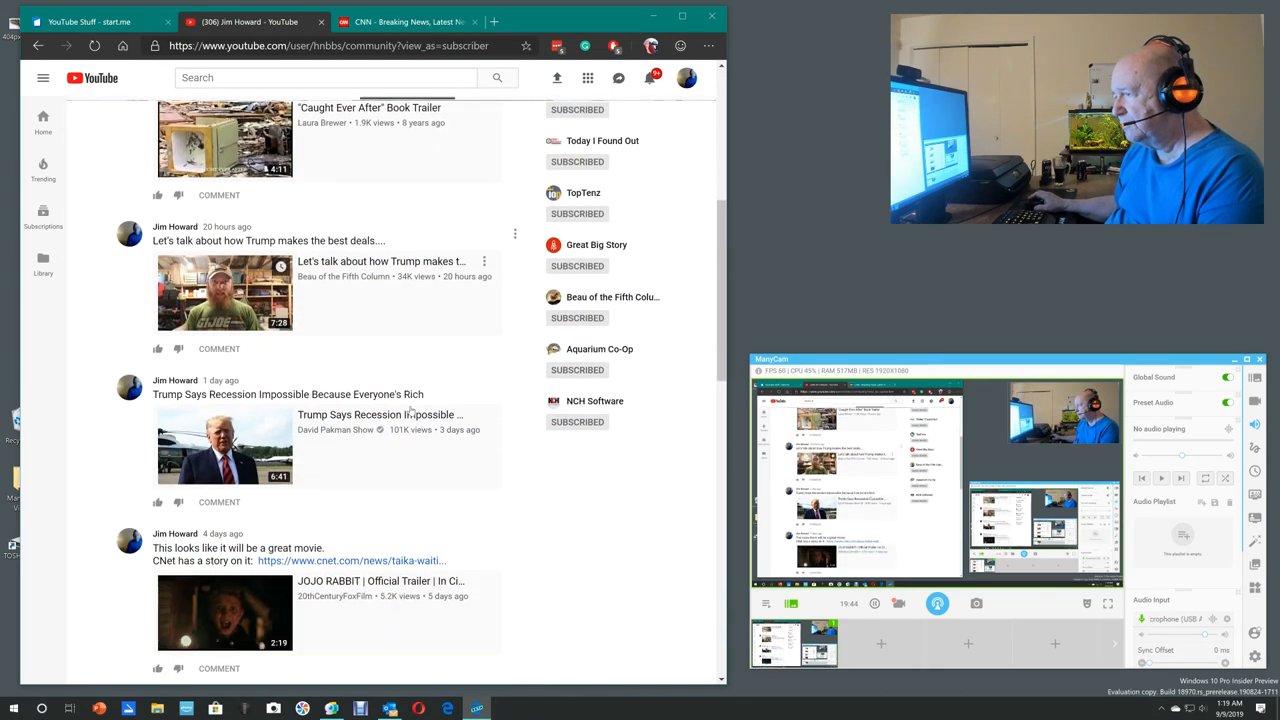
pyautogui.scroll(-3)
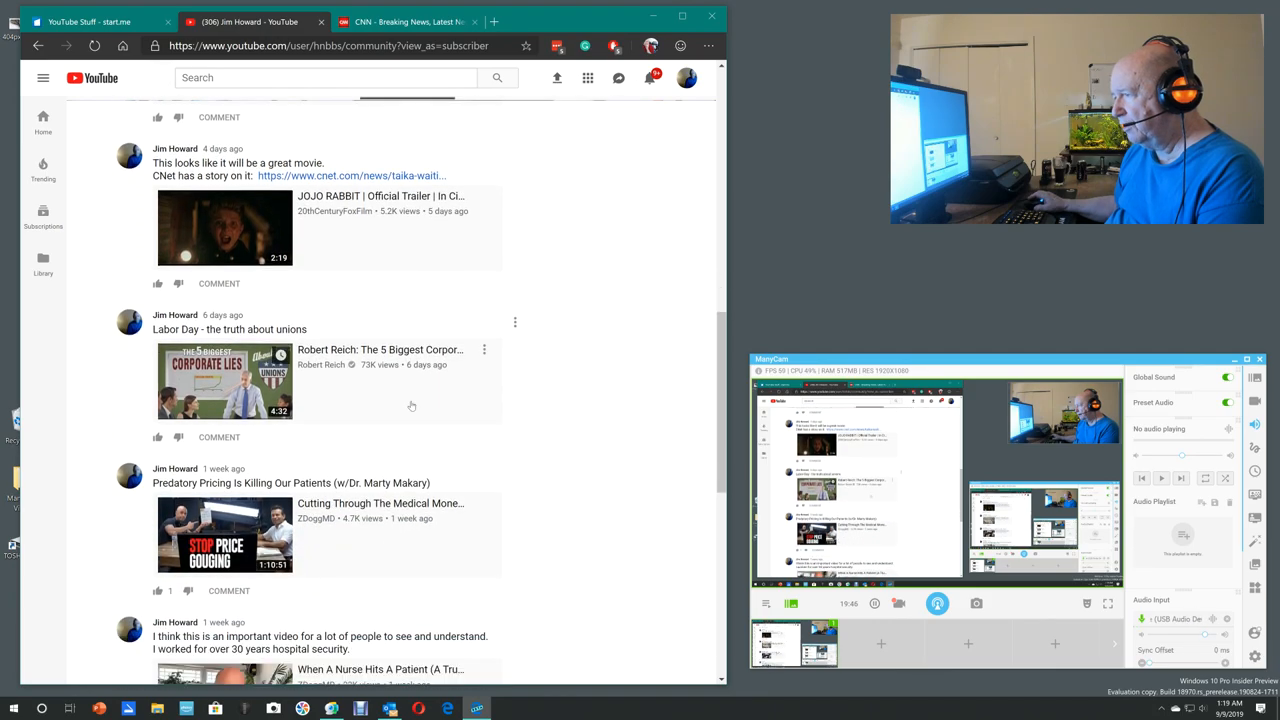
pyautogui.scroll(-3)
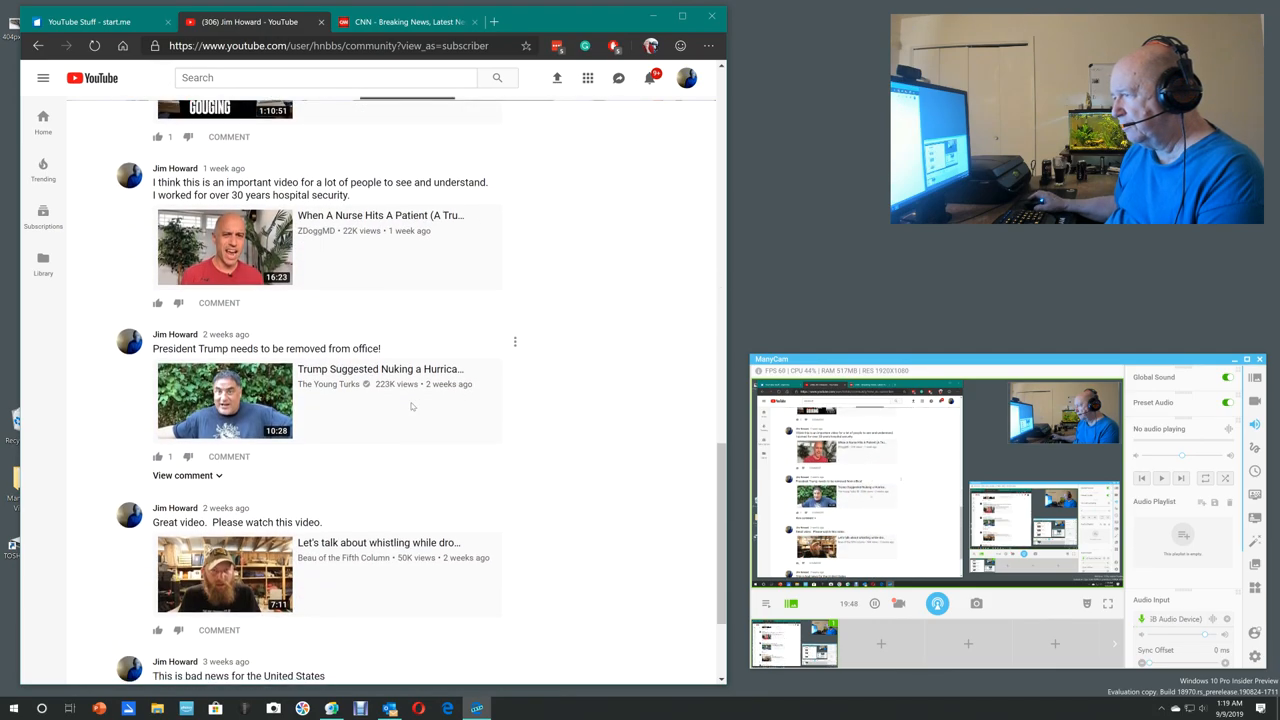
pyautogui.scroll(-3)
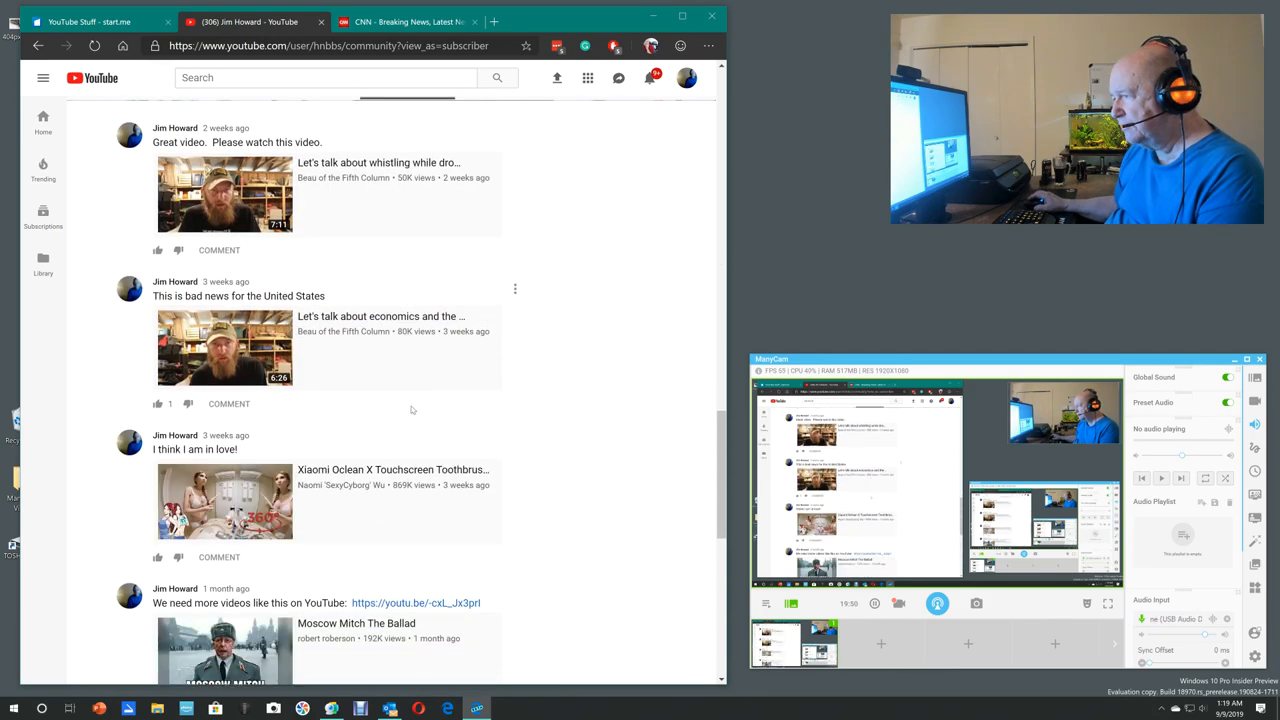
pyautogui.scroll(-3)
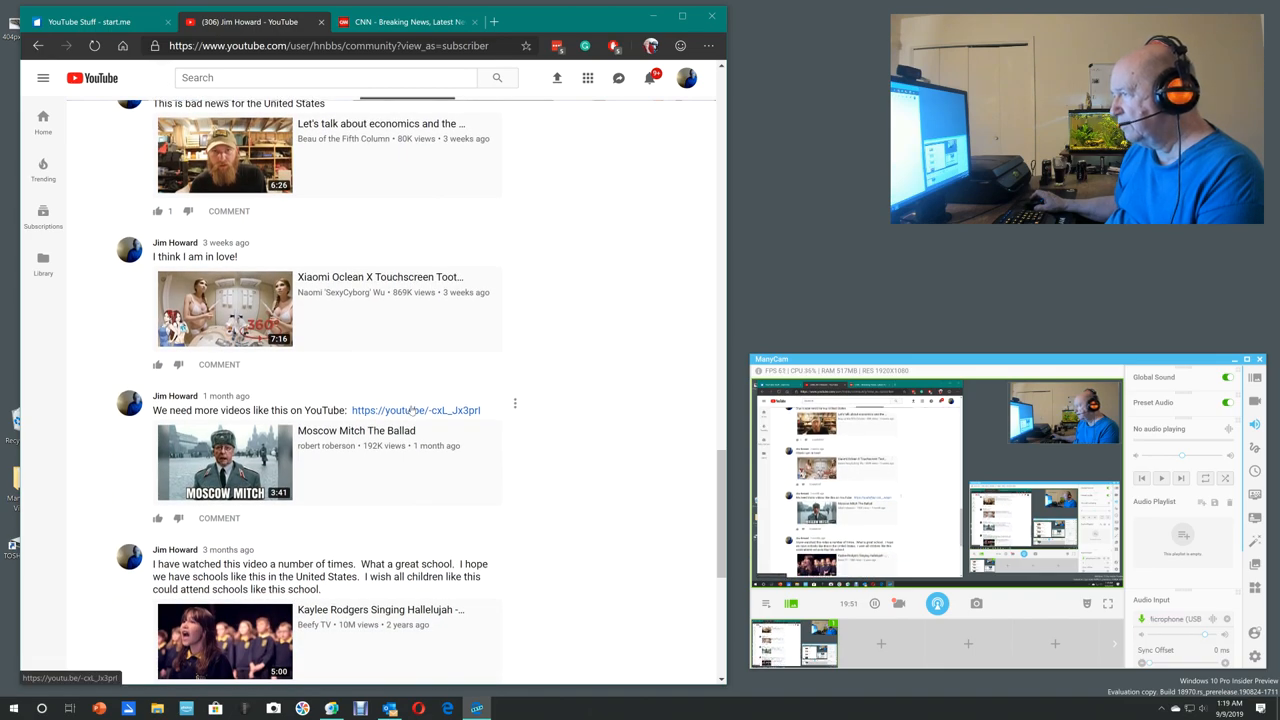
pyautogui.scroll(-3)
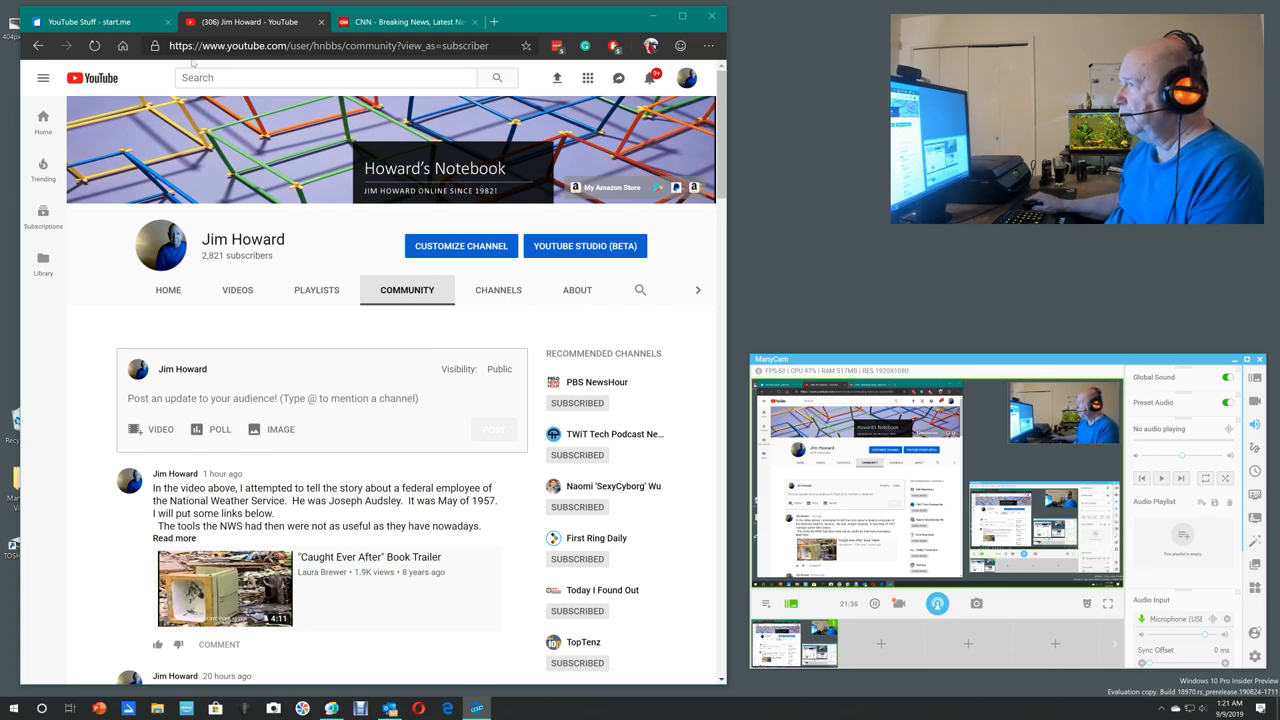
# Step: Switch to the CNN Breaking News tab showing today's top headlines
pyautogui.click(90, 20)
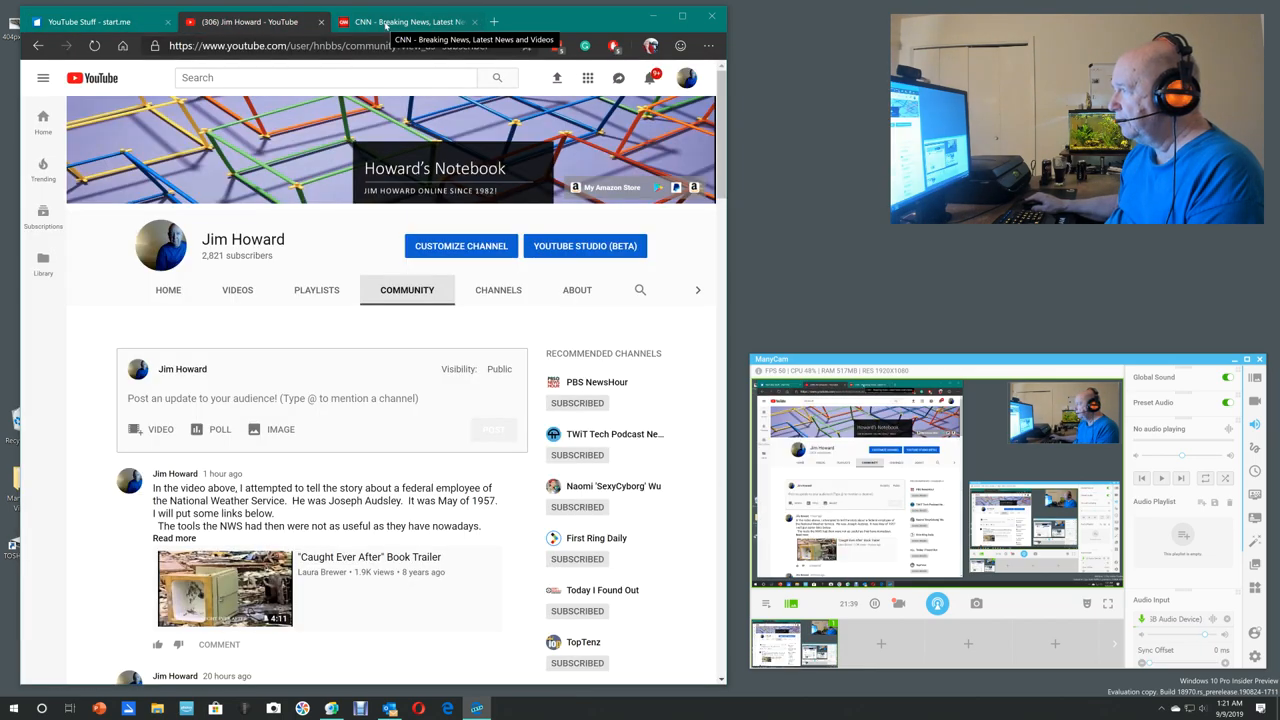
pyautogui.click(408, 20)
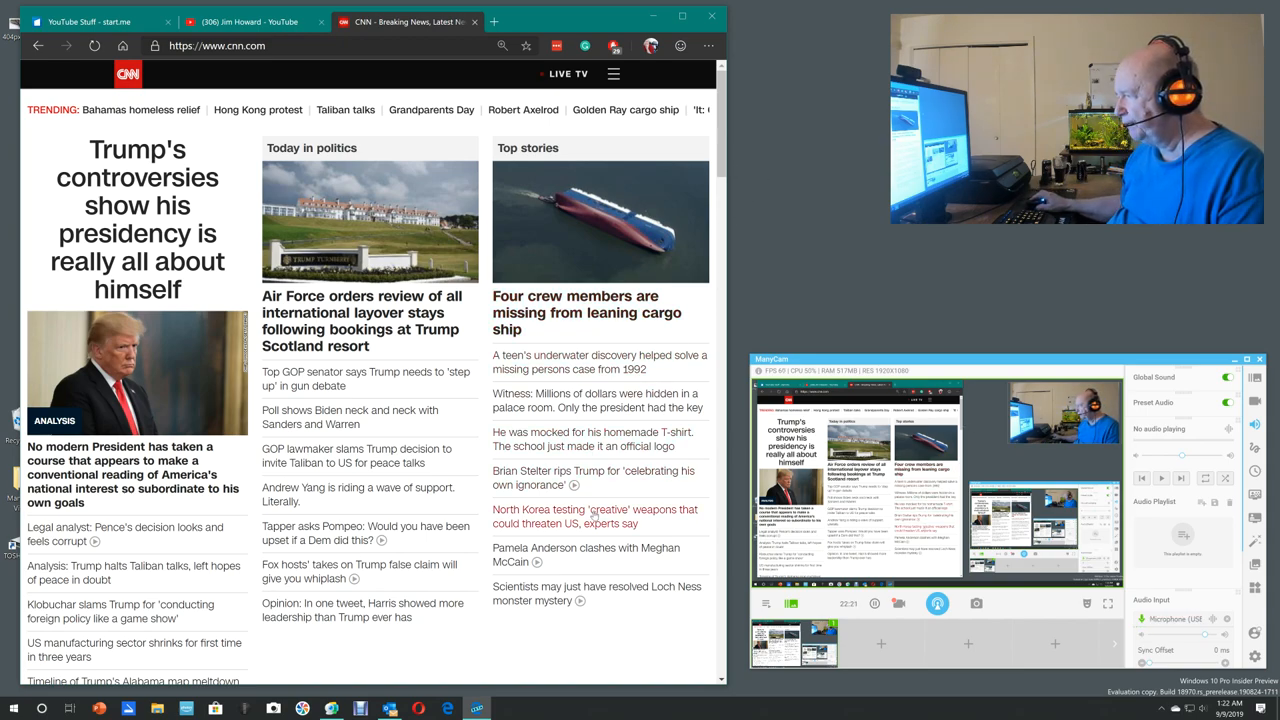
# Step: Read the CNN North Korea weapons-testing article, then switch to the start.me YouTube Stuff page
pyautogui.click(594, 516)
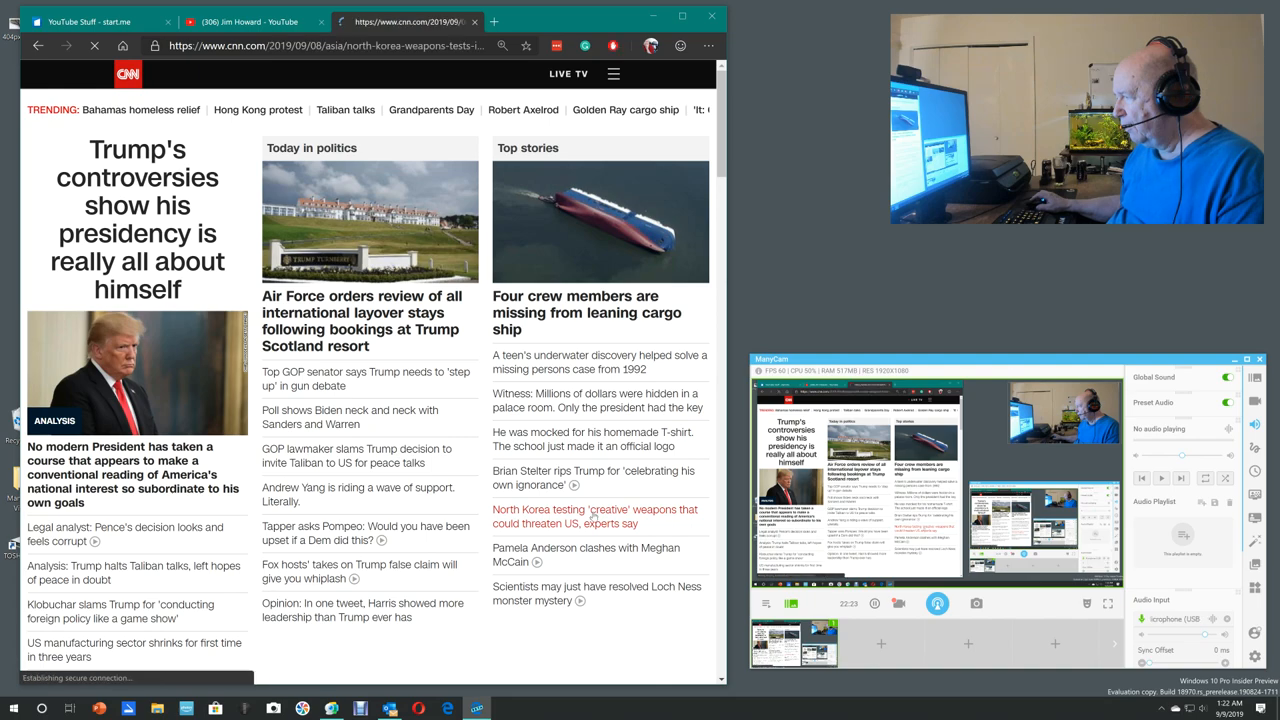
pyautogui.click(596, 516)
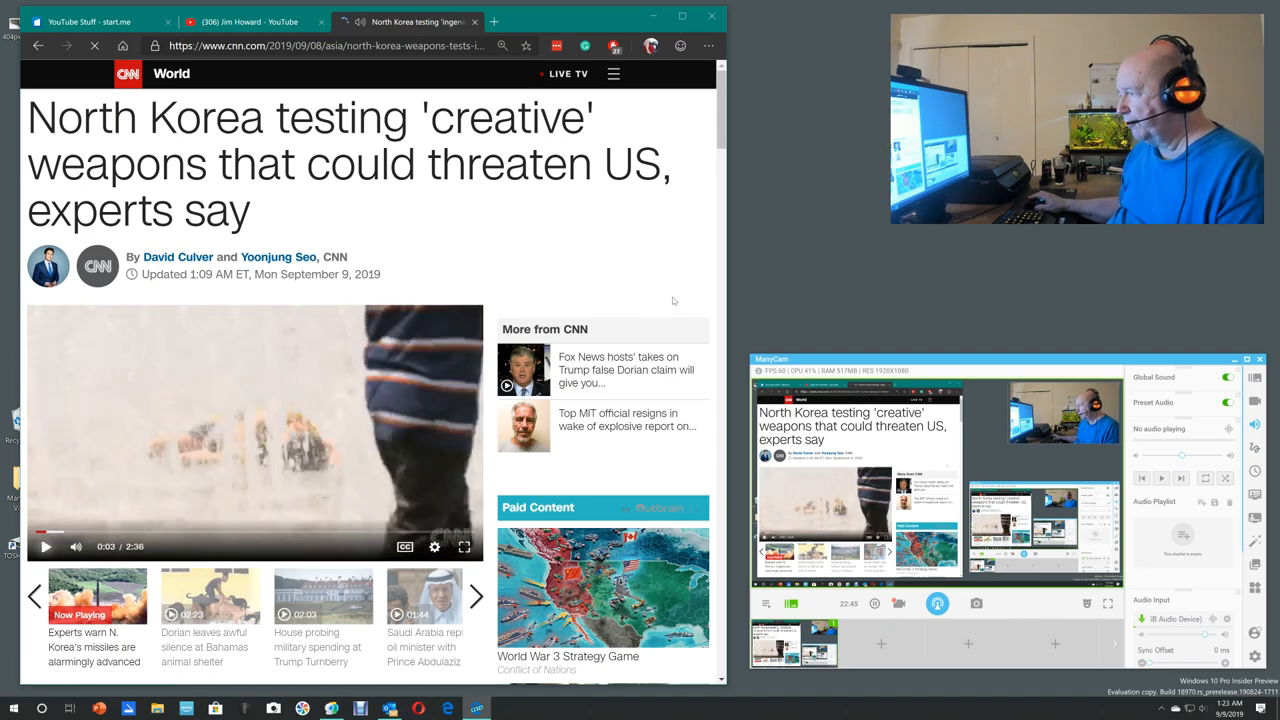
pyautogui.scroll(-3)
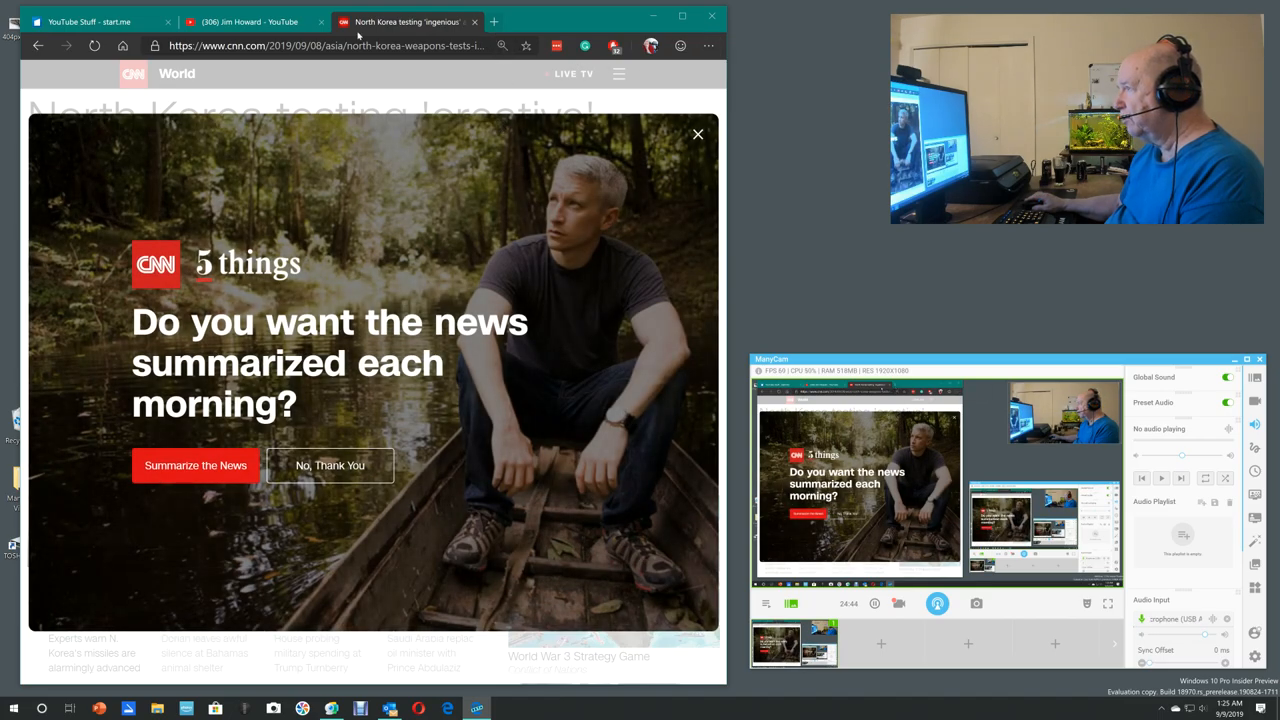
pyautogui.click(90, 20)
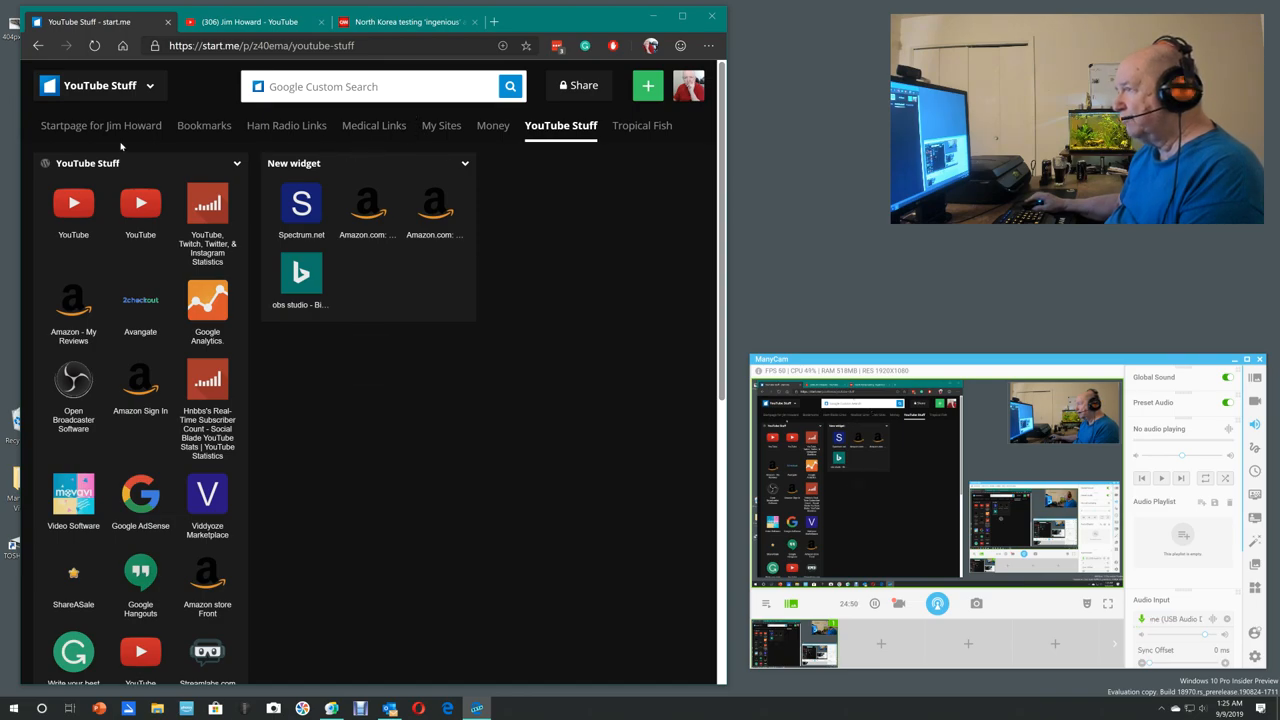
# Step: Follow an Amazon bookmark tile to the Amazon.com home page in a new tab
pyautogui.click(100, 124)
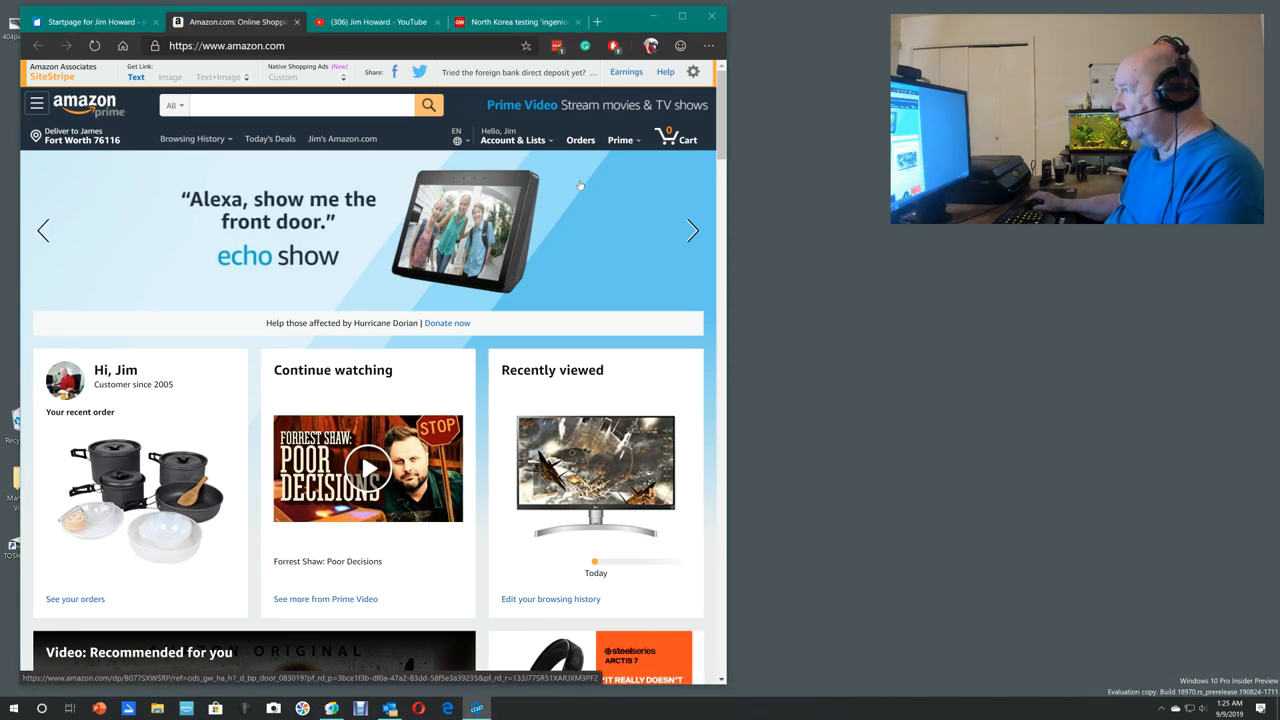
# Step: Go to the Associates earnings reports via the SiteStripe Earnings link ($16.29, 135 clicks)
pyautogui.click(512, 140)
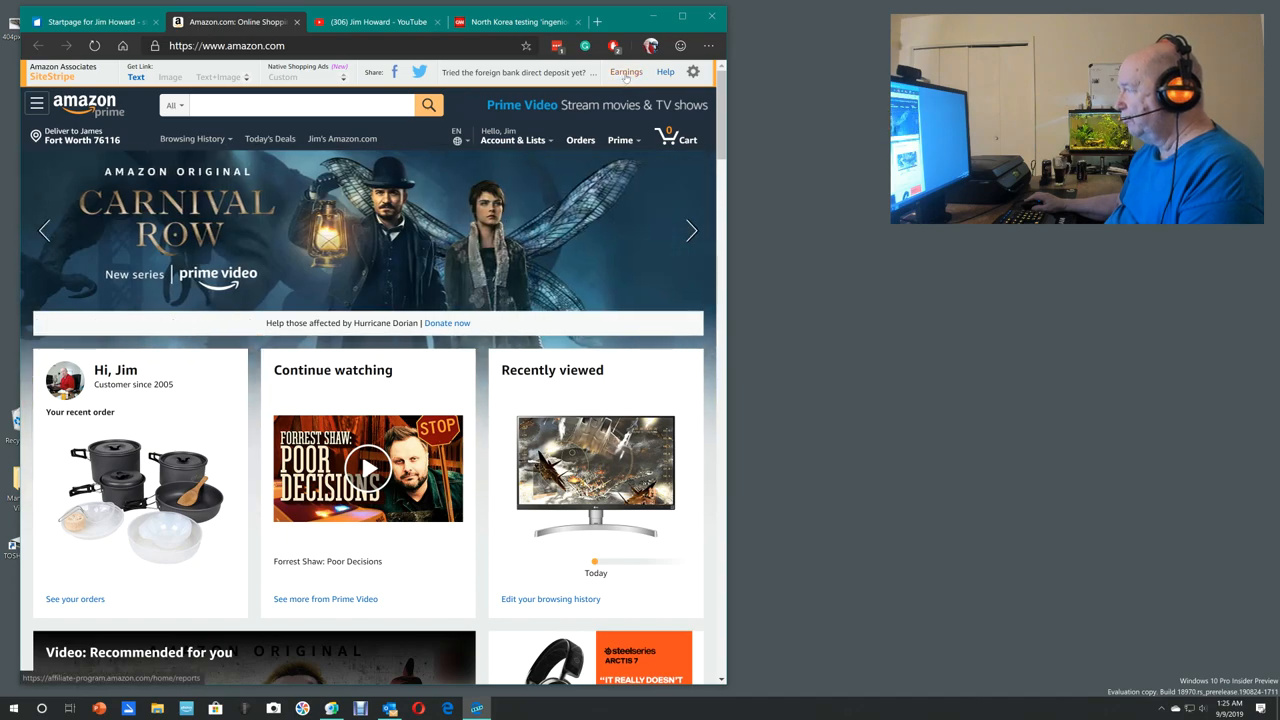
pyautogui.click(626, 72)
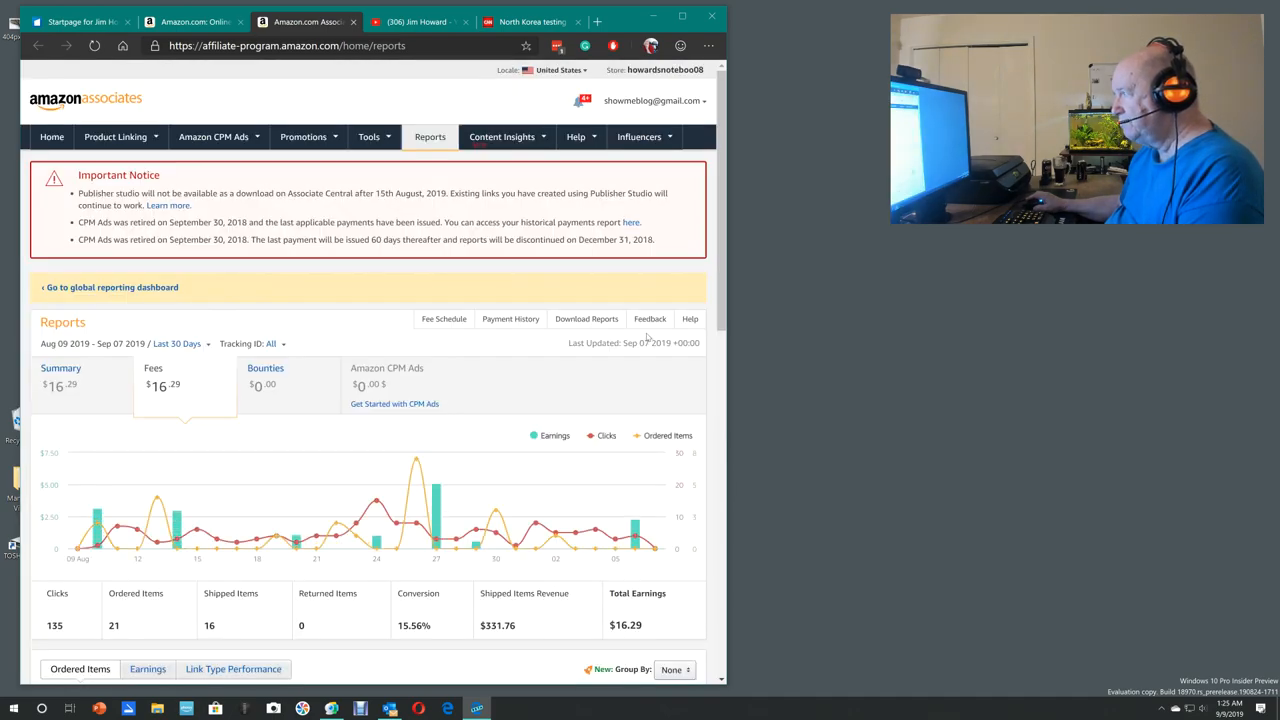
pyautogui.moveTo(648, 344)
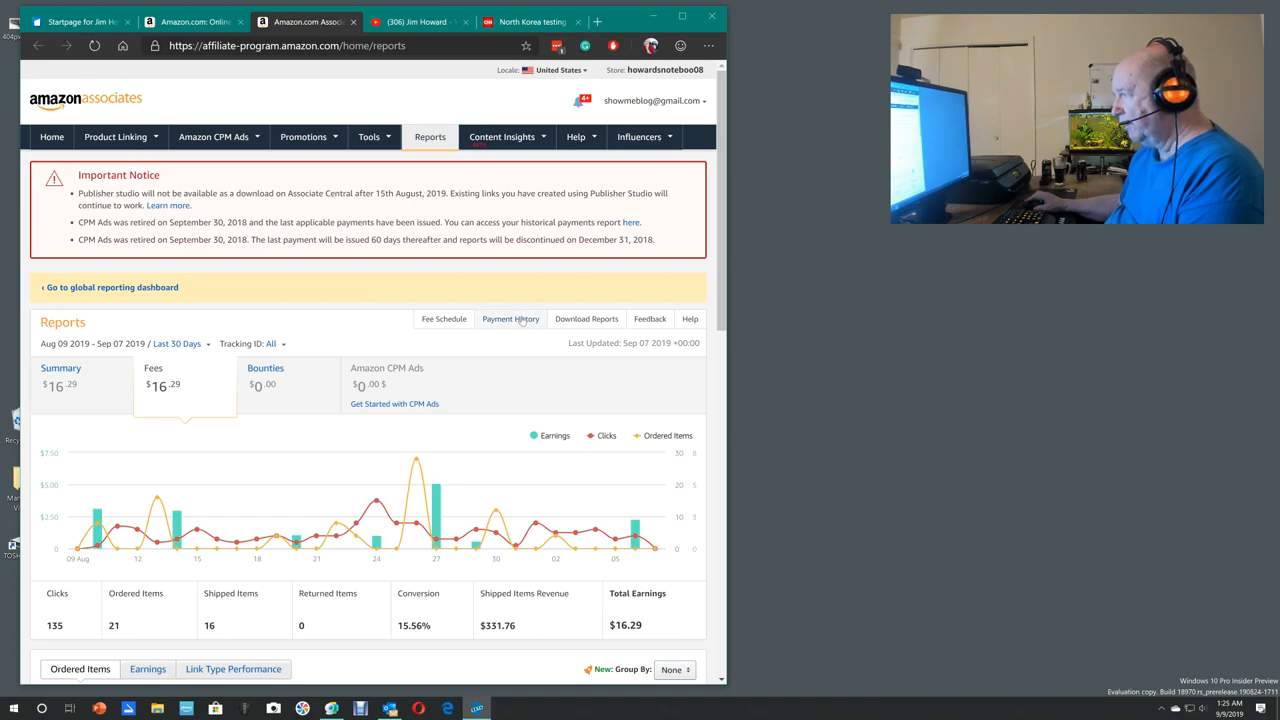
# Step: Bring up the Payment History listing advertising fees, direct deposits and the $3.94 unpaid balance
pyautogui.click(512, 318)
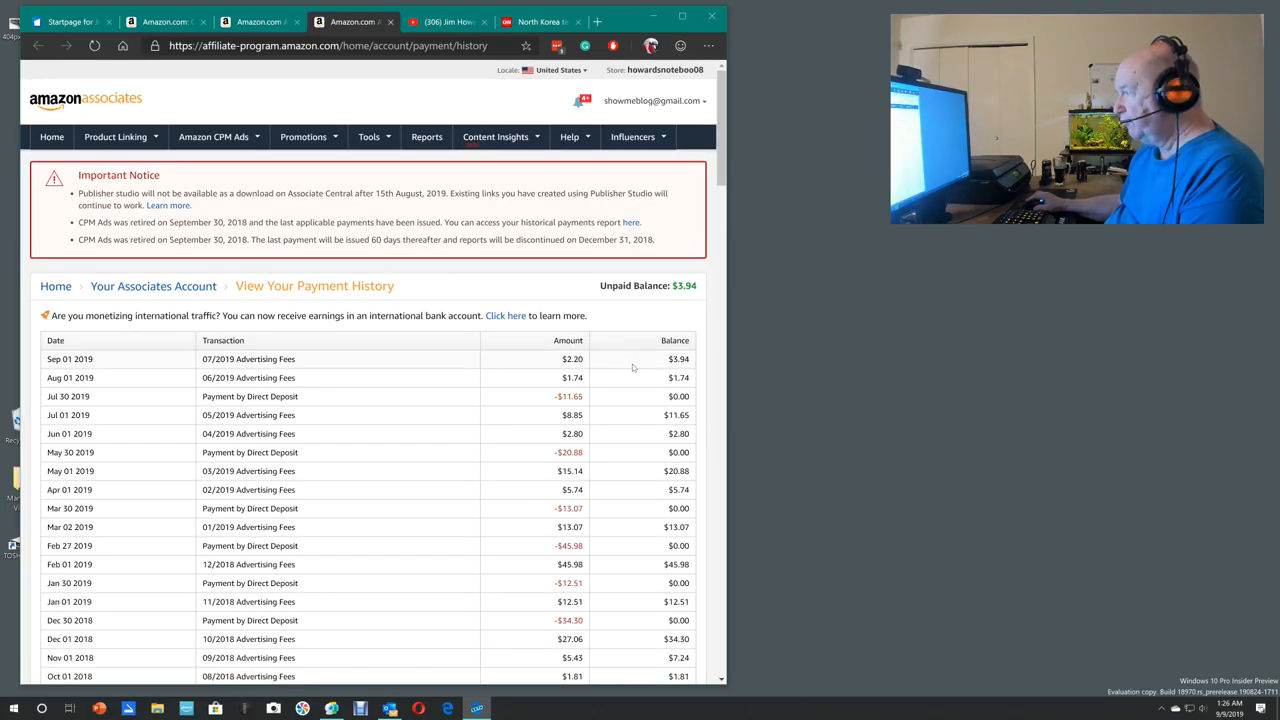
pyautogui.moveTo(620, 368)
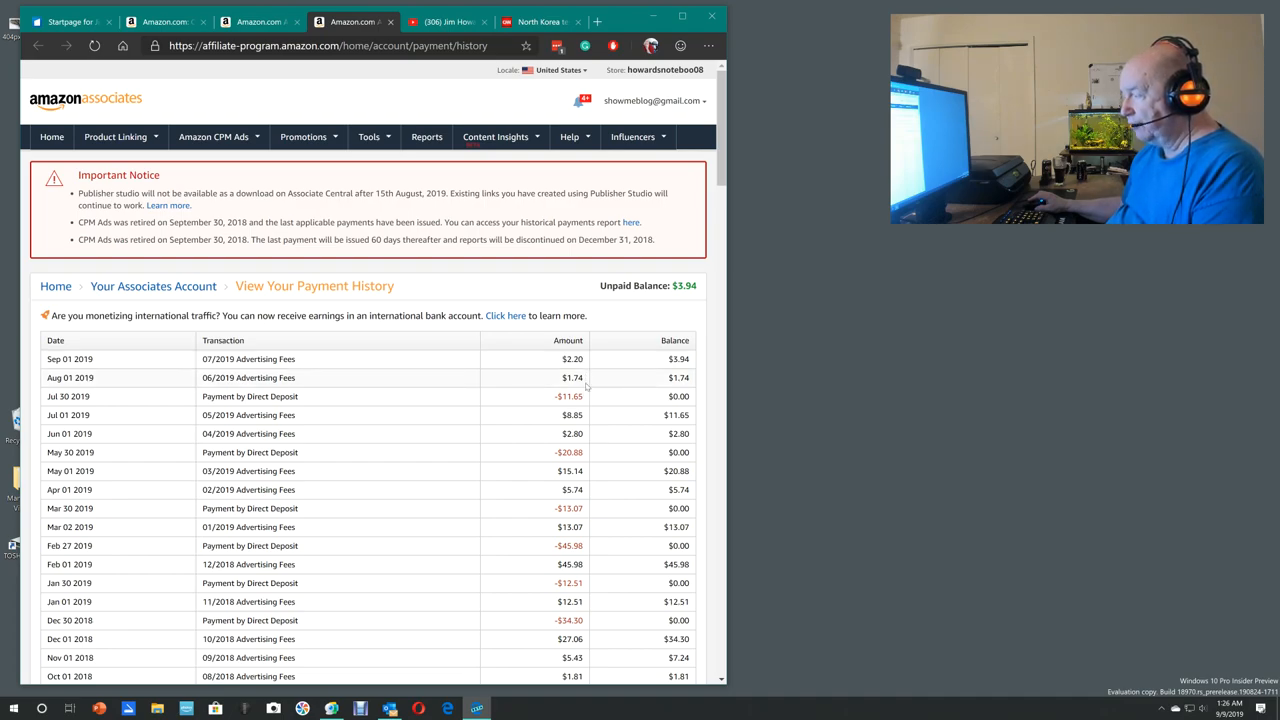
pyautogui.moveTo(624, 414)
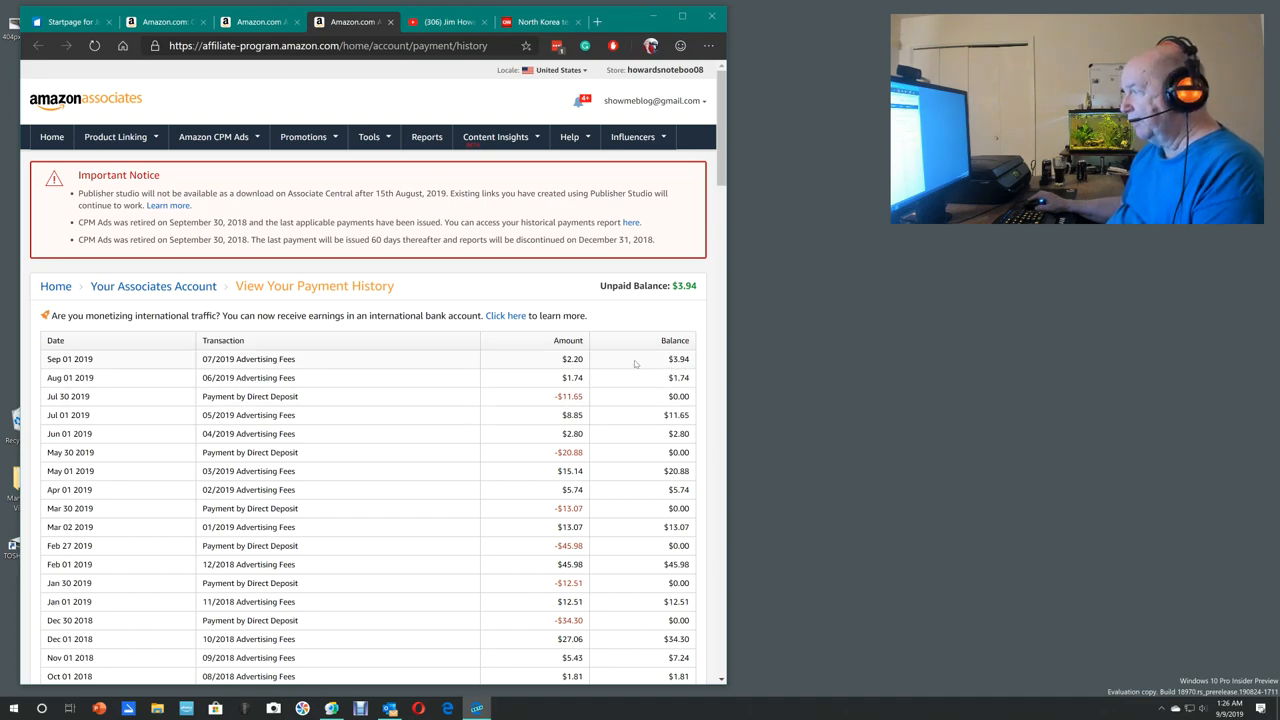
pyautogui.moveTo(608, 398)
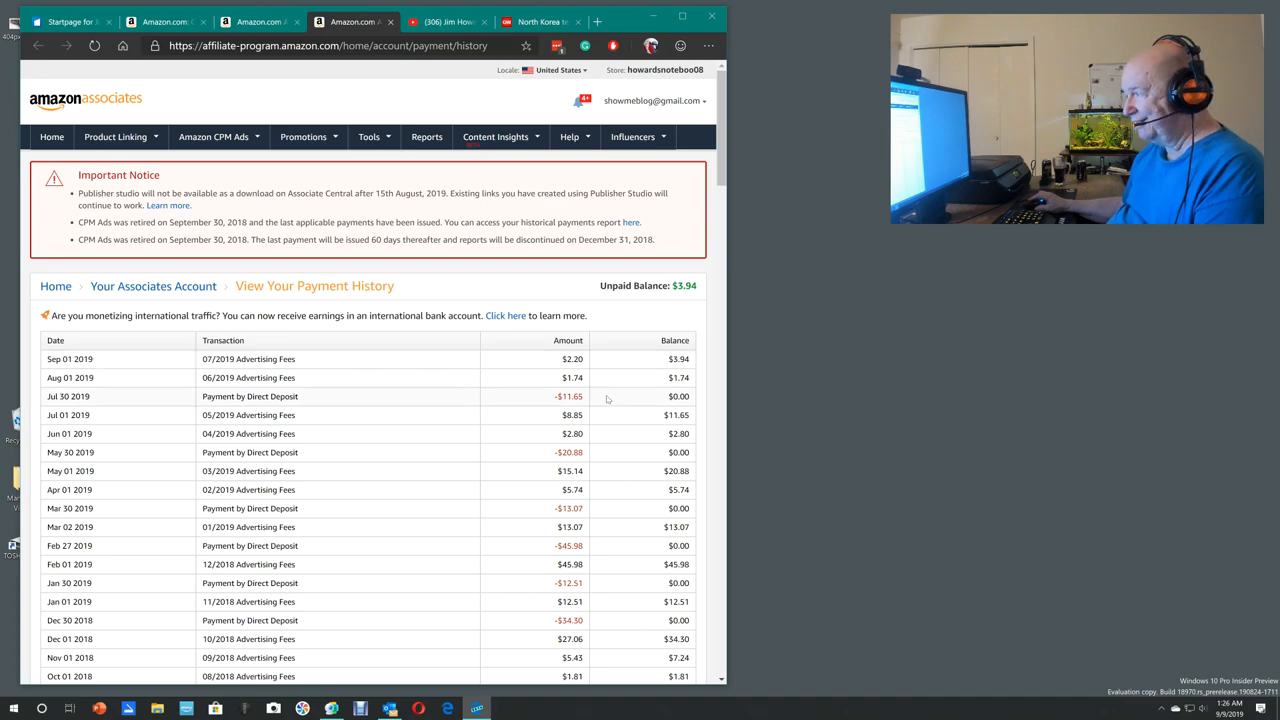
pyautogui.moveTo(632, 580)
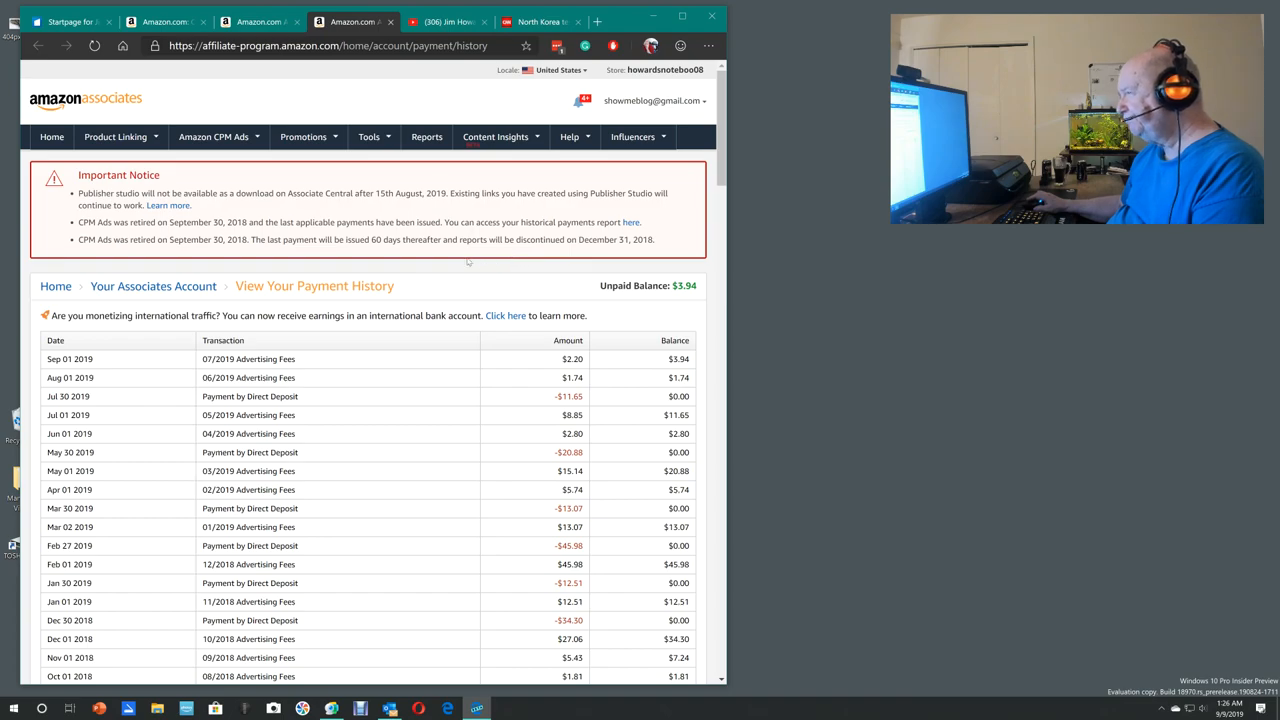
pyautogui.moveTo(428, 100)
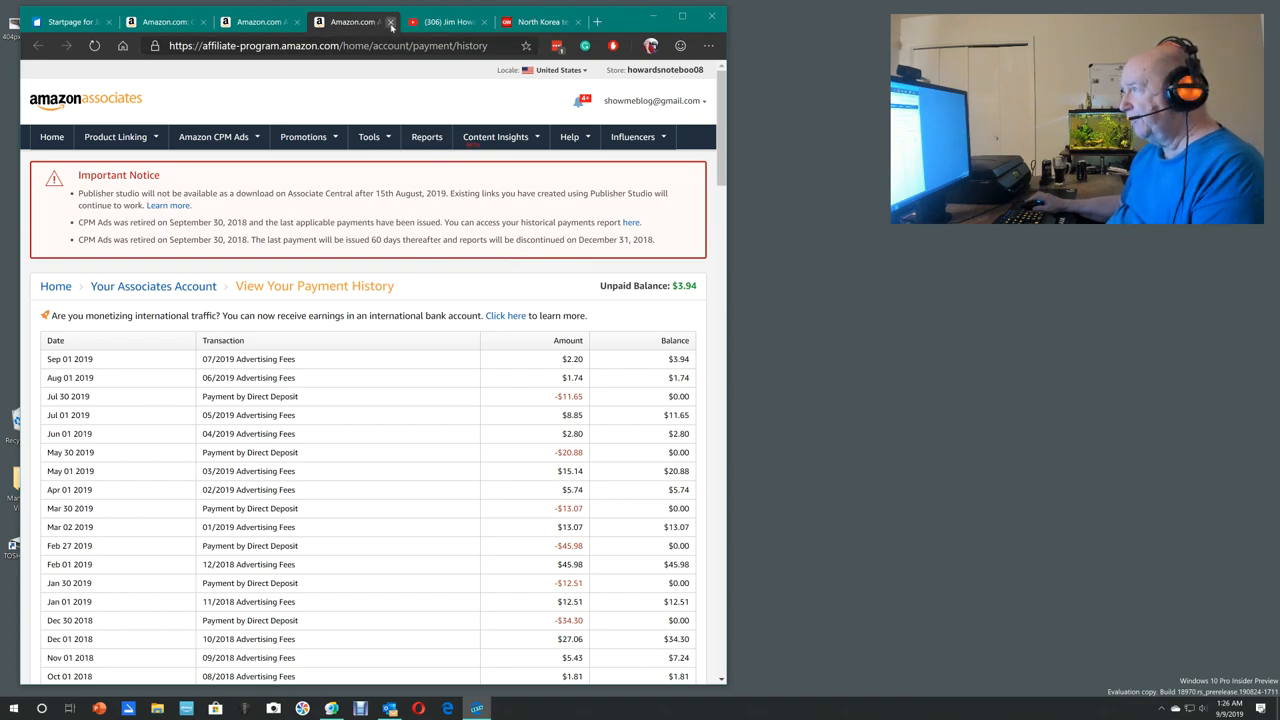
pyautogui.moveTo(392, 20)
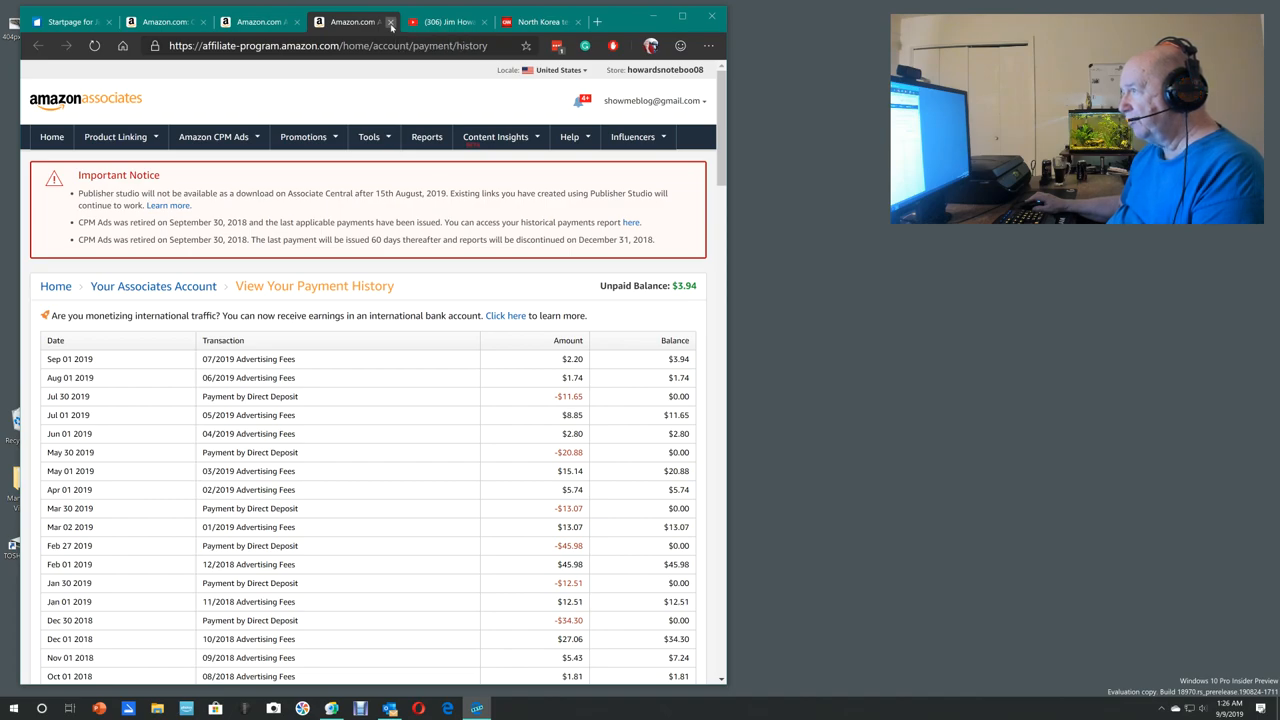
# Step: Return from the payment history table to the Reports overview with the earnings-and-clicks chart
pyautogui.click(428, 136)
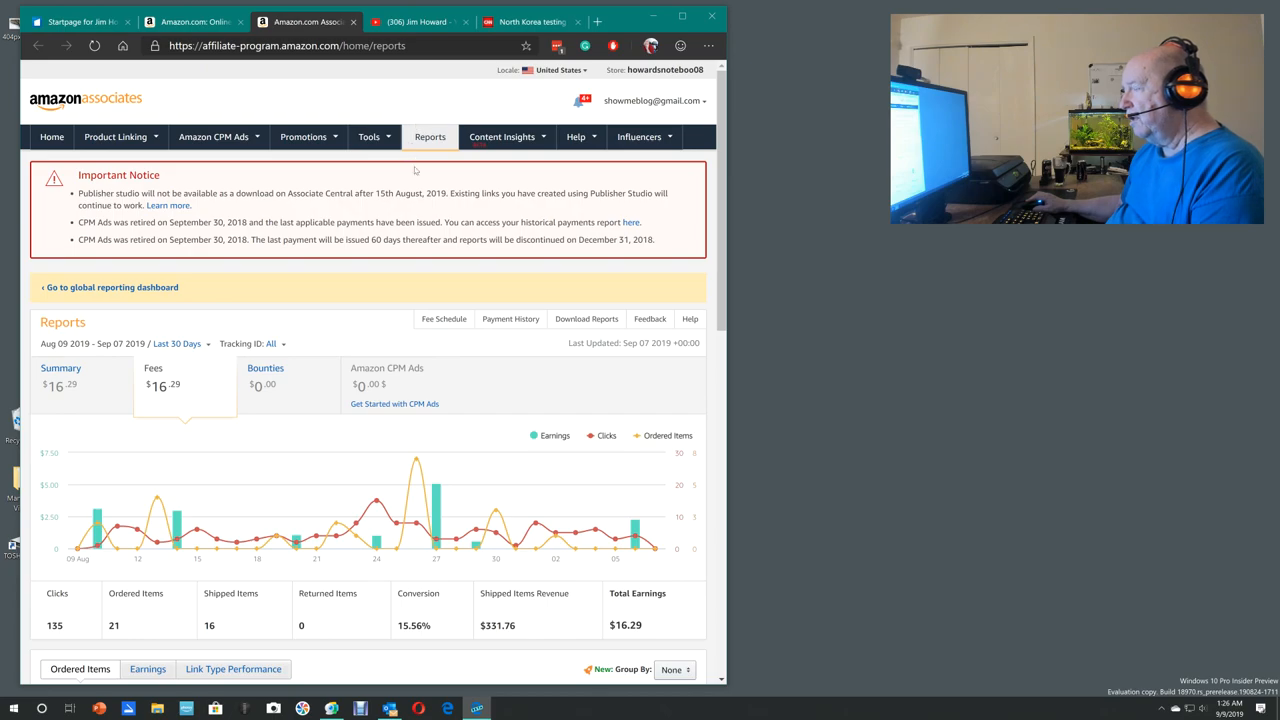
pyautogui.moveTo(548, 450)
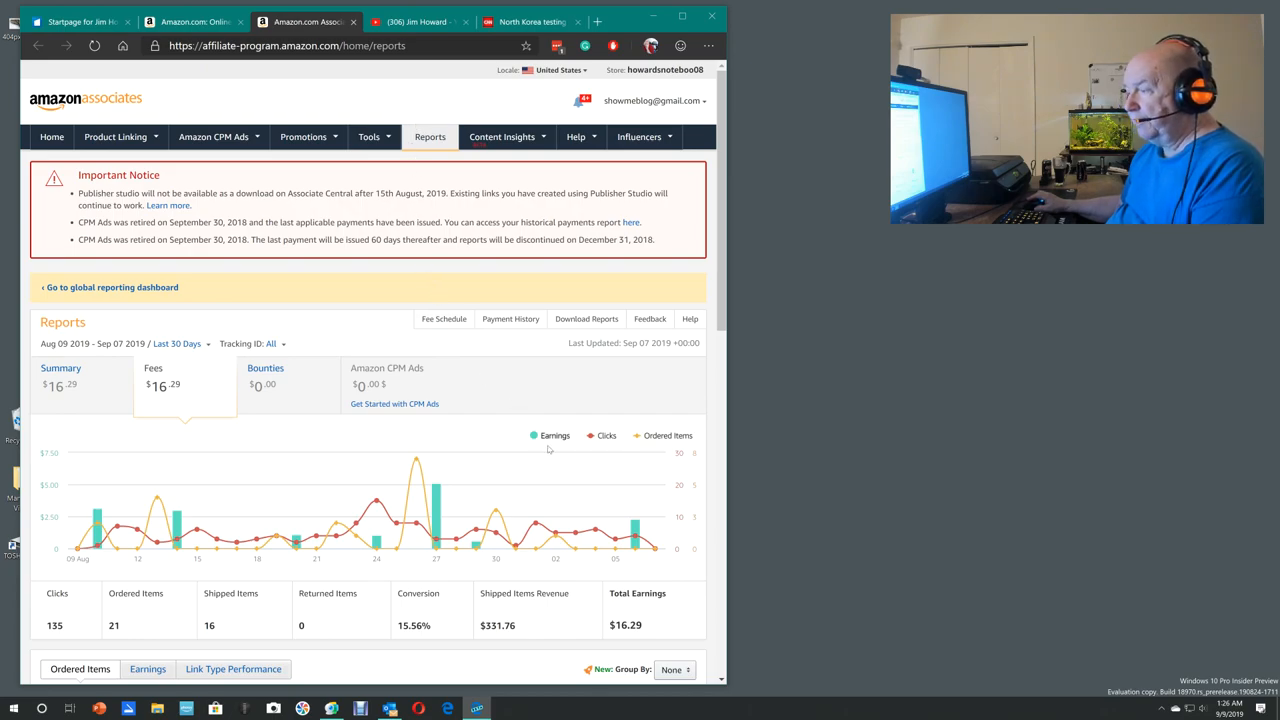
pyautogui.moveTo(636, 536)
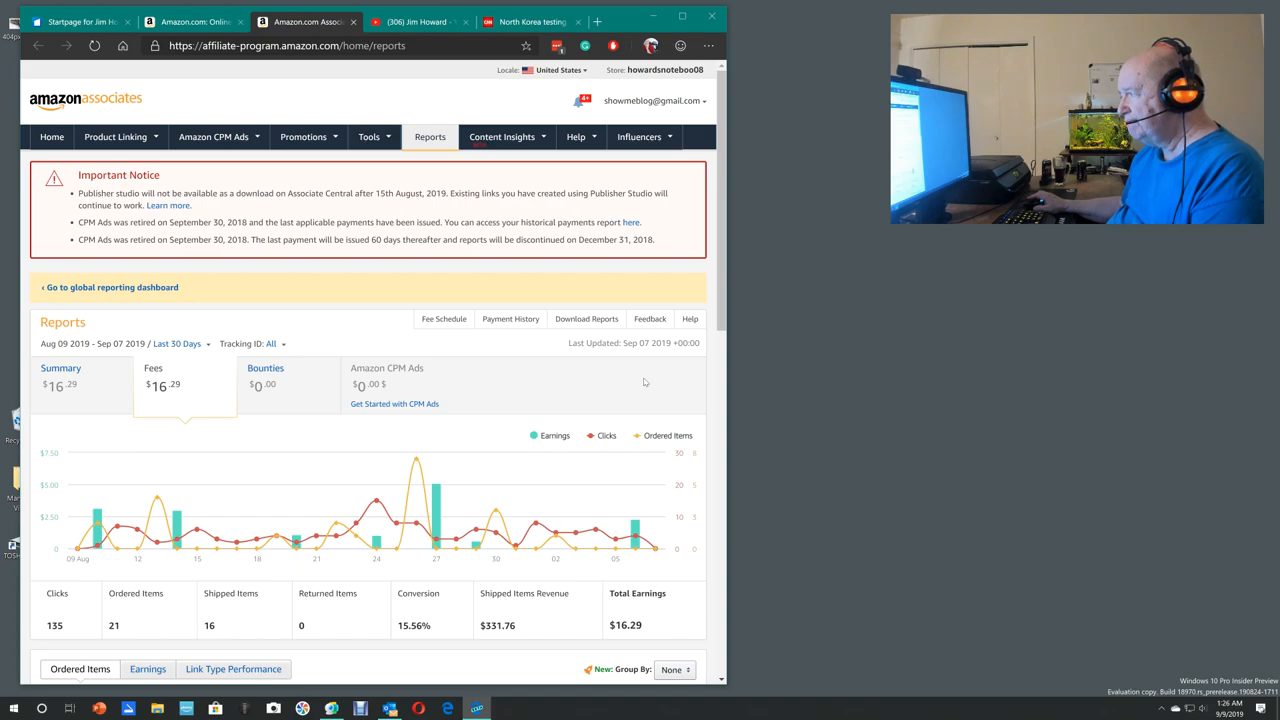
pyautogui.moveTo(672, 390)
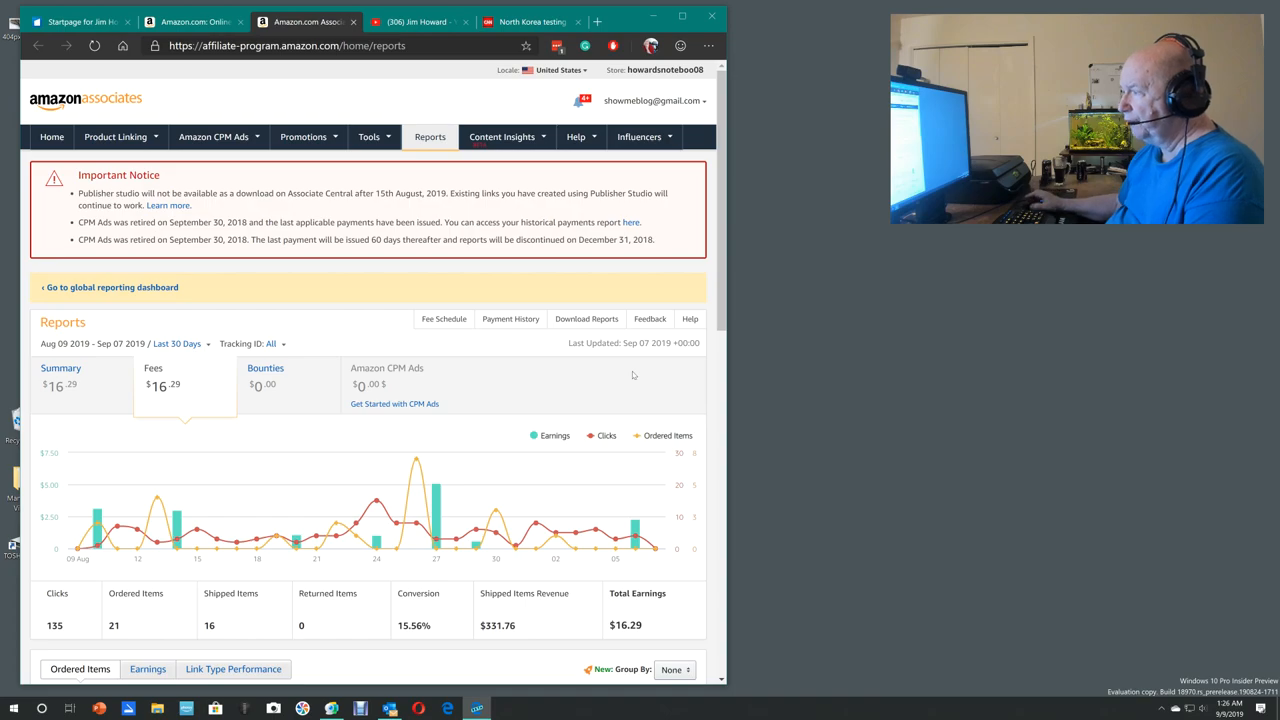
pyautogui.moveTo(584, 380)
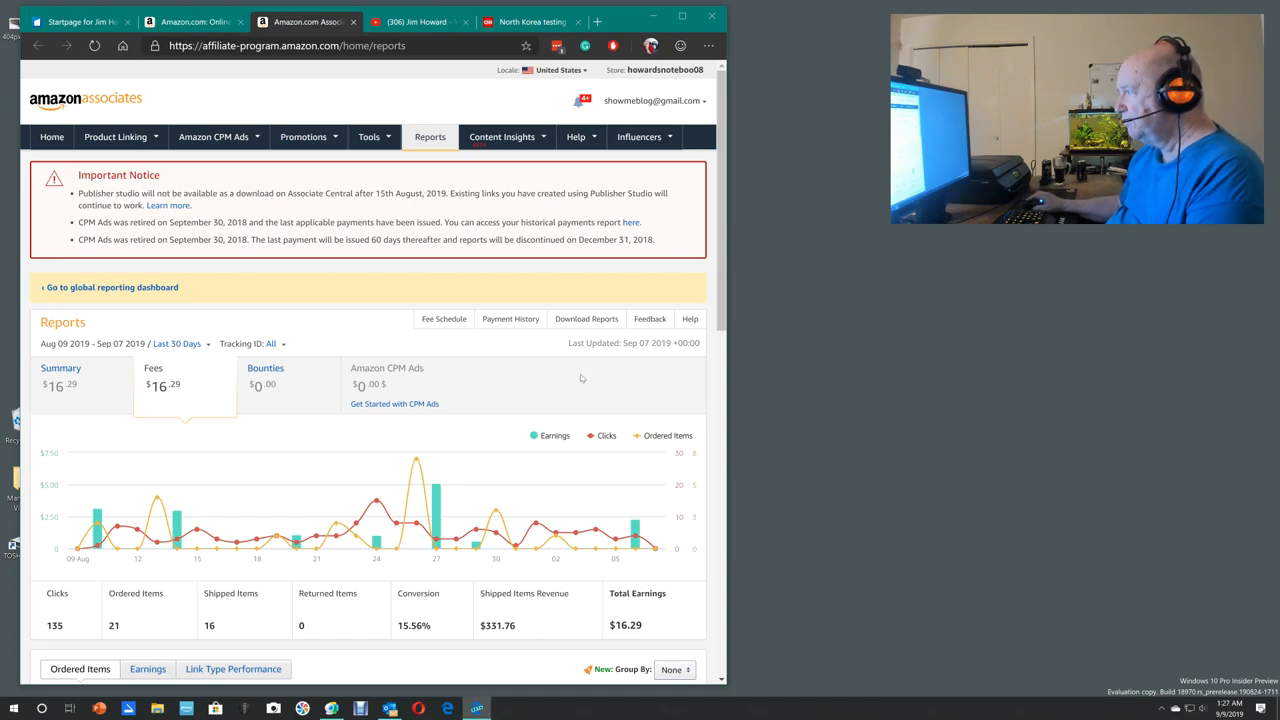
pyautogui.moveTo(570, 376)
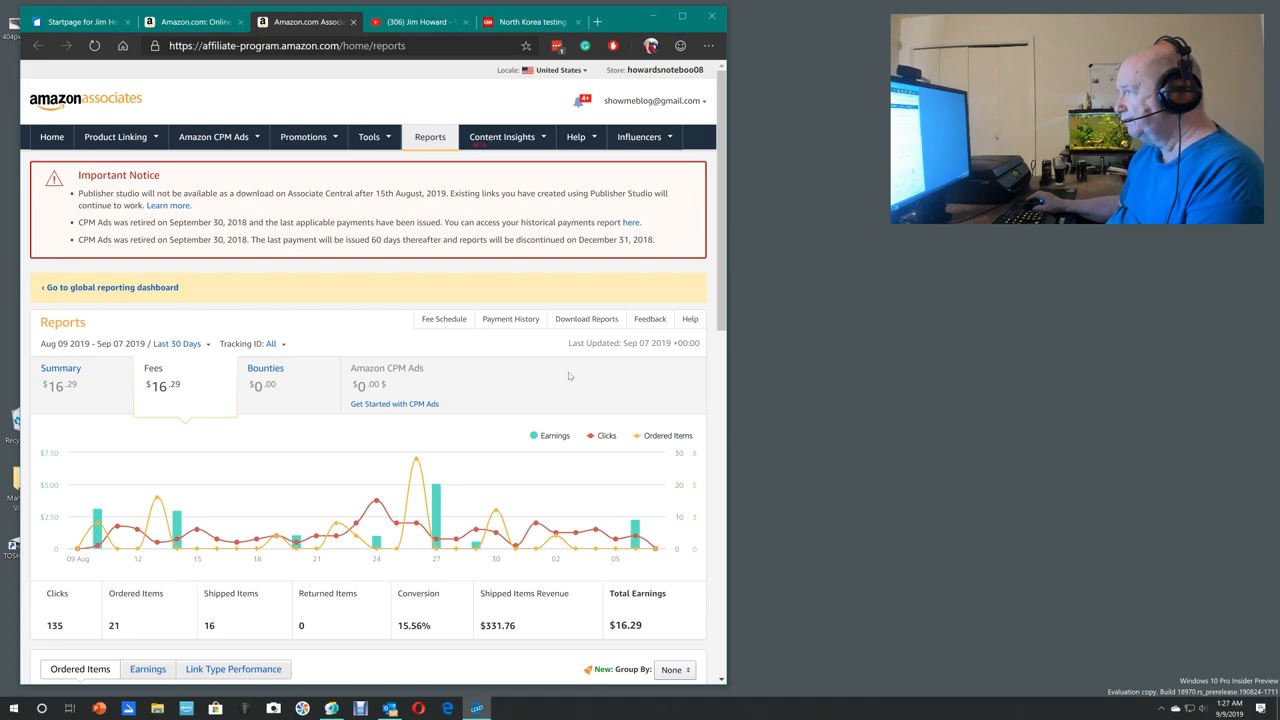
# Step: Switch to the Amazon store tab and go to the Wish List via Account & Lists
pyautogui.click(190, 20)
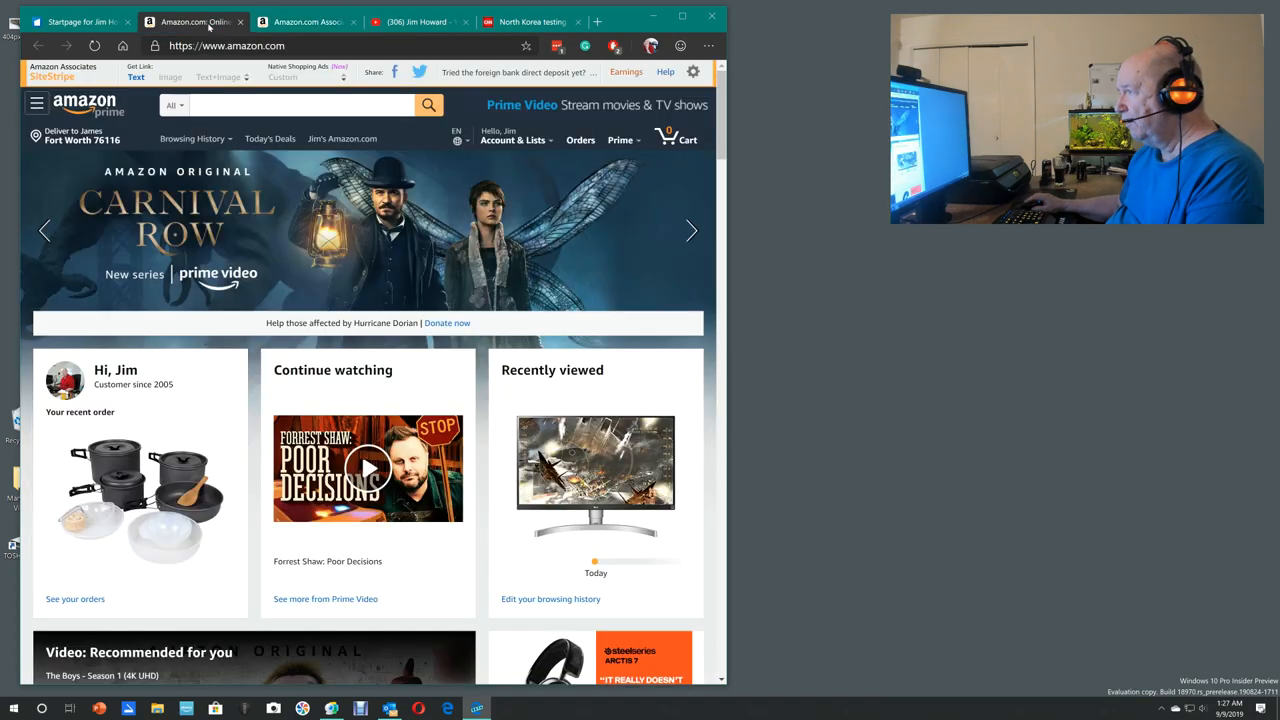
pyautogui.click(512, 140)
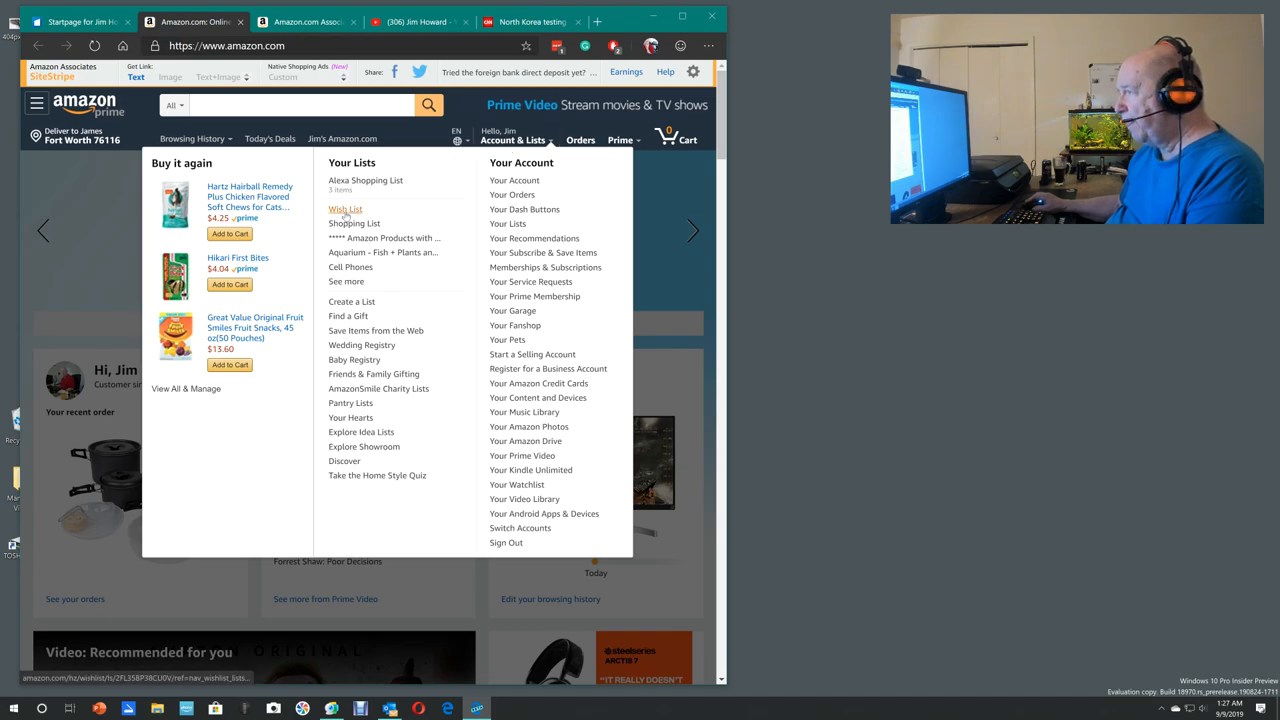
pyautogui.click(344, 210)
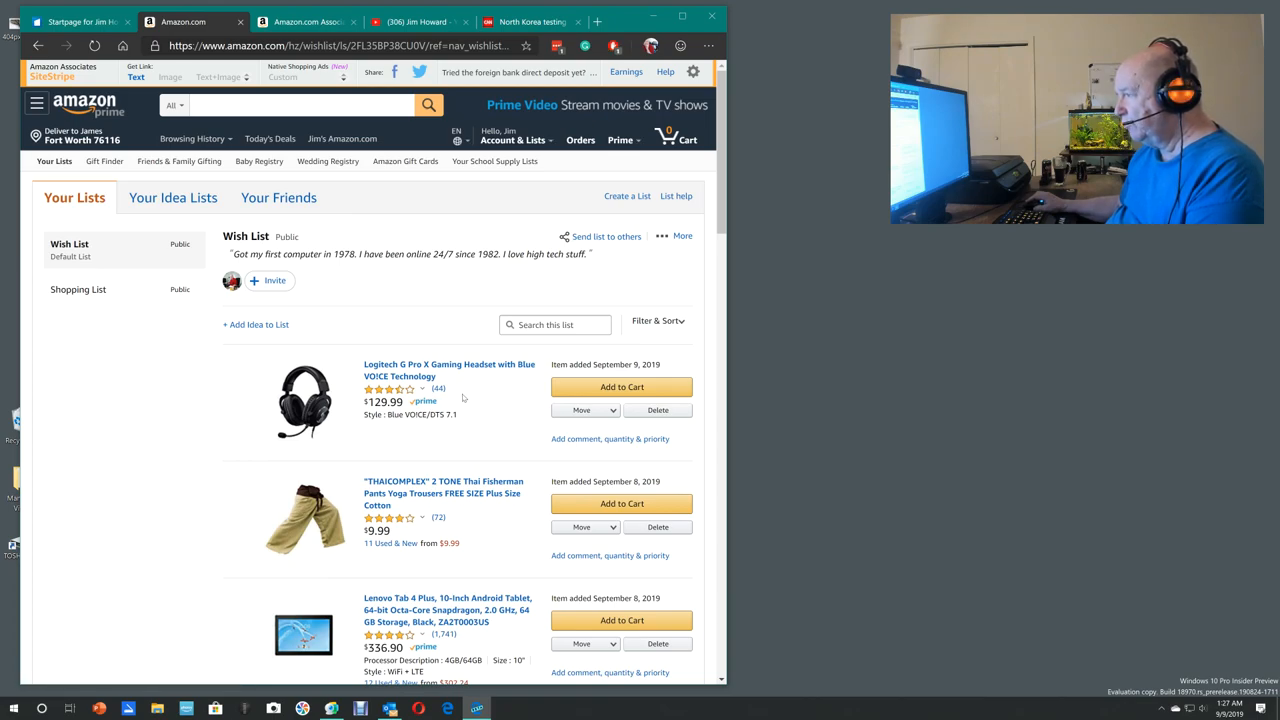
pyautogui.moveTo(476, 418)
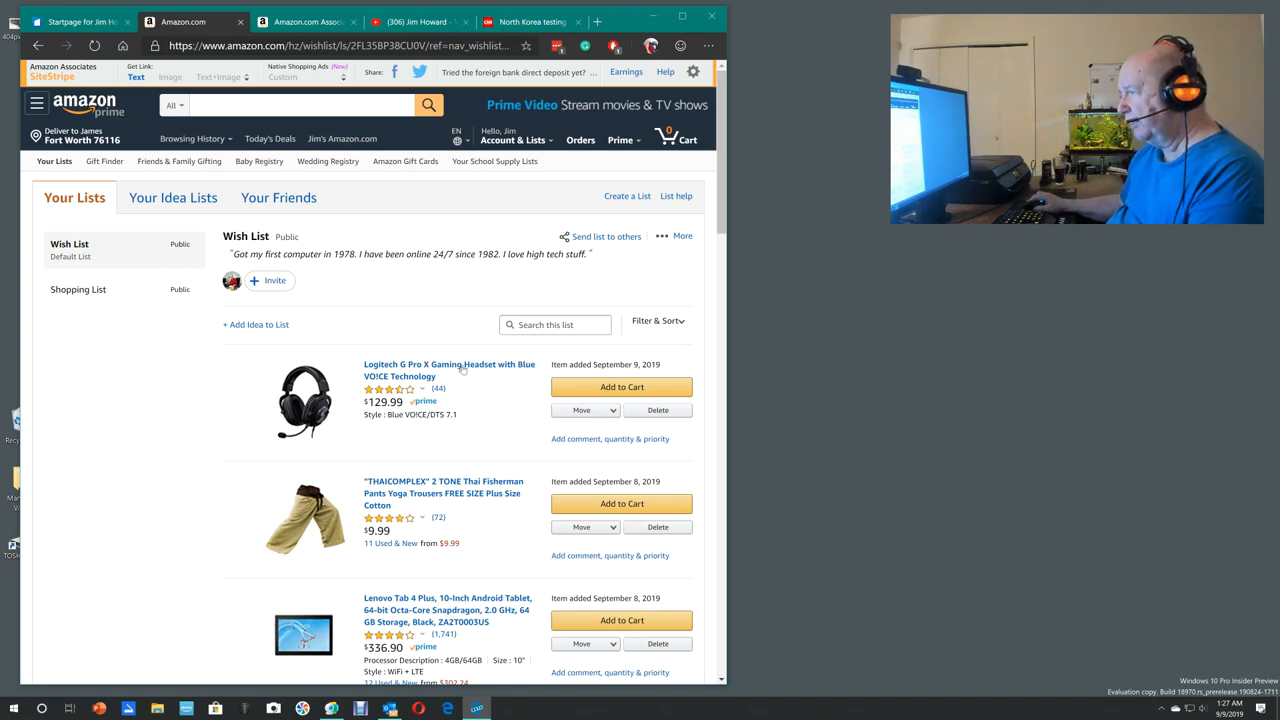
# Step: Review the Logitech G Pro X headset product page from the wish list, then start a new blank tab
pyautogui.click(448, 370)
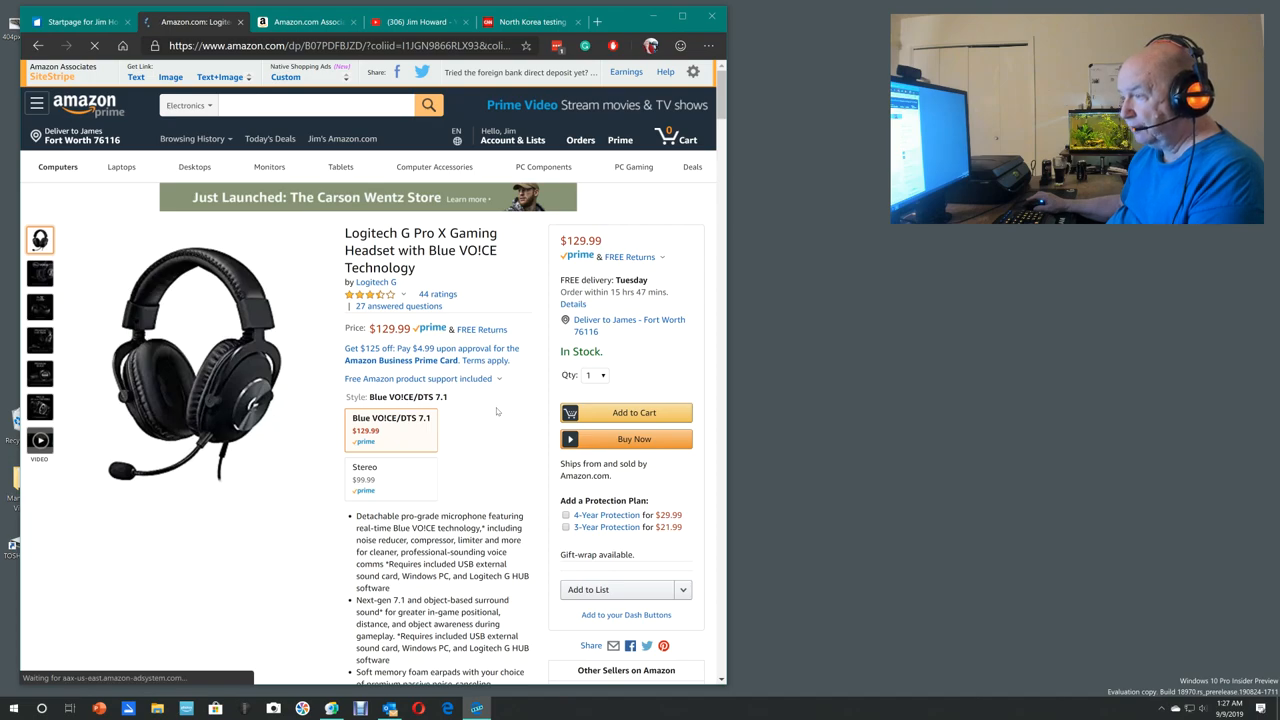
pyautogui.scroll(-3)
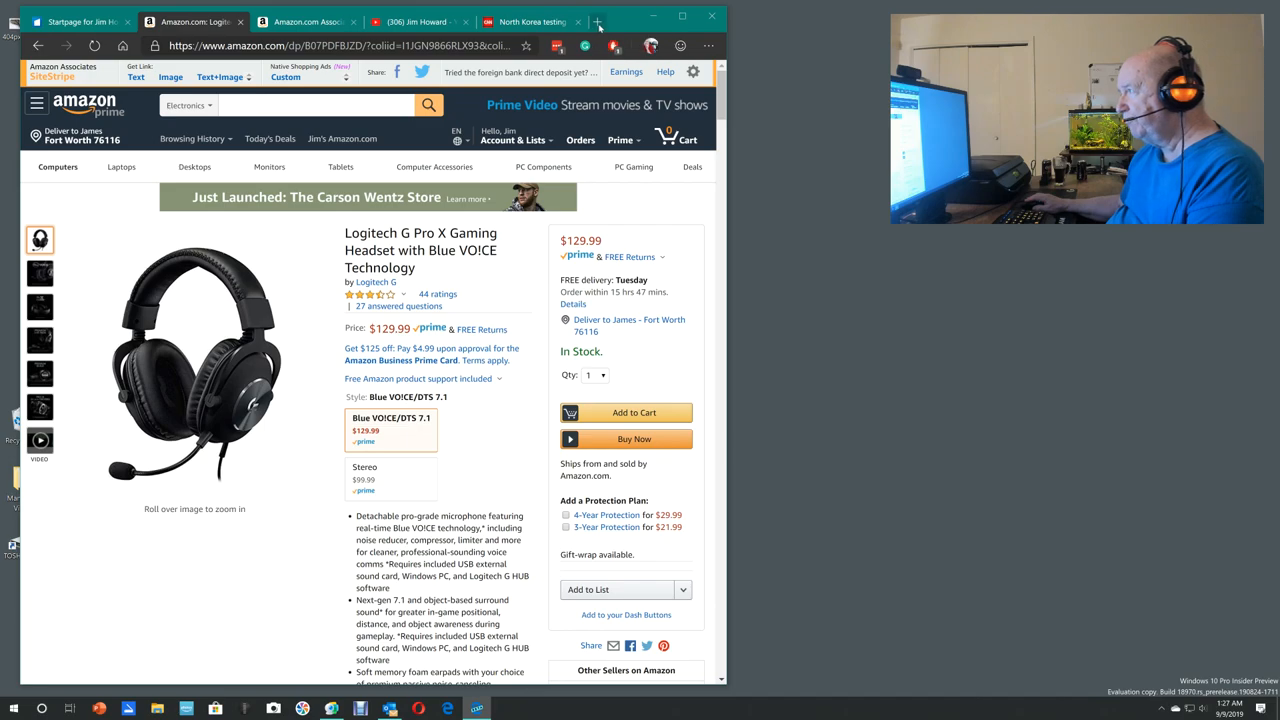
pyautogui.click(596, 20)
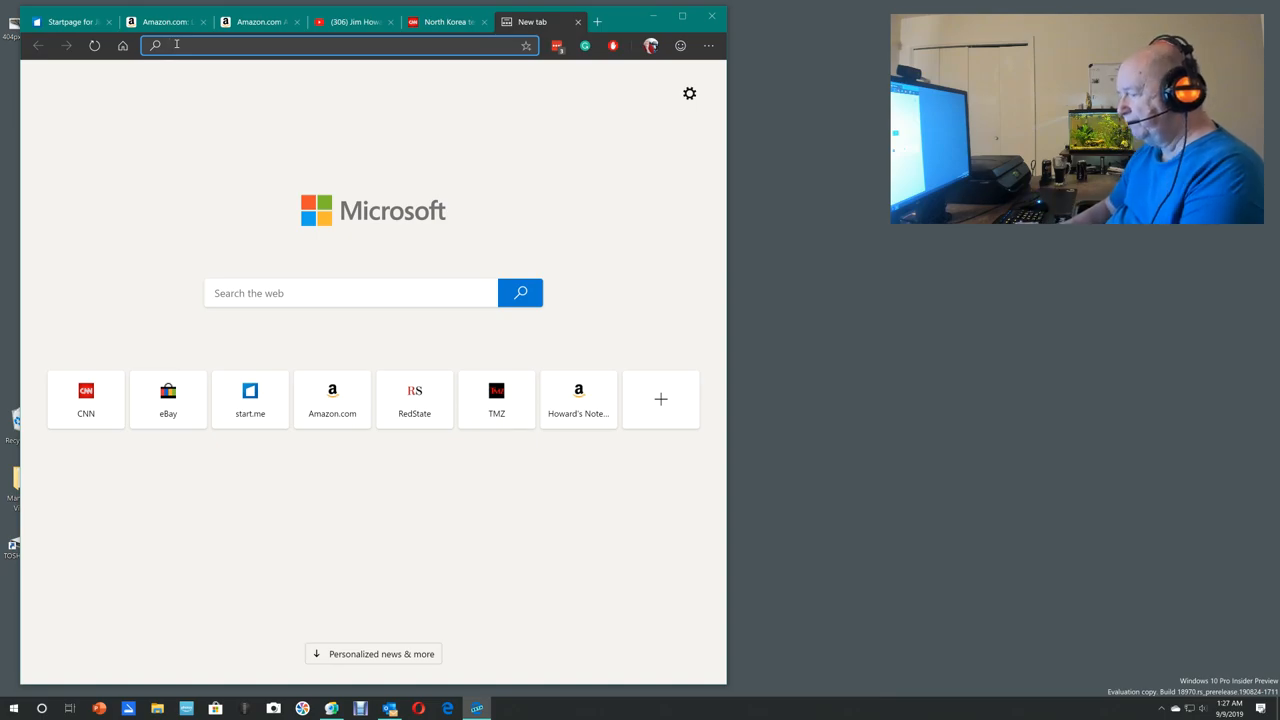
# Step: Load the Howard's Notebook Amazon storefront via the 'jim' address-bar suggestion
pyautogui.write('jim')
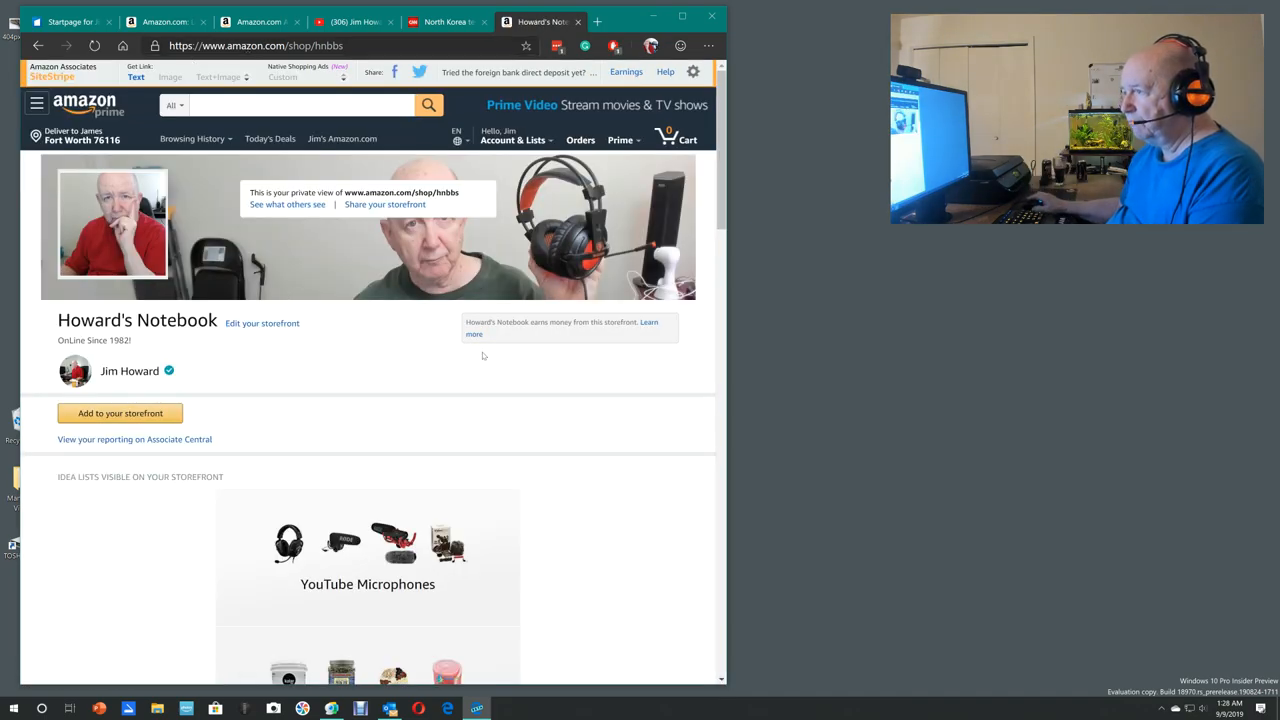
# Step: Browse down through the storefront idea lists and return to the top
pyautogui.scroll(-3)
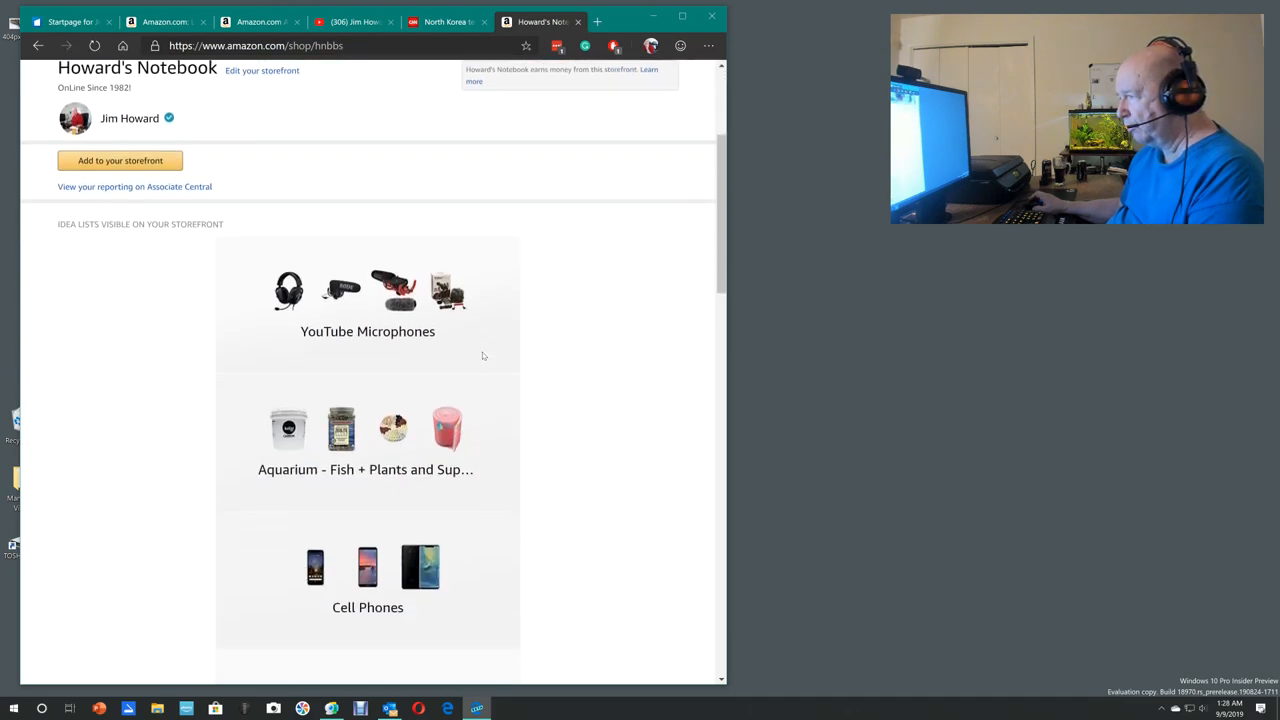
pyautogui.scroll(-3)
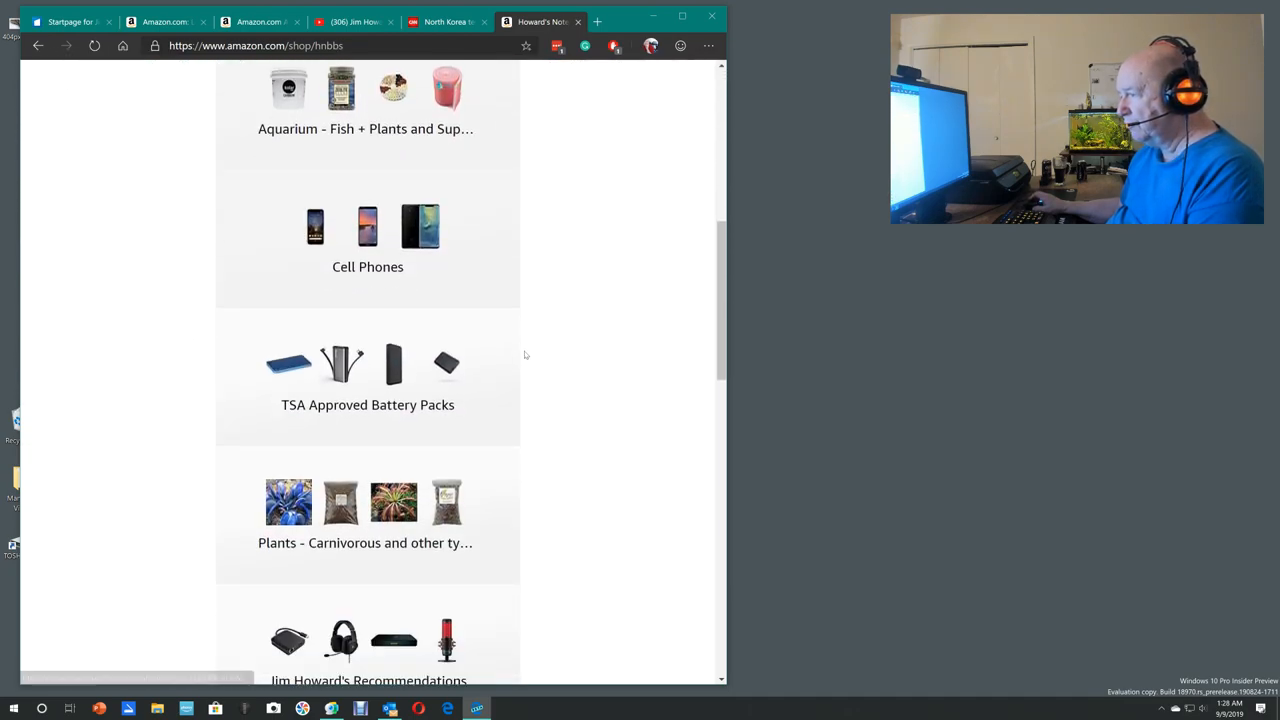
pyautogui.scroll(-3)
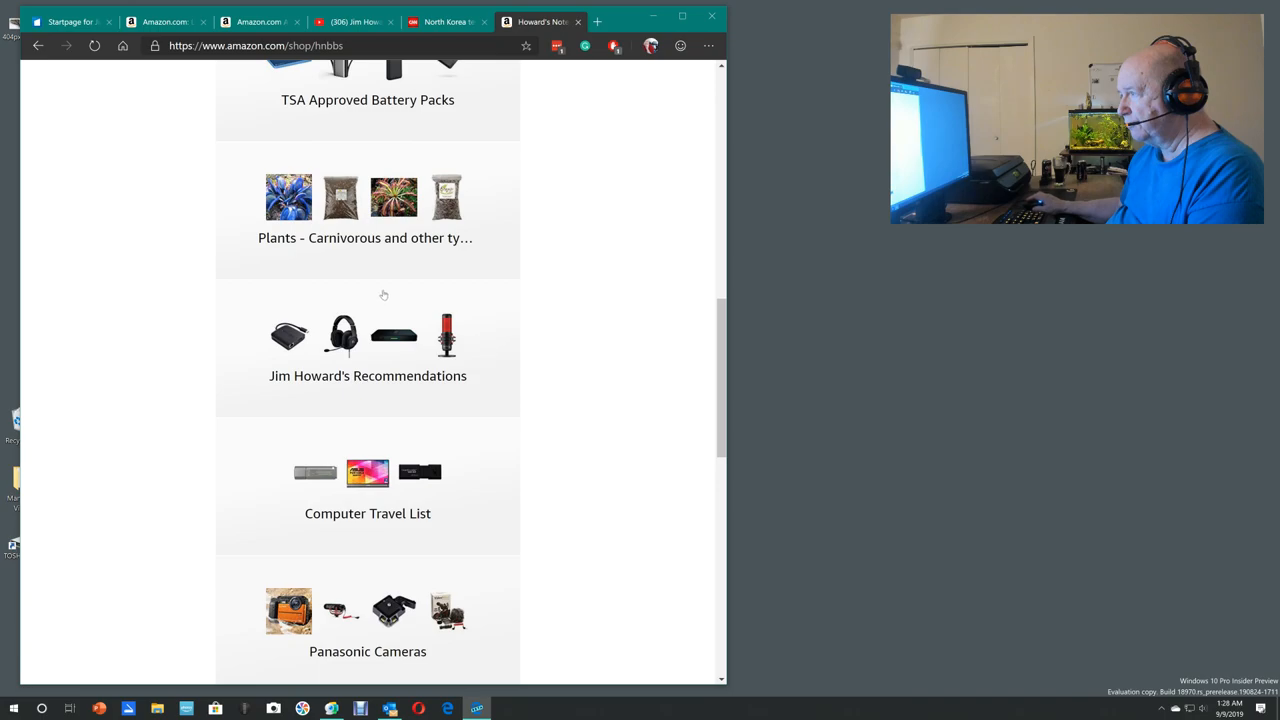
pyautogui.scroll(-3)
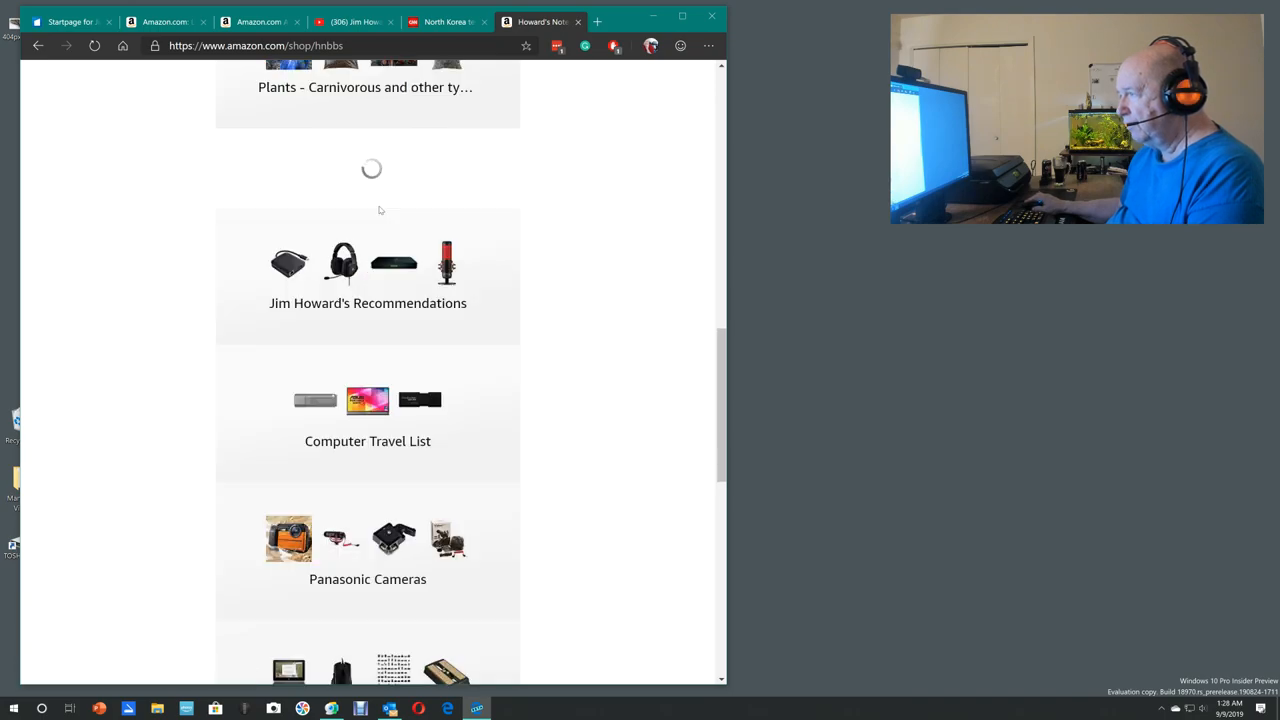
pyautogui.click(364, 88)
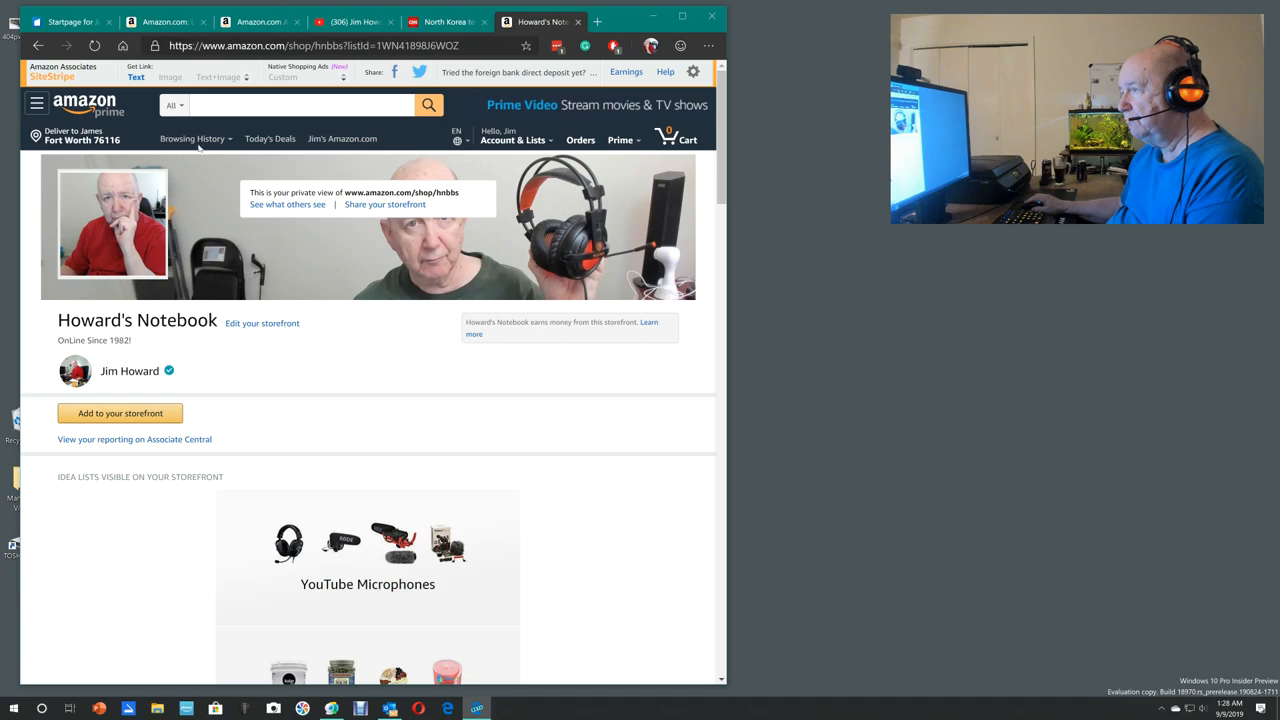
pyautogui.moveTo(284, 238)
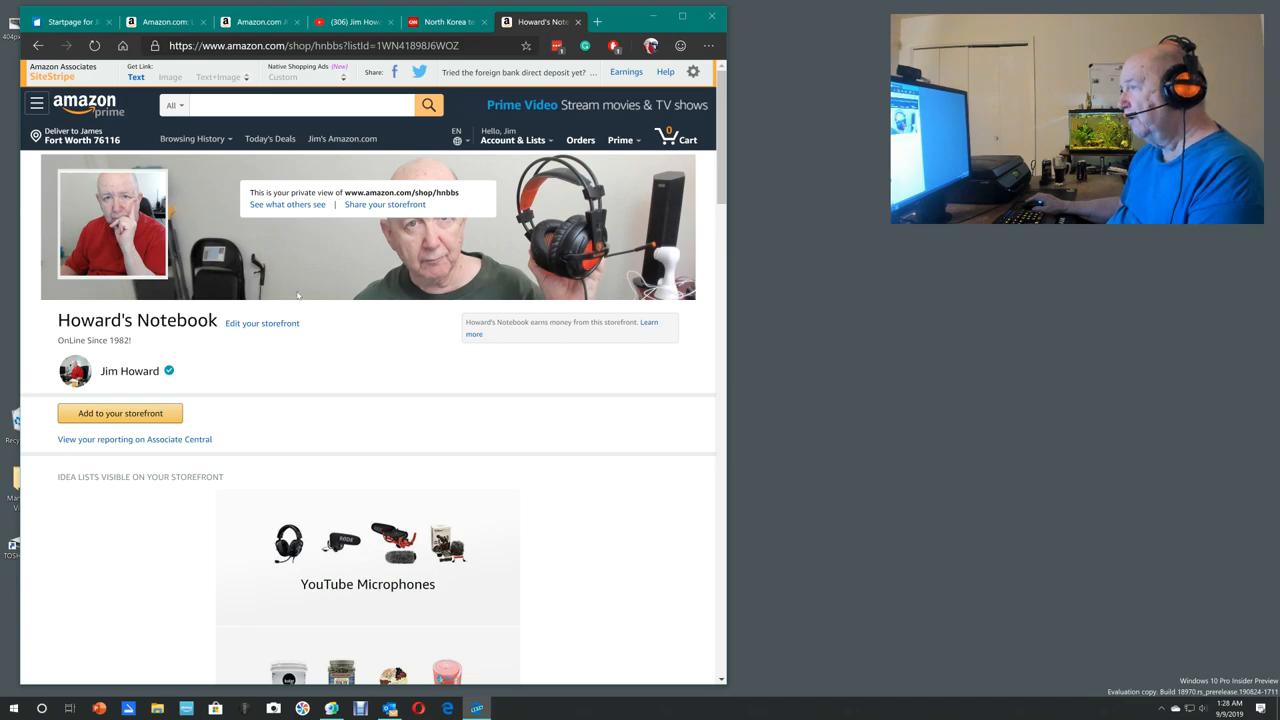
# Step: Reach the LG 27UK650-W 27-inch 4K monitor product page at $366.99
pyautogui.click(192, 138)
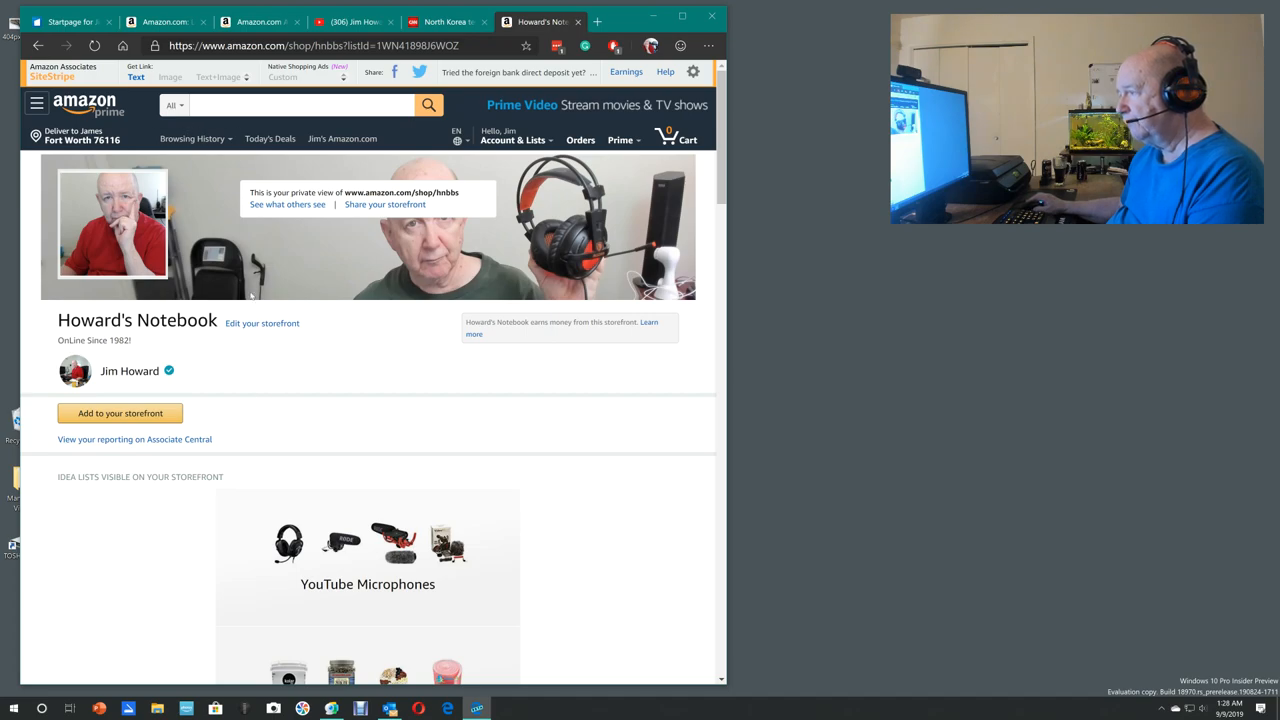
pyautogui.click(192, 138)
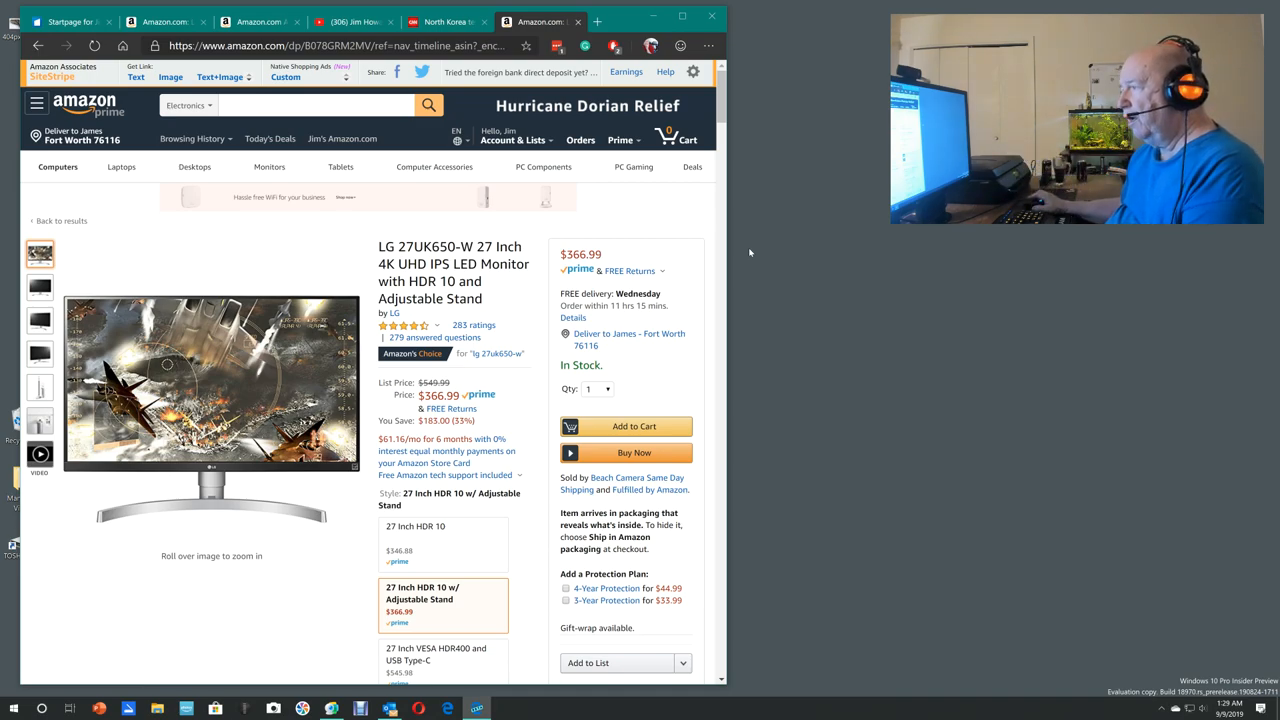
pyautogui.moveTo(492, 280)
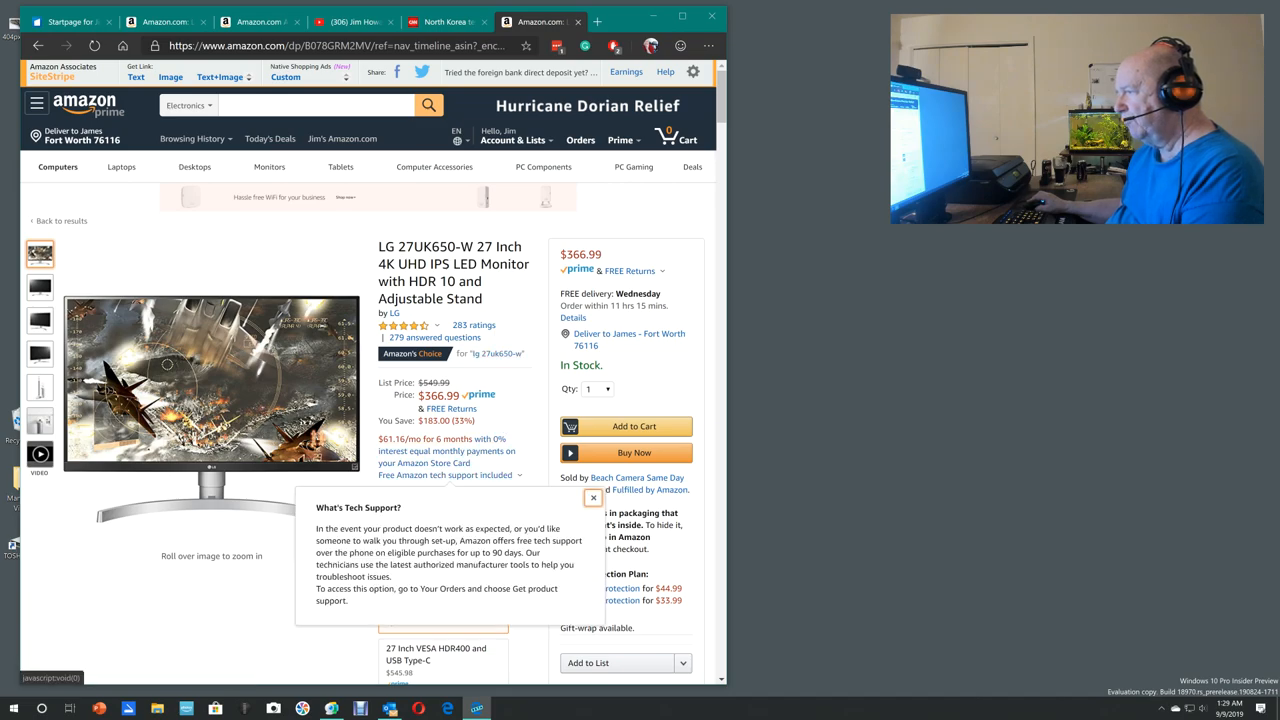
# Step: Dismiss the Tech Support popup and switch to the 27 Inch HDR 10 version, the LG 27UL500-W at $346.88
pyautogui.click(592, 496)
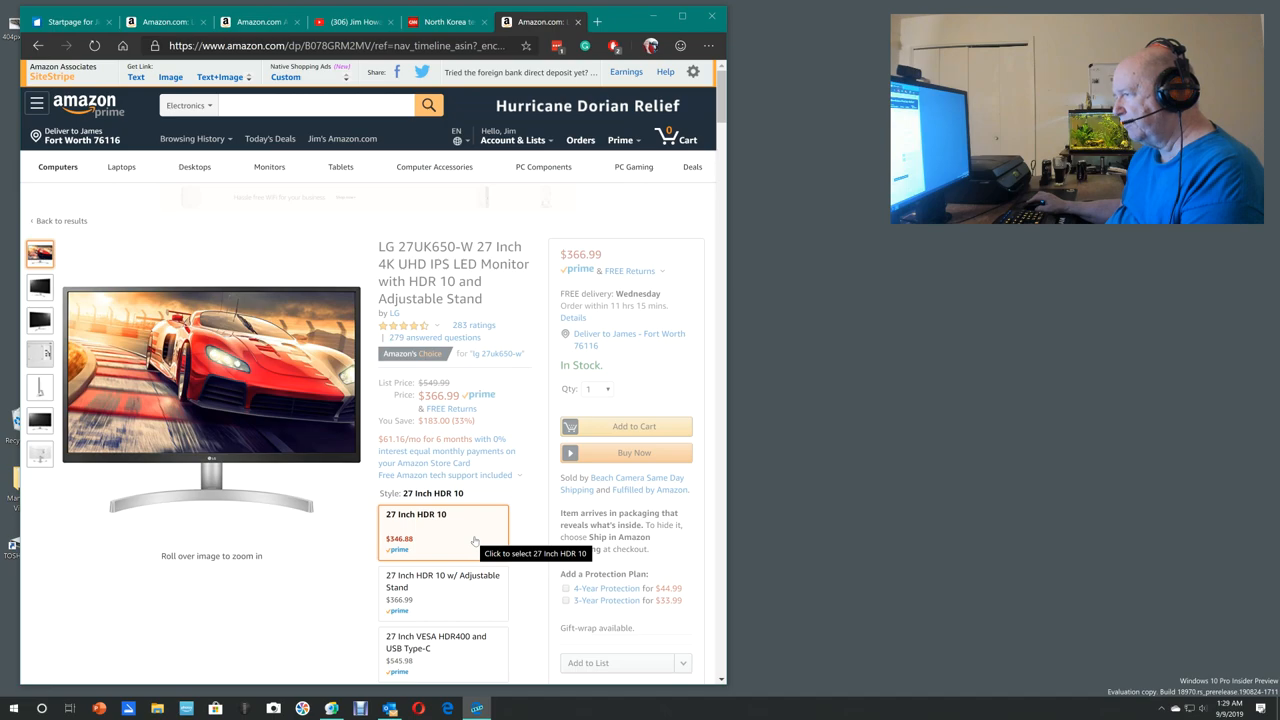
pyautogui.click(444, 536)
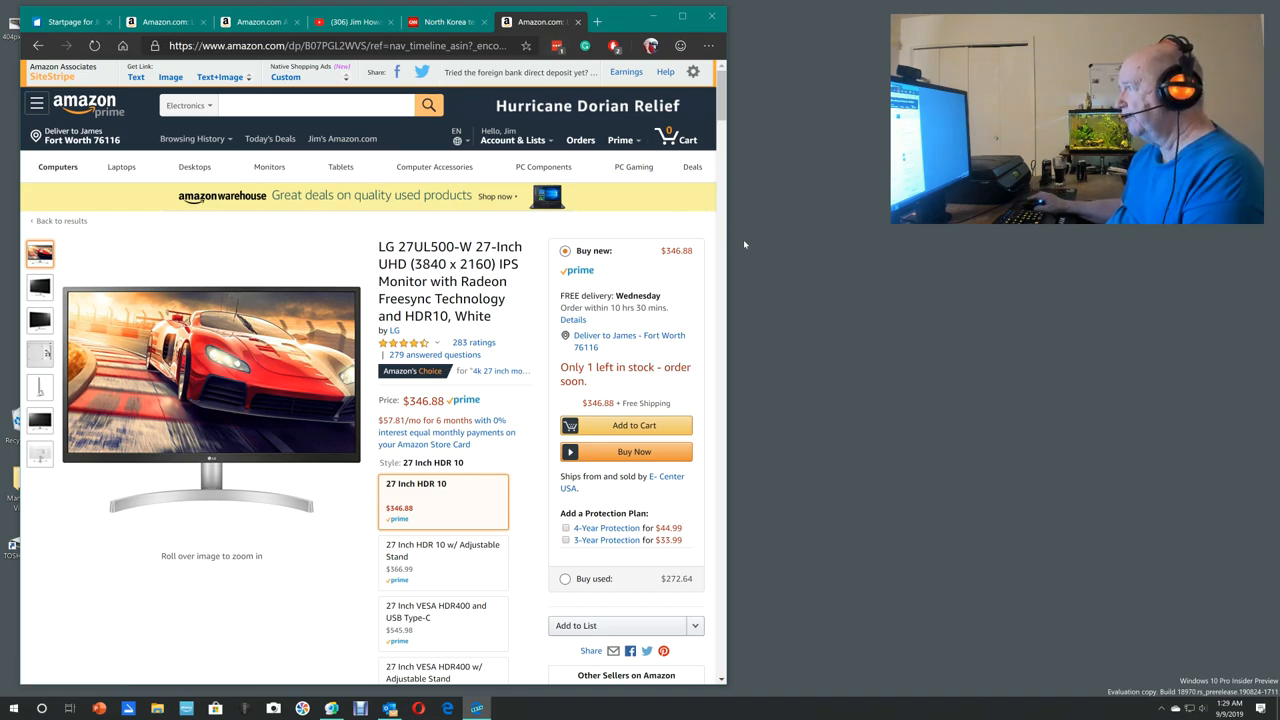
pyautogui.scroll(-3)
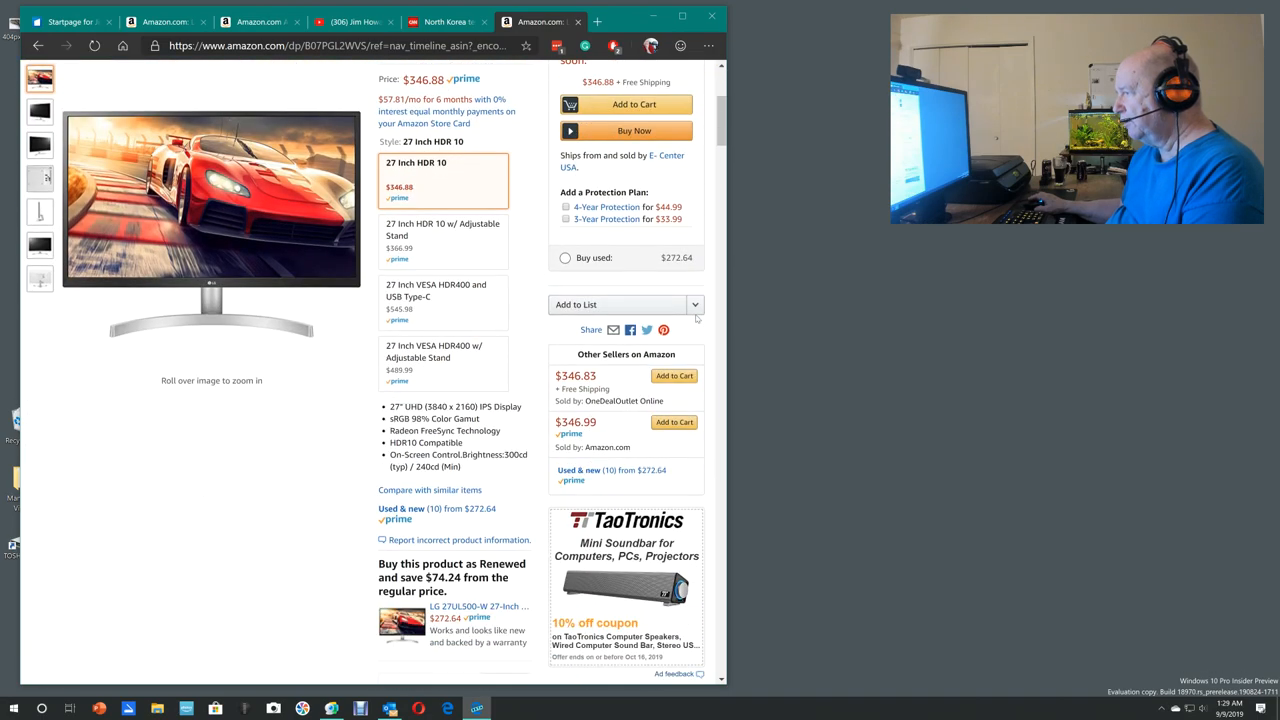
pyautogui.scroll(-3)
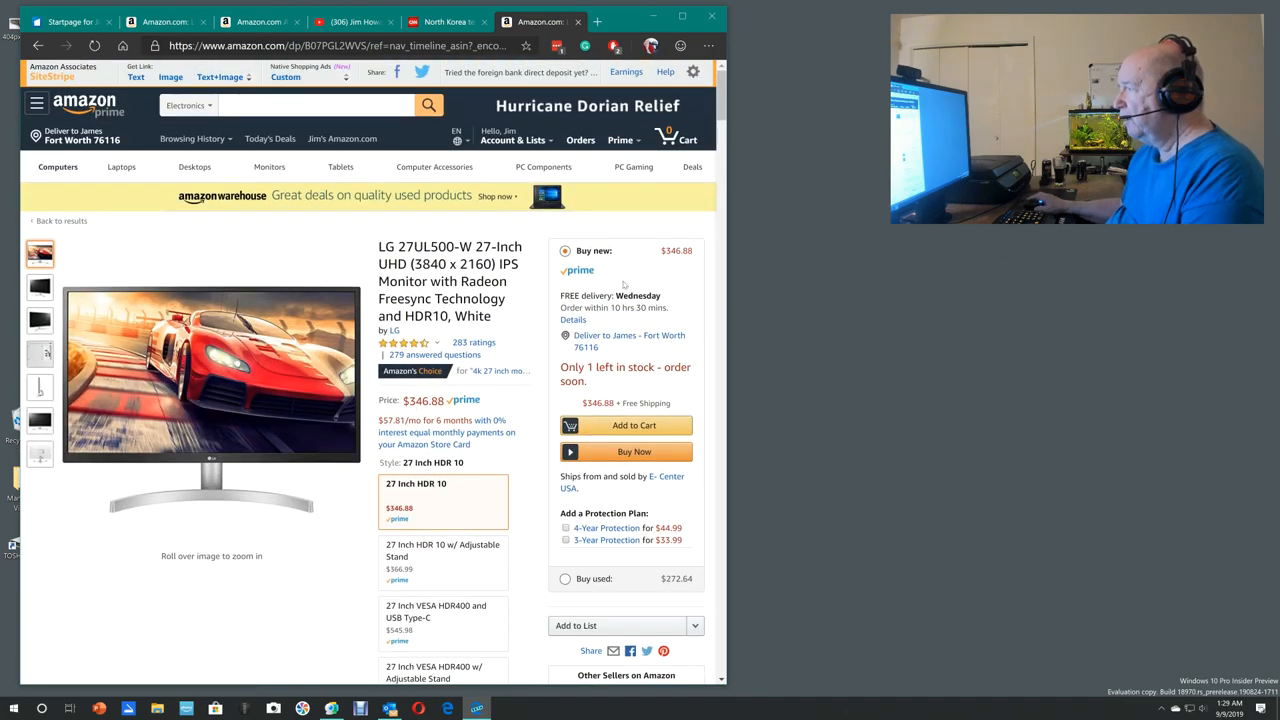
pyautogui.moveTo(434, 168)
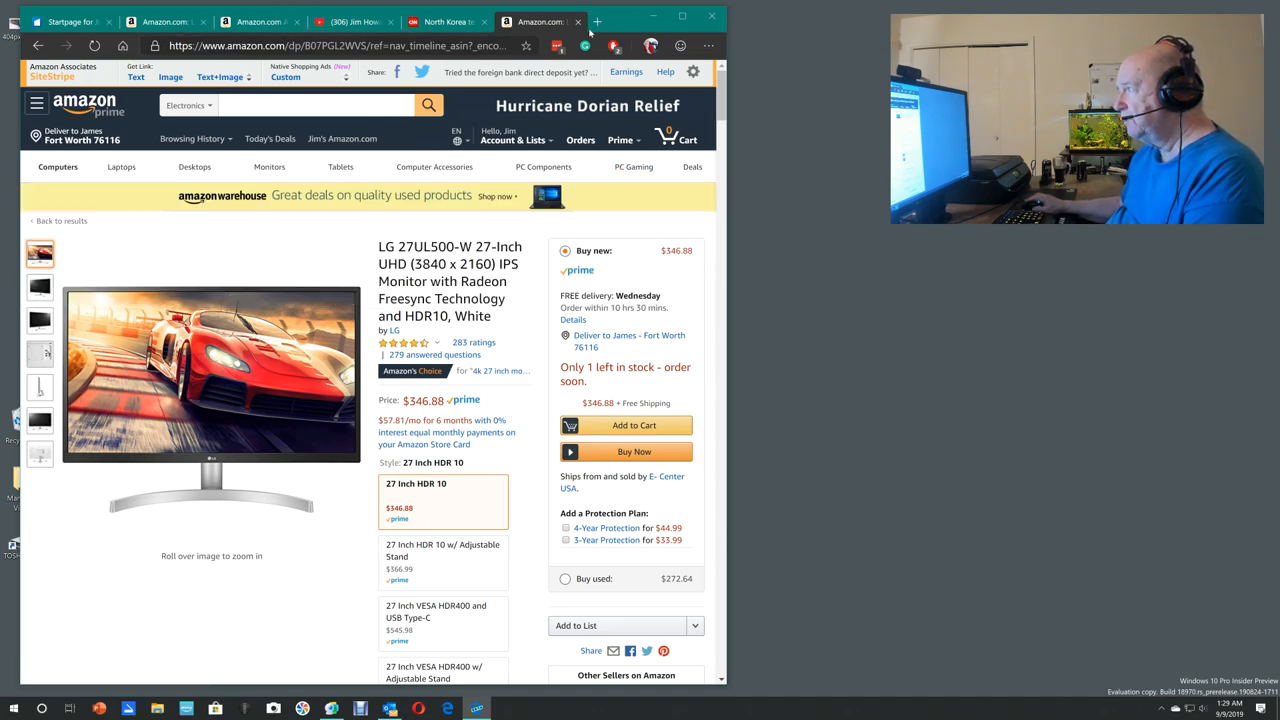
# Step: Start a new blank browser tab
pyautogui.click(596, 20)
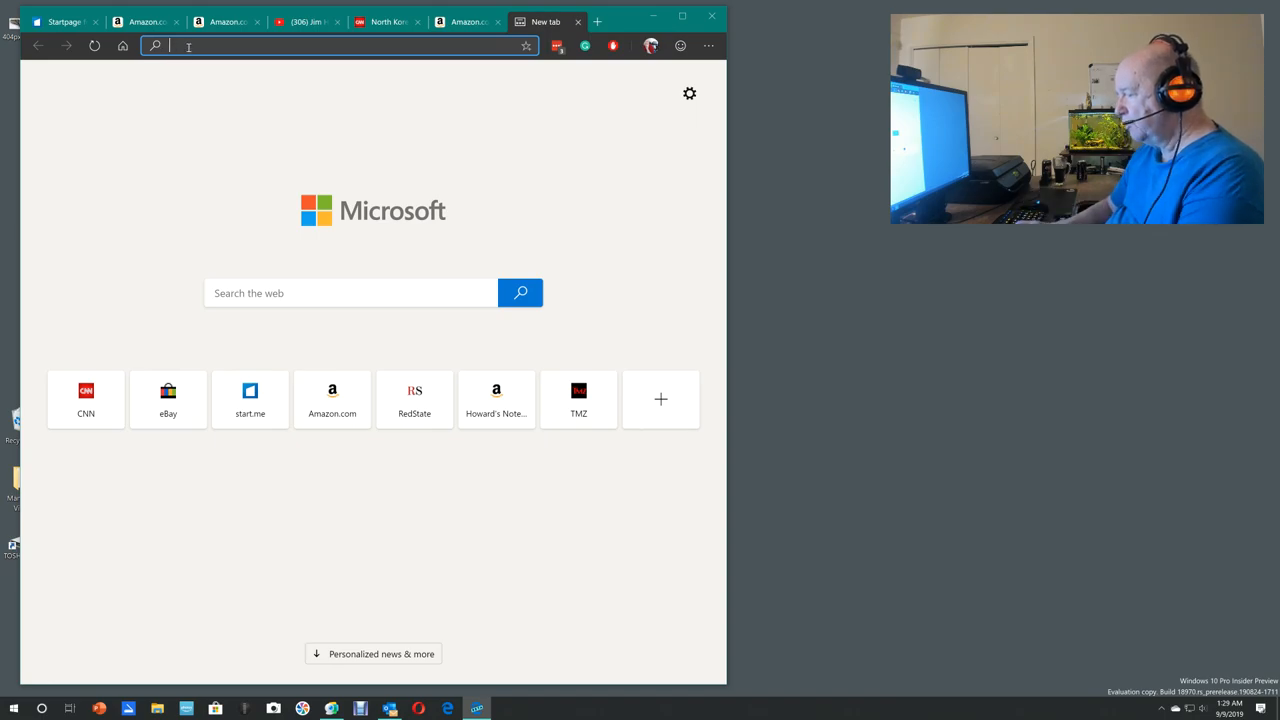
# Step: Load the Howard's Notebook storefront again via the 'jim' address-bar suggestion
pyautogui.write('jim')
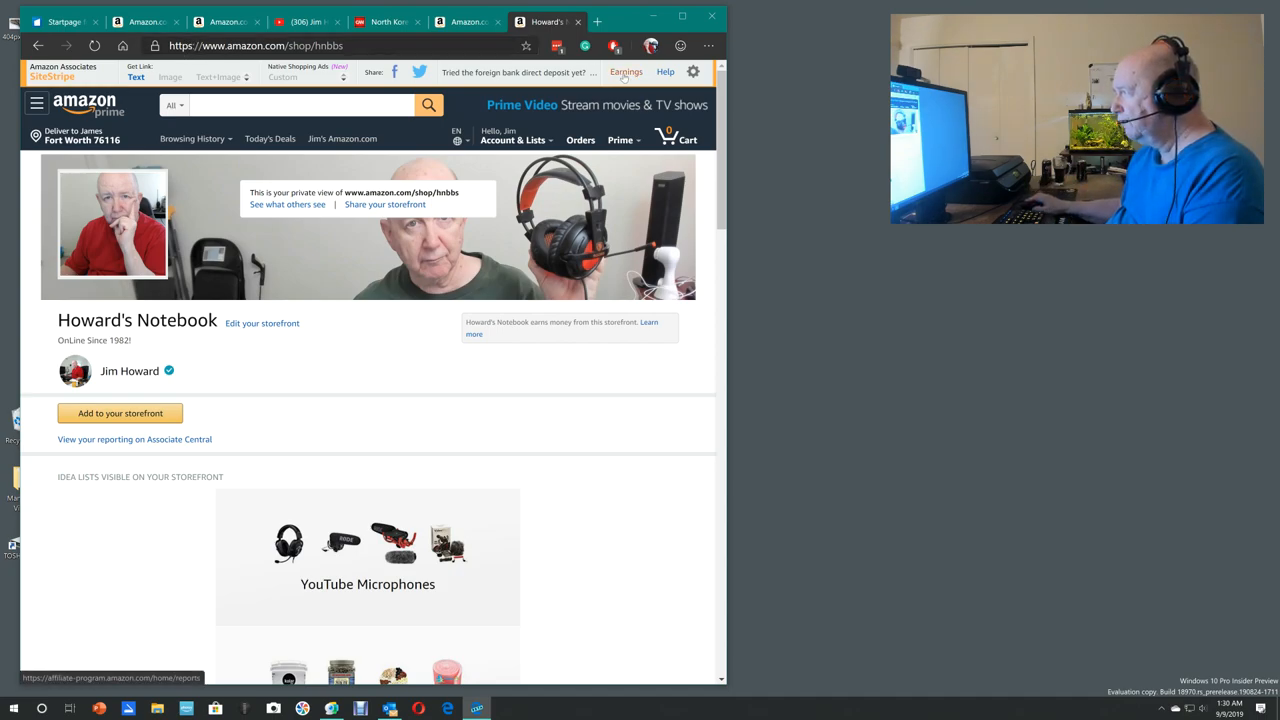
# Step: Bring up the Associates reports and move down to the Ordered Items table
pyautogui.click(134, 440)
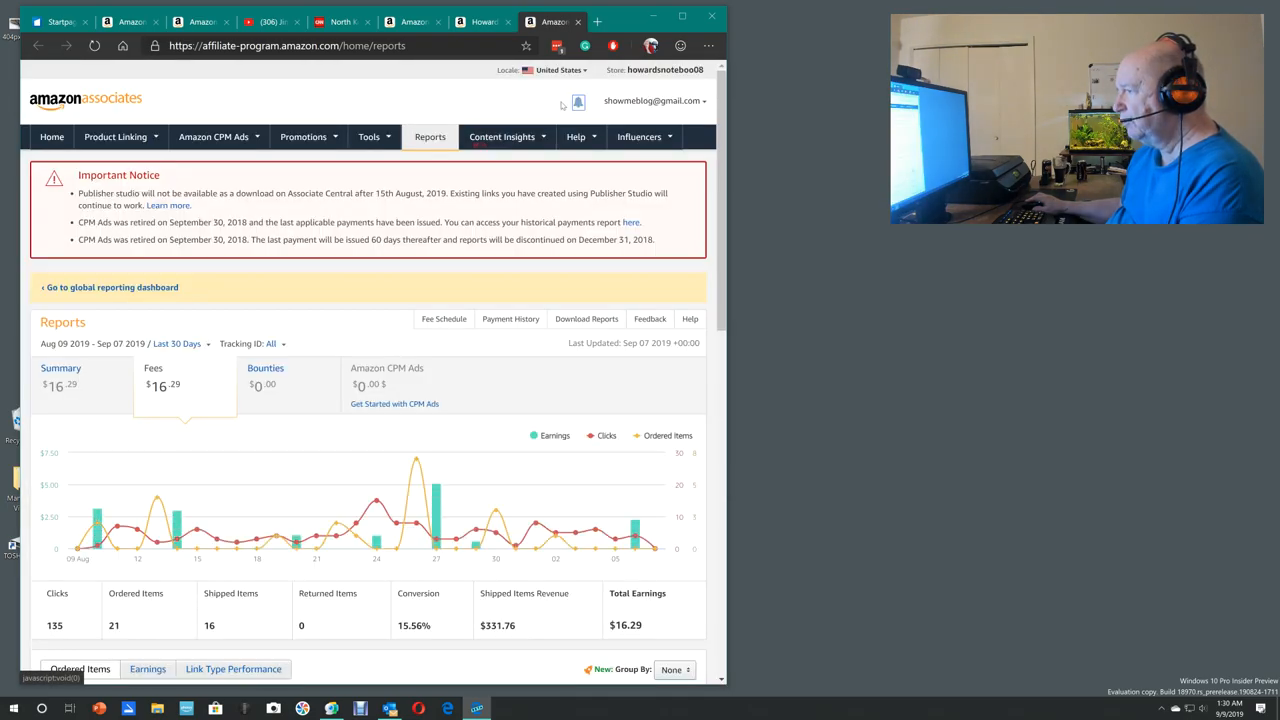
pyautogui.moveTo(596, 520)
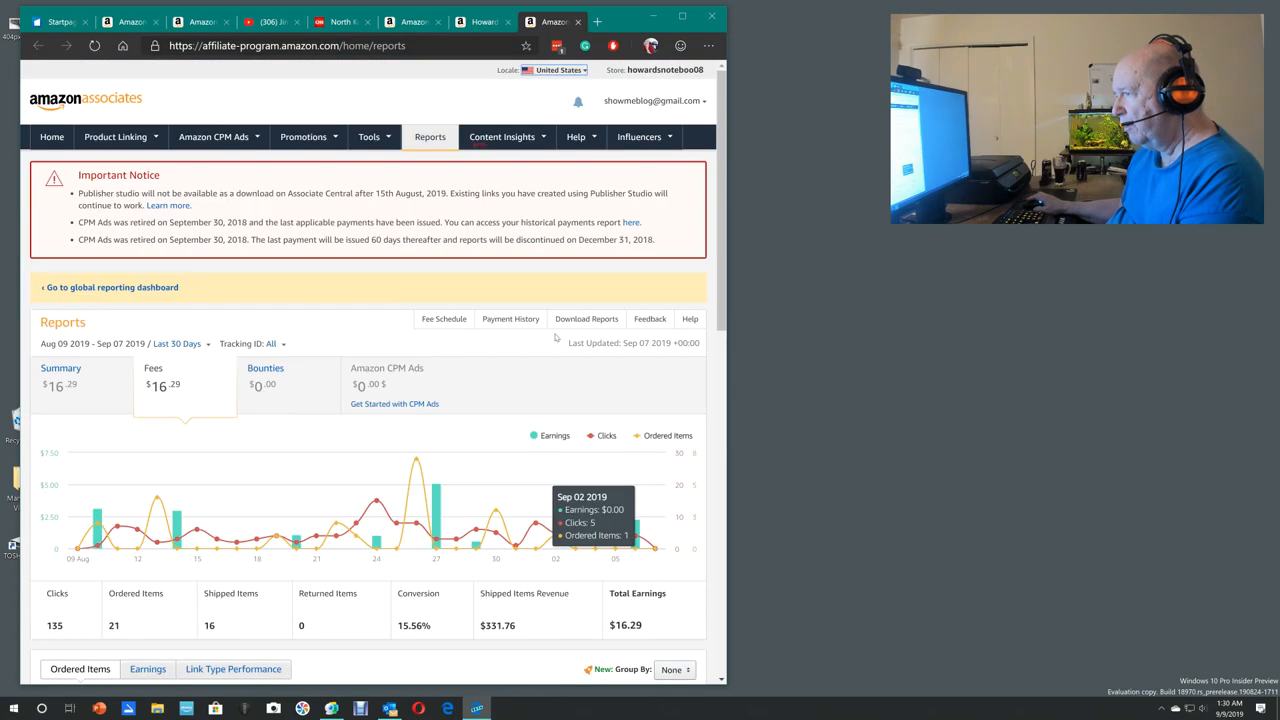
pyautogui.scroll(-3)
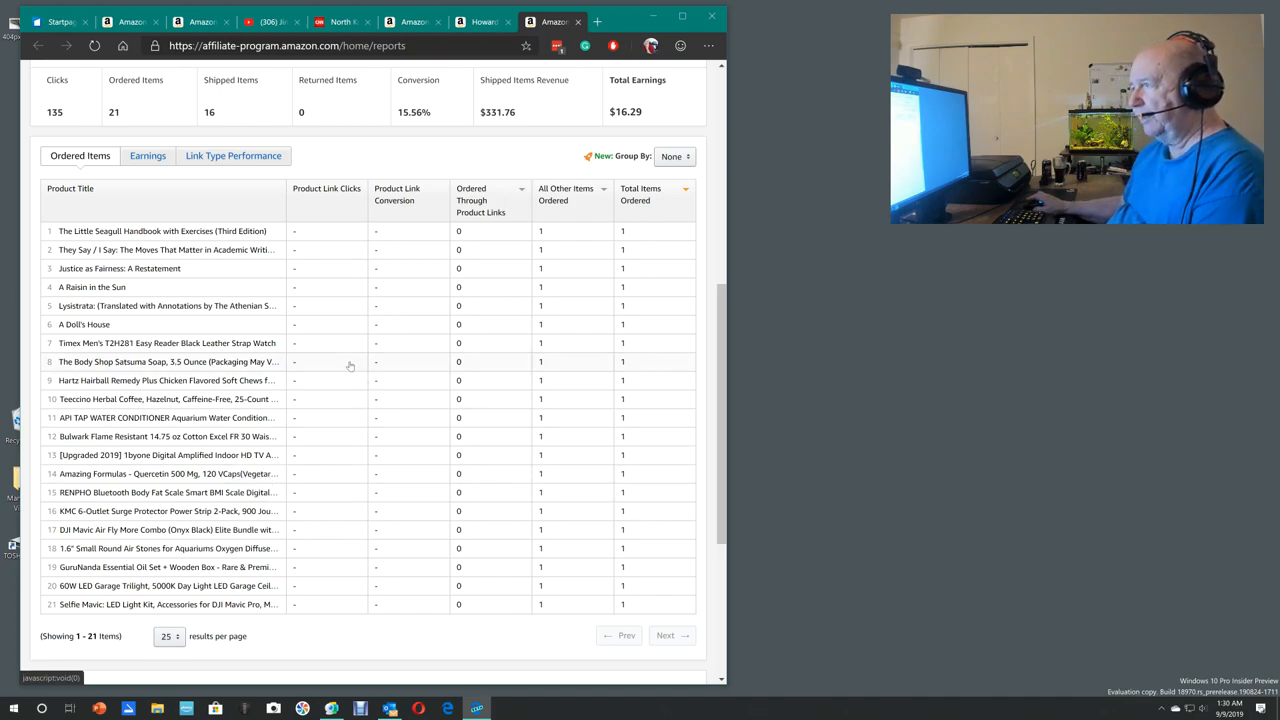
pyautogui.moveTo(312, 348)
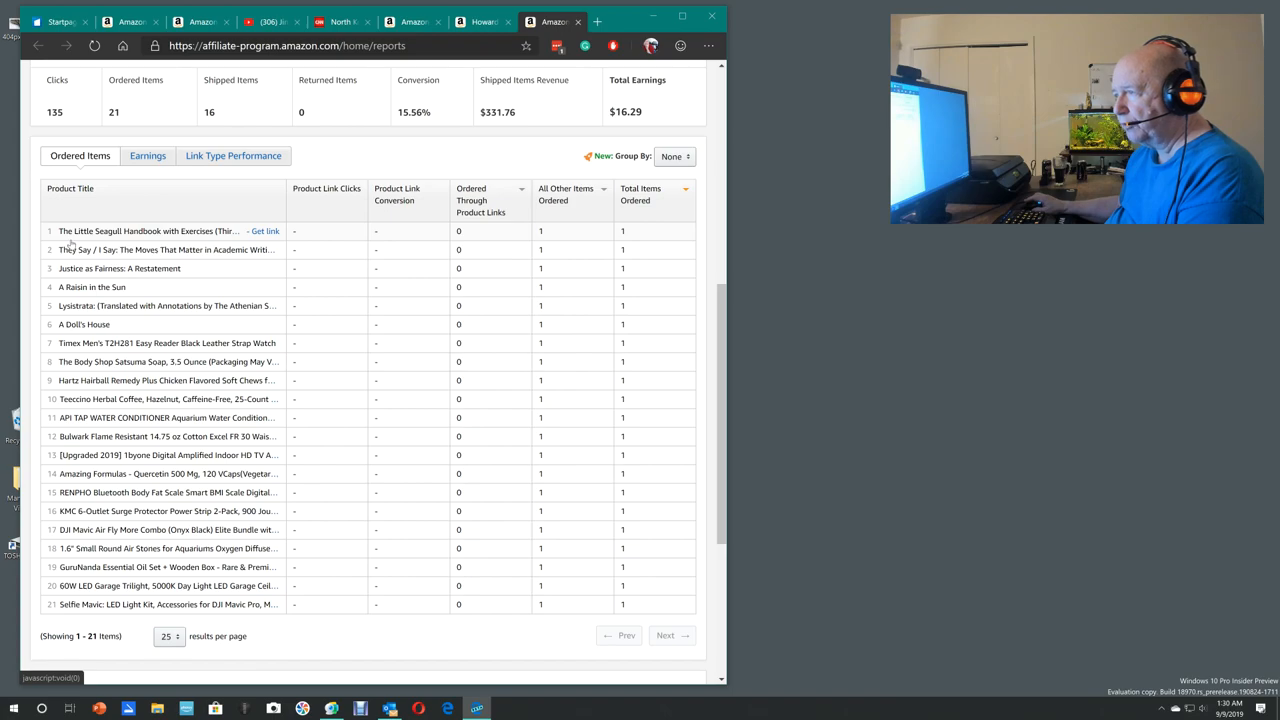
pyautogui.moveTo(96, 246)
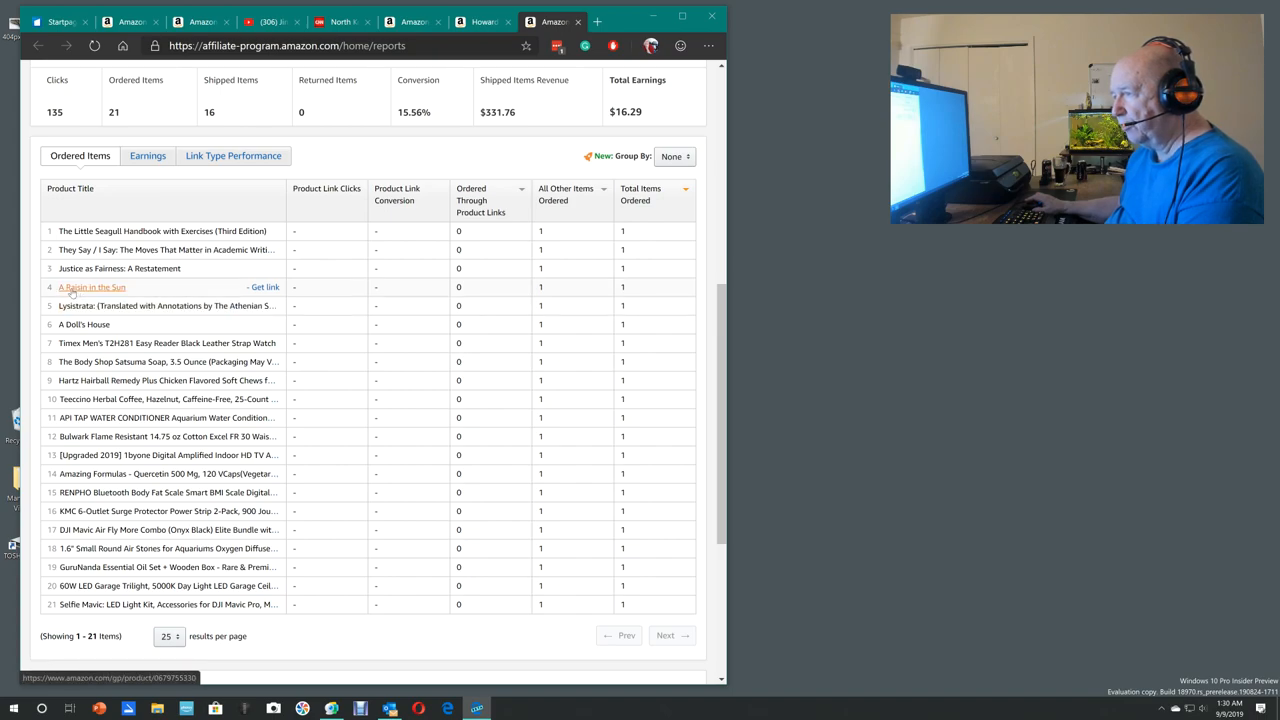
pyautogui.moveTo(164, 324)
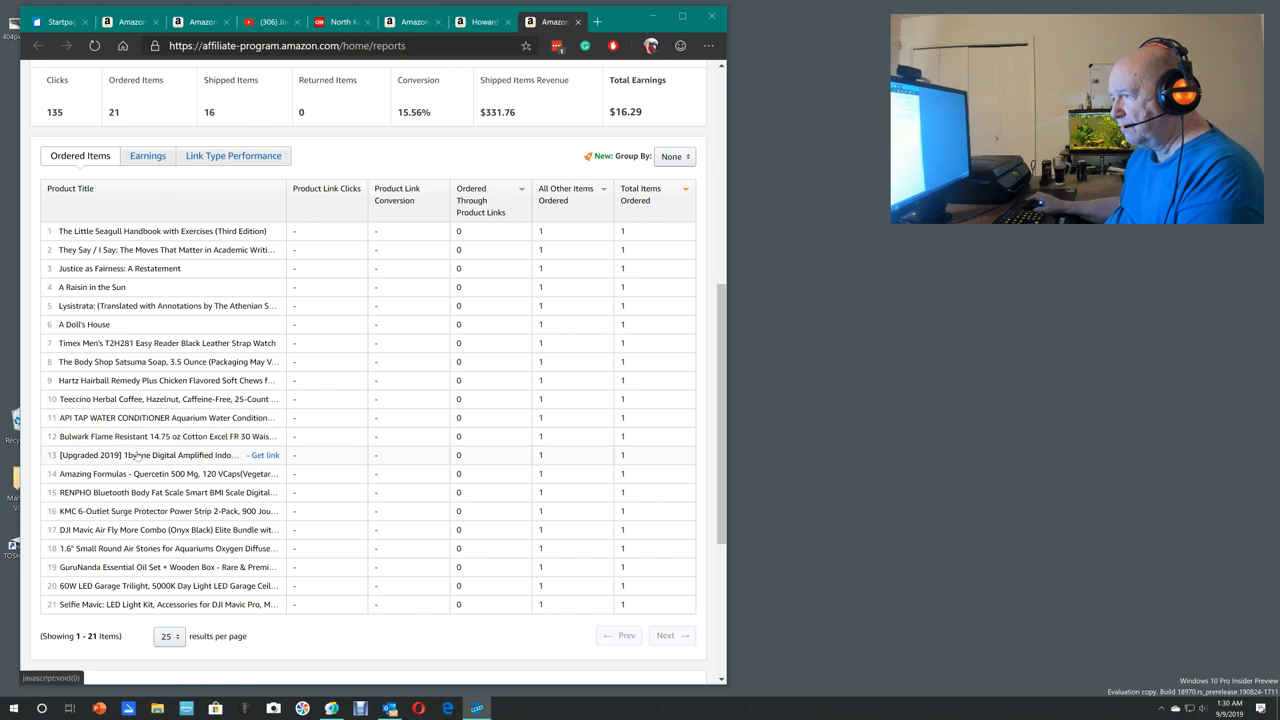
pyautogui.moveTo(148, 512)
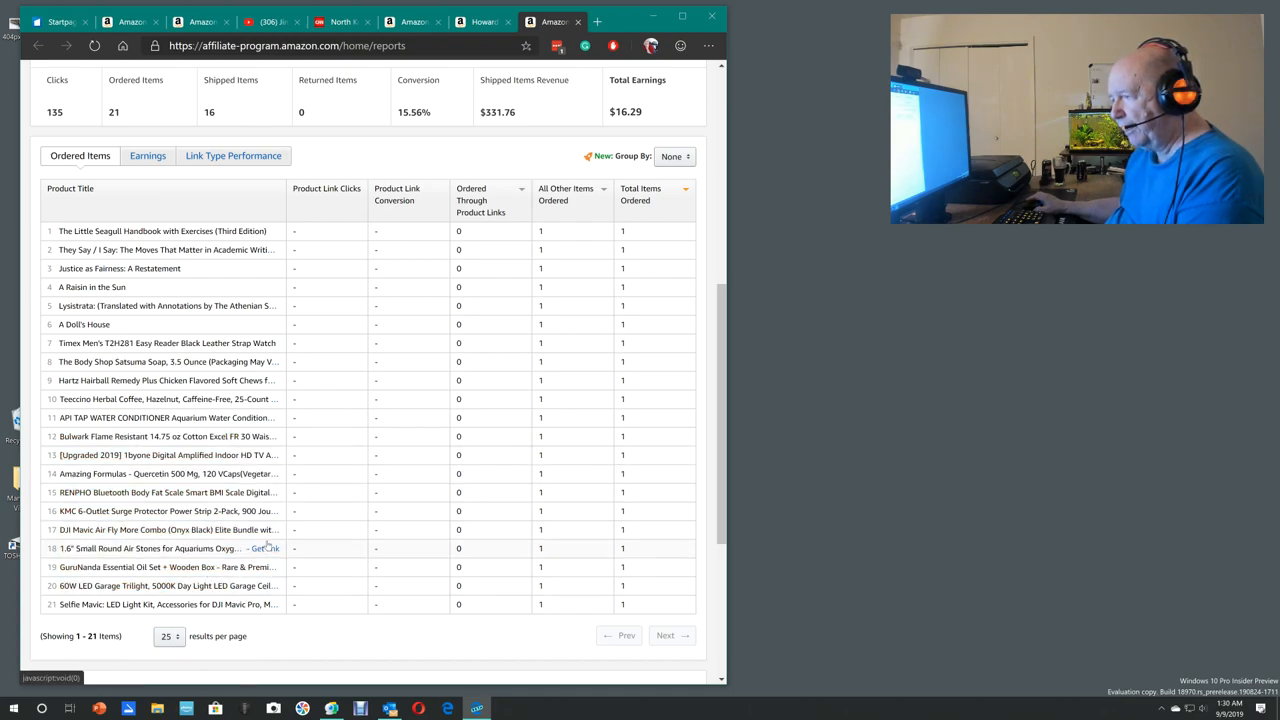
pyautogui.moveTo(282, 522)
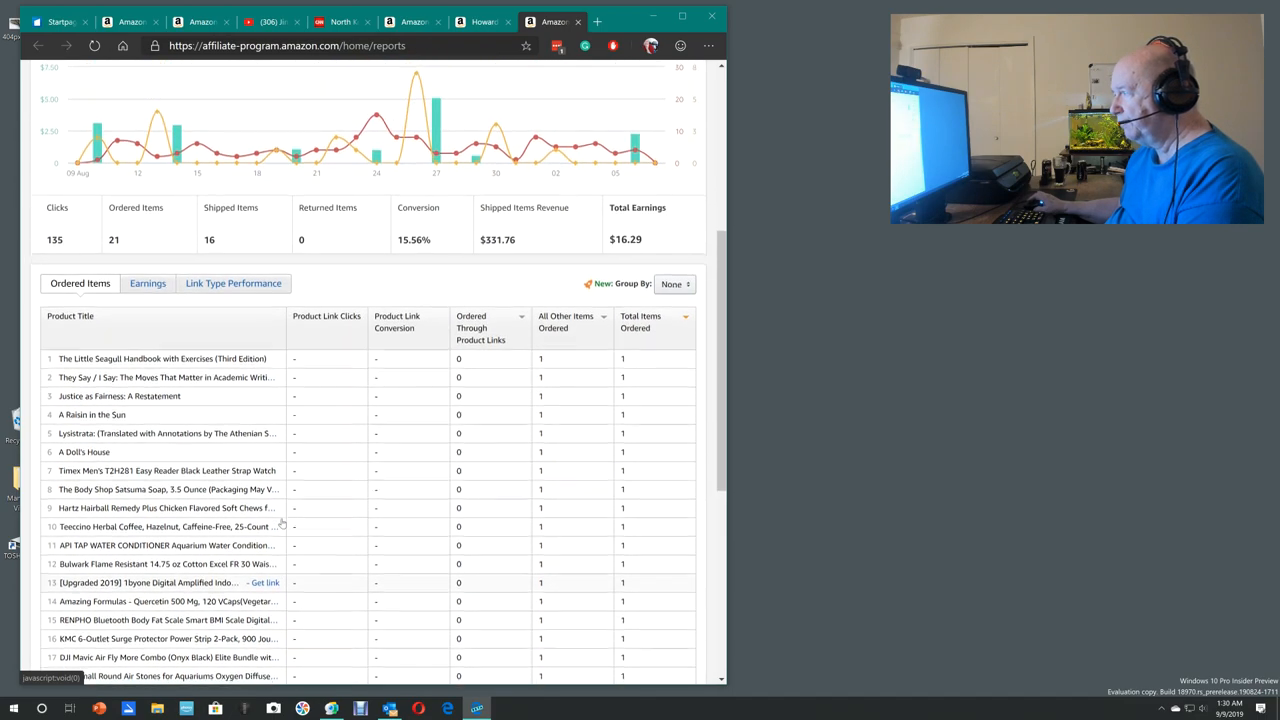
pyautogui.scroll(-3)
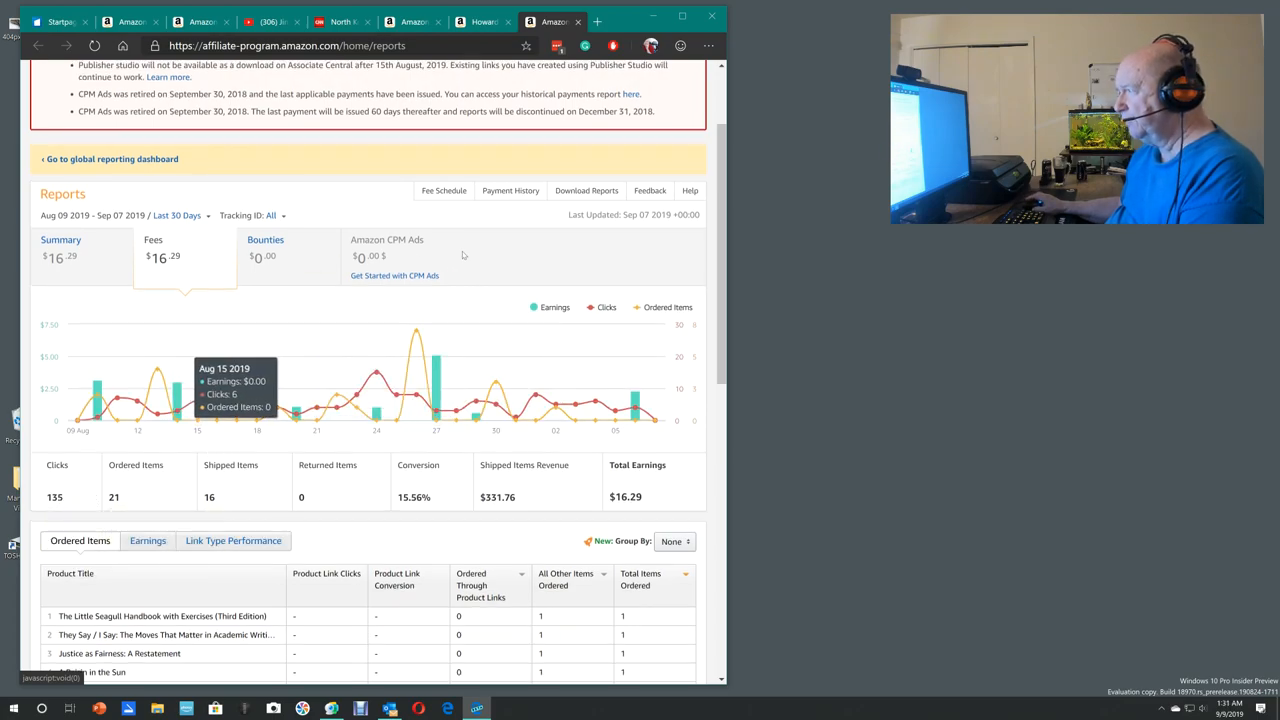
pyautogui.moveTo(348, 248)
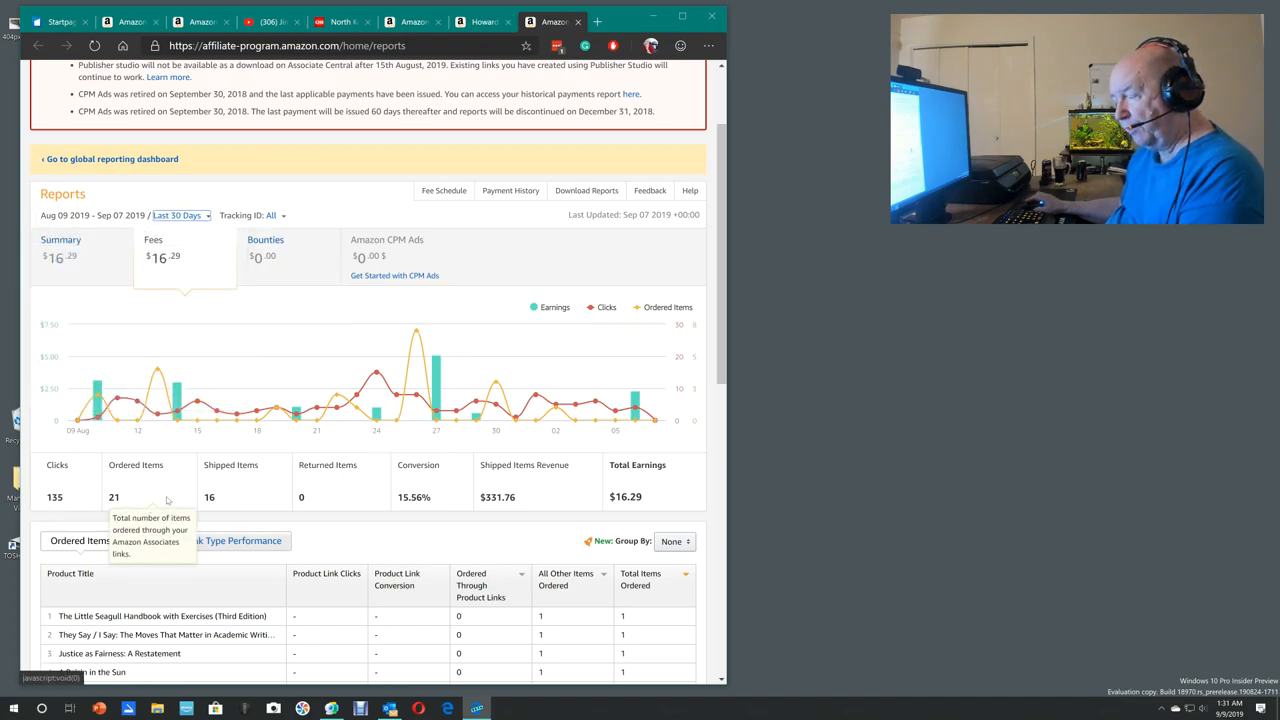
pyautogui.moveTo(248, 500)
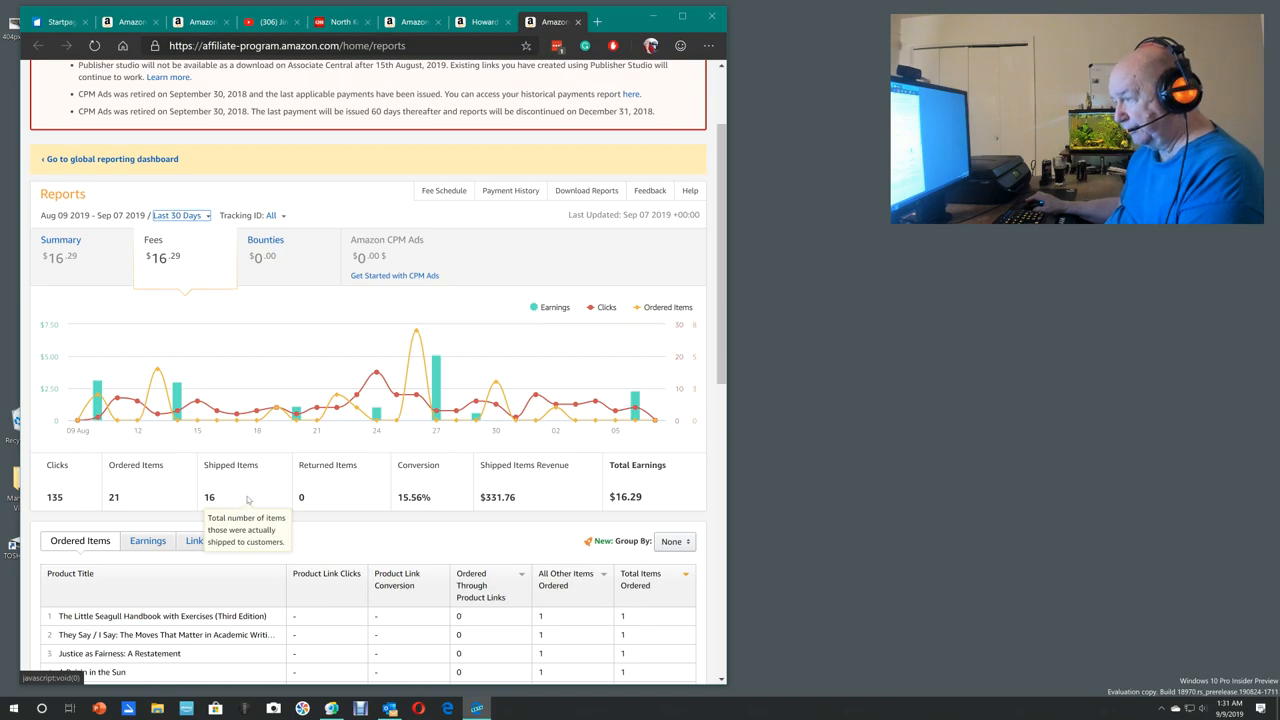
pyautogui.moveTo(496, 496)
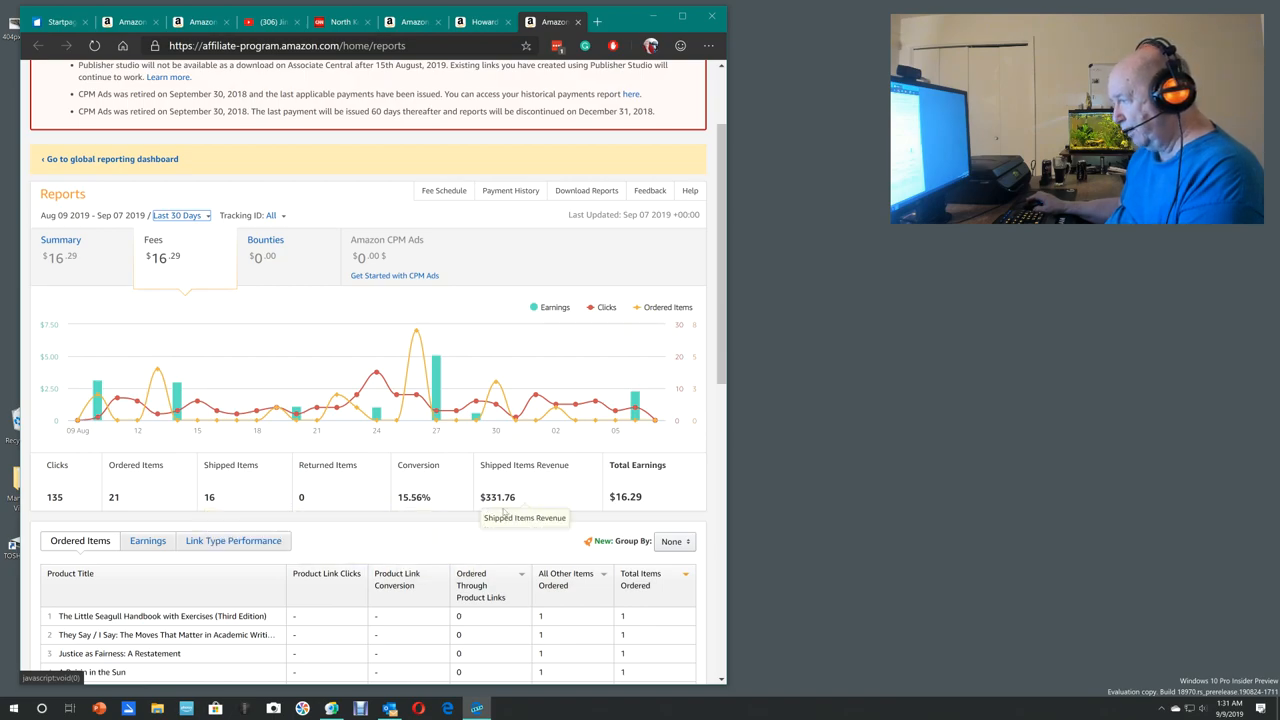
pyautogui.scroll(-3)
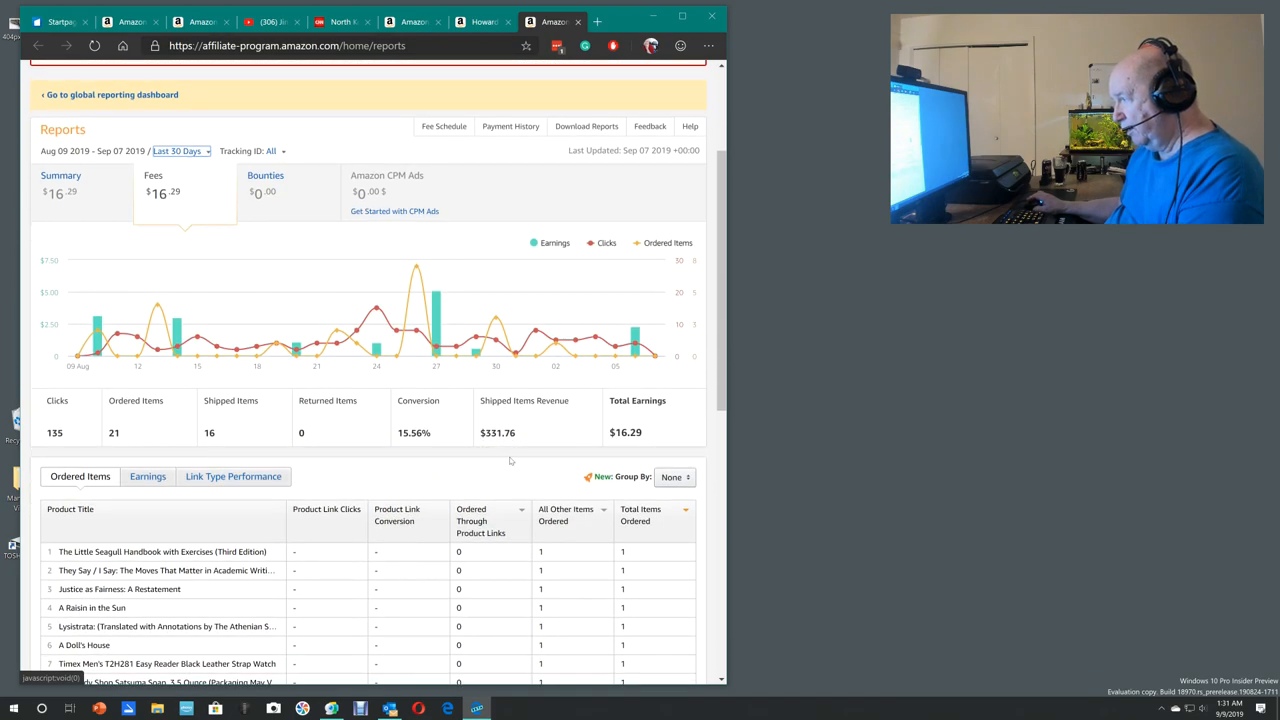
pyautogui.moveTo(512, 432)
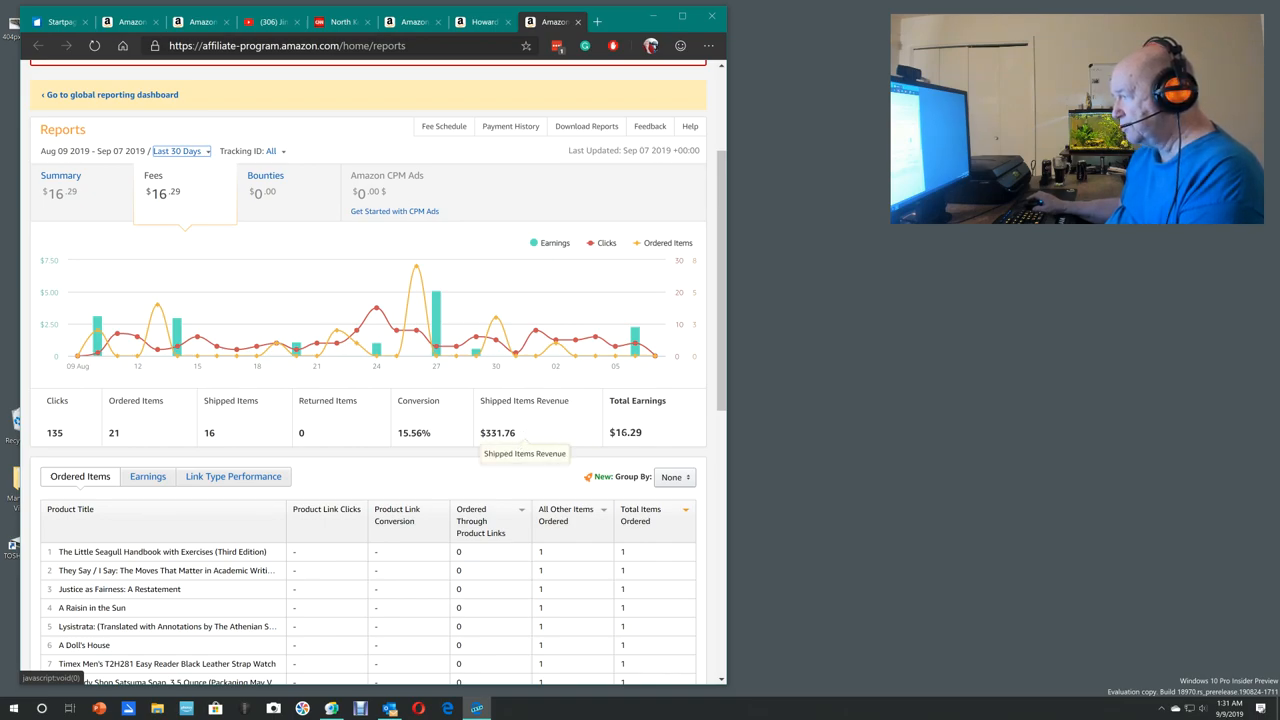
pyautogui.moveTo(636, 420)
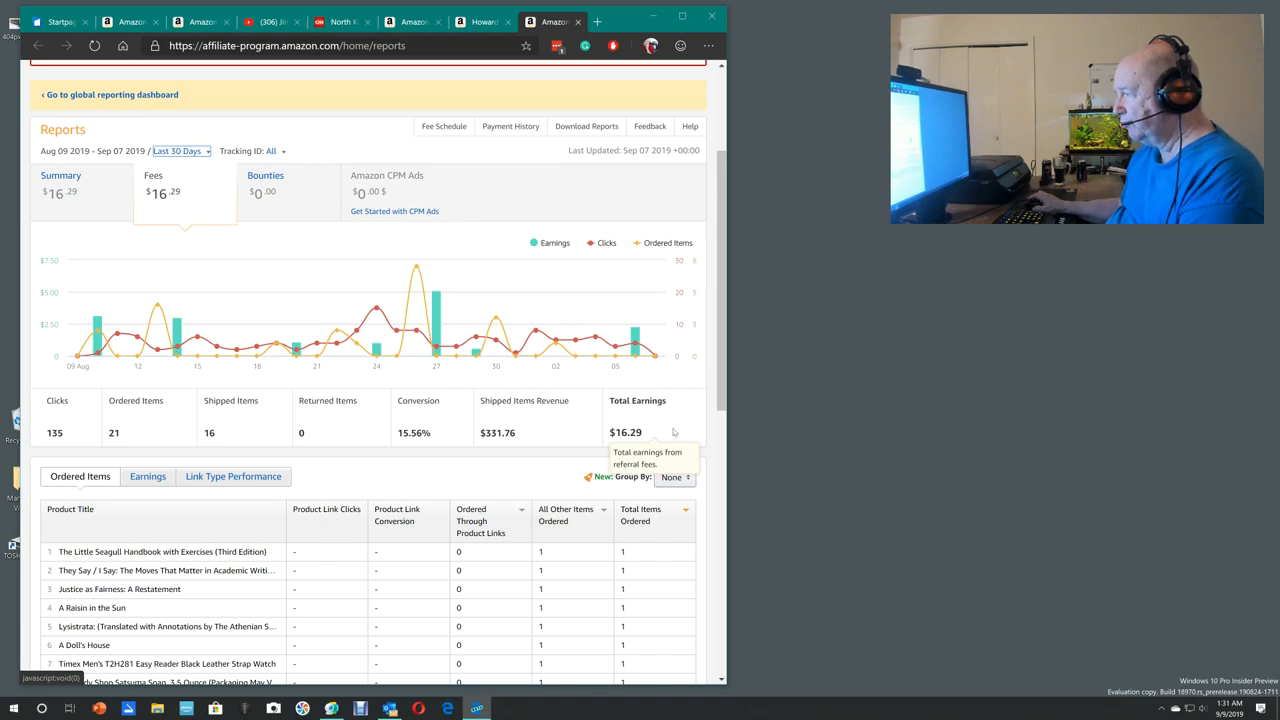
pyautogui.scroll(-3)
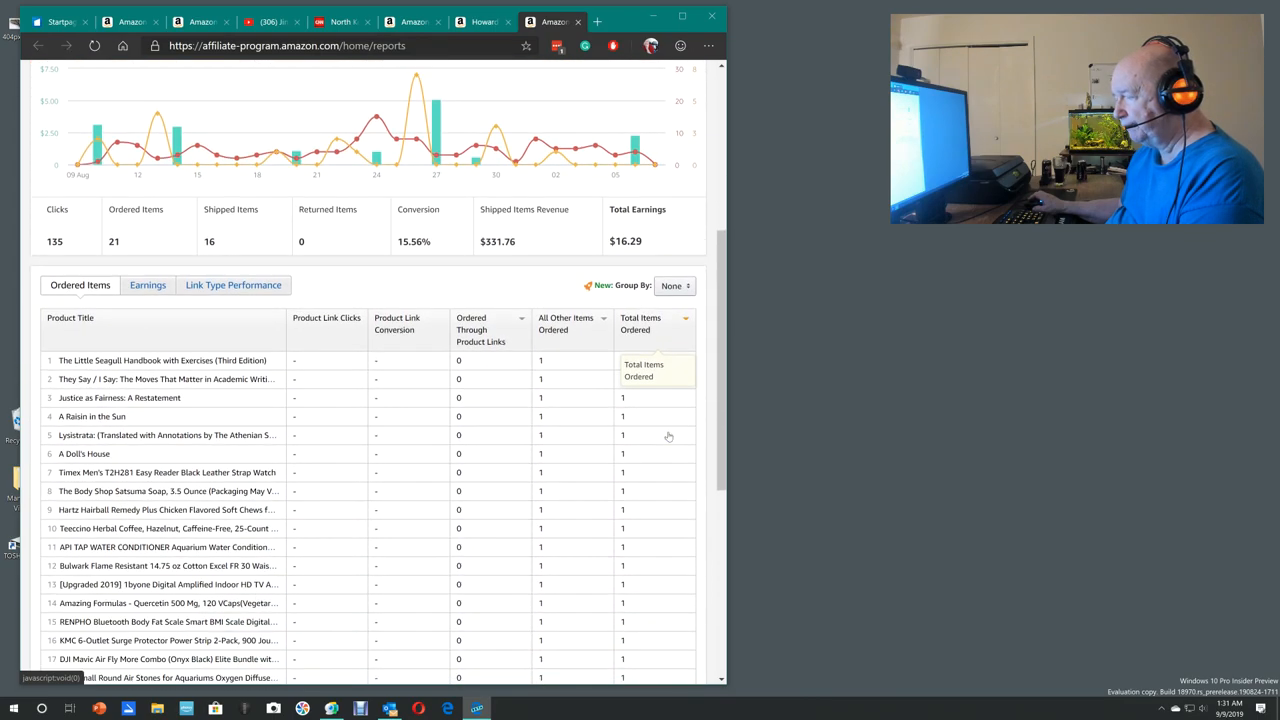
pyautogui.scroll(-3)
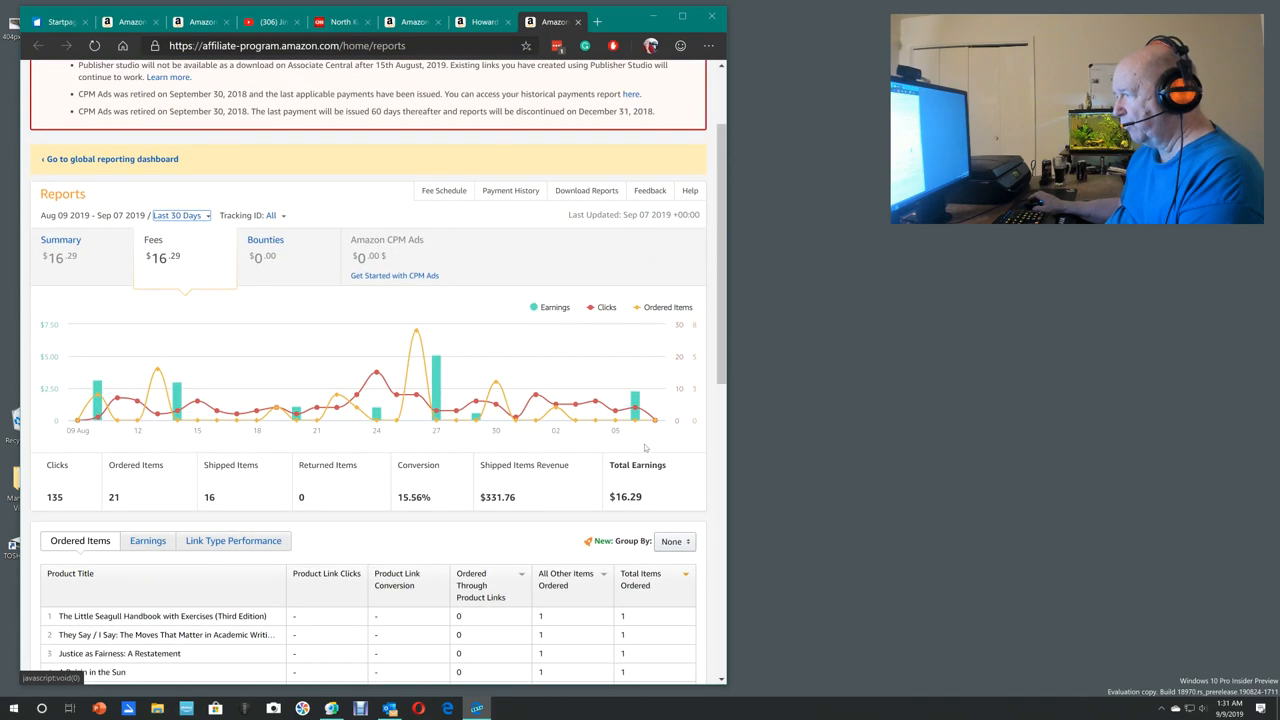
pyautogui.moveTo(416, 344)
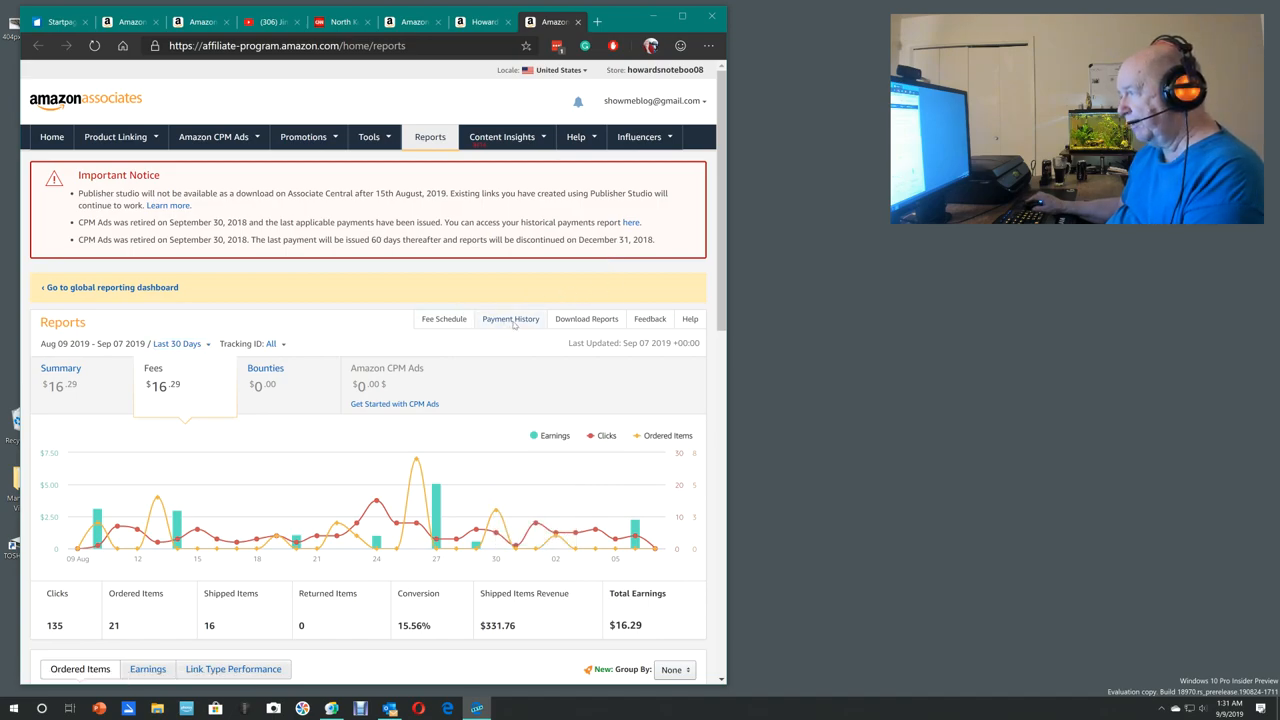
# Step: Go to the Associates Payment History listing monthly fees, deposits and the $3.94 unpaid balance
pyautogui.click(510, 318)
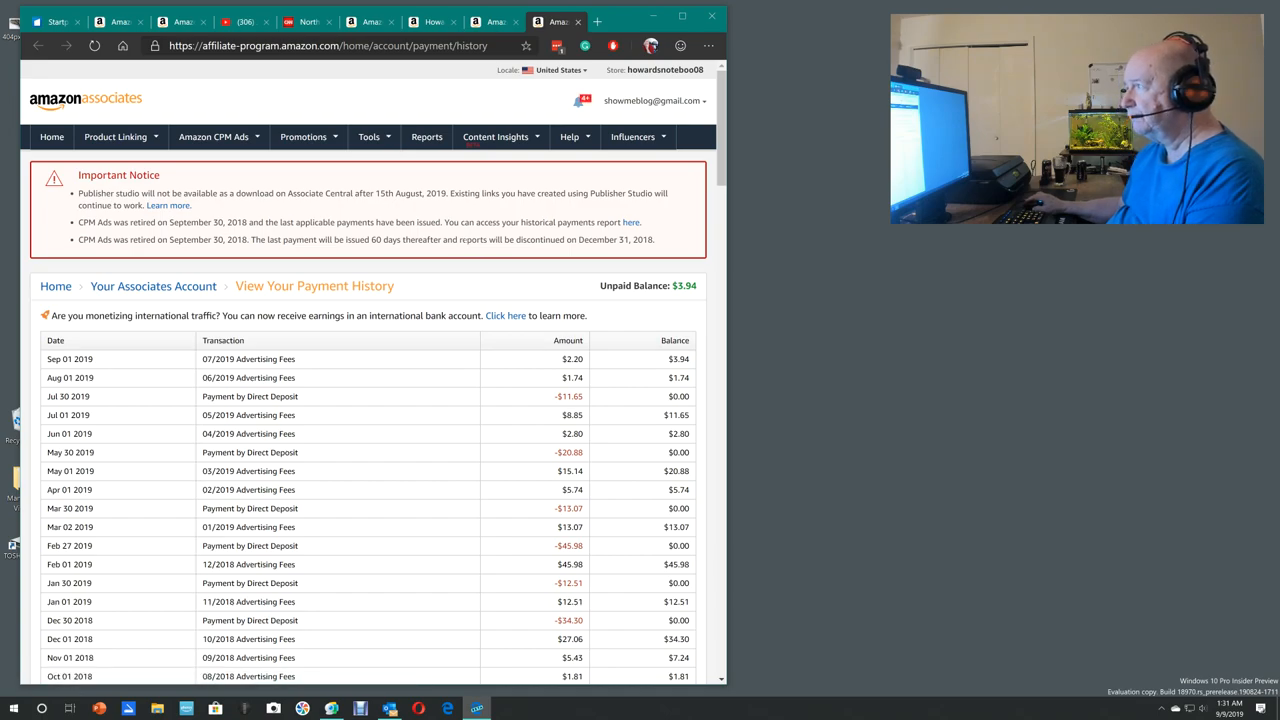
pyautogui.moveTo(338, 256)
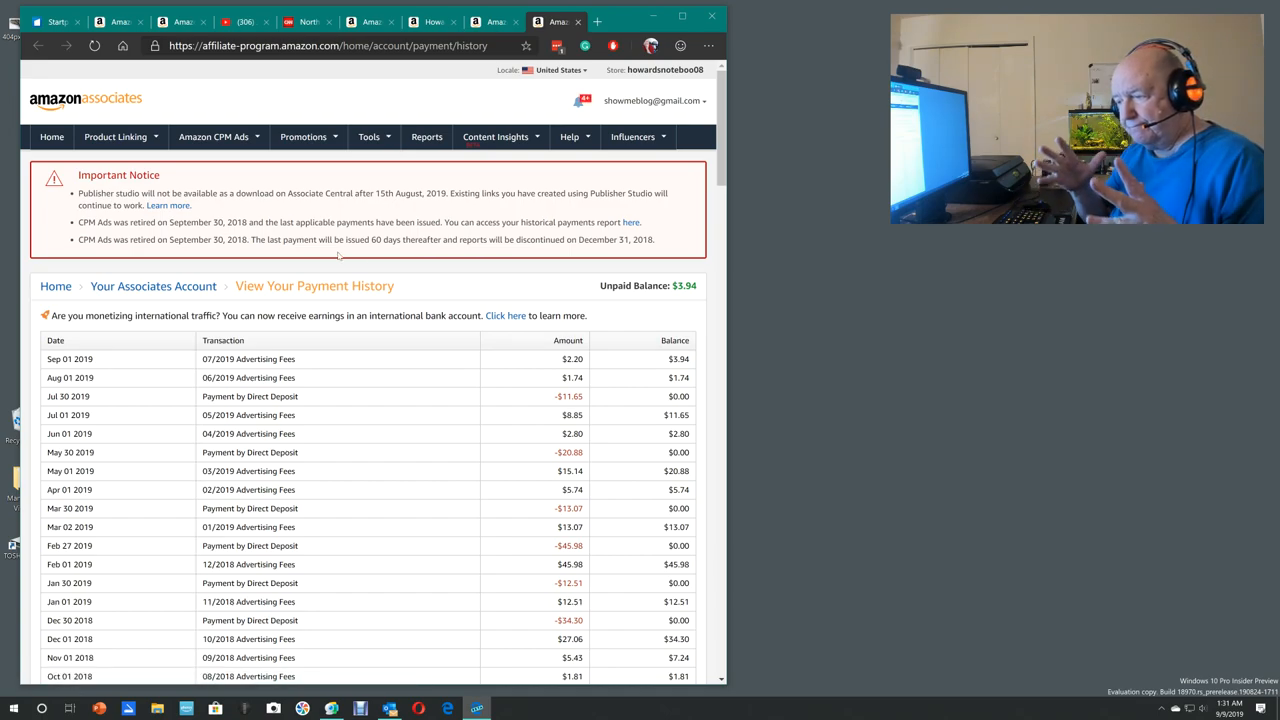